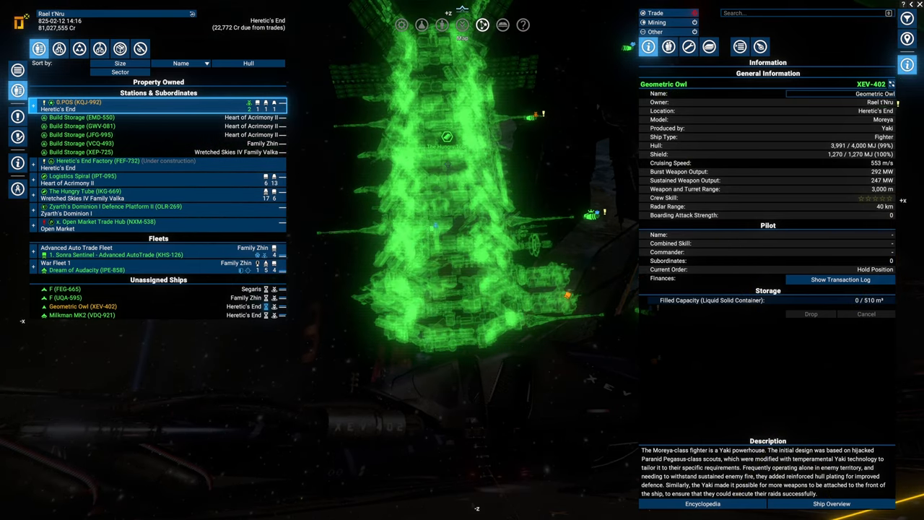
- Review The Hungry Tube and Logistics Spiral stations, then bring up the active missions list
click(80, 191)
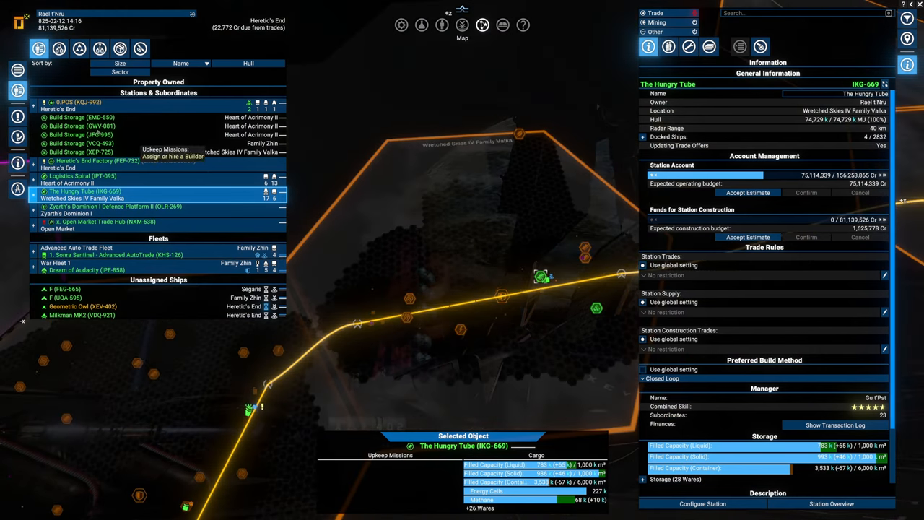
click(81, 176)
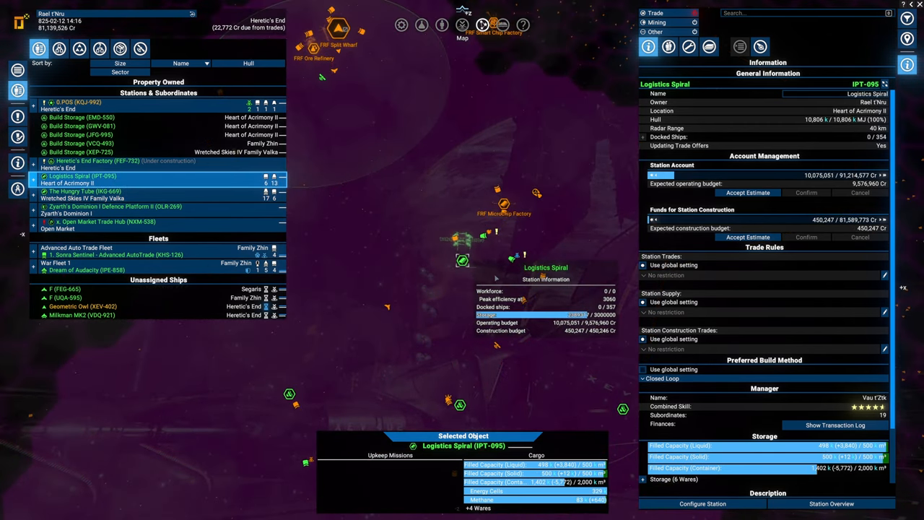
click(702, 503)
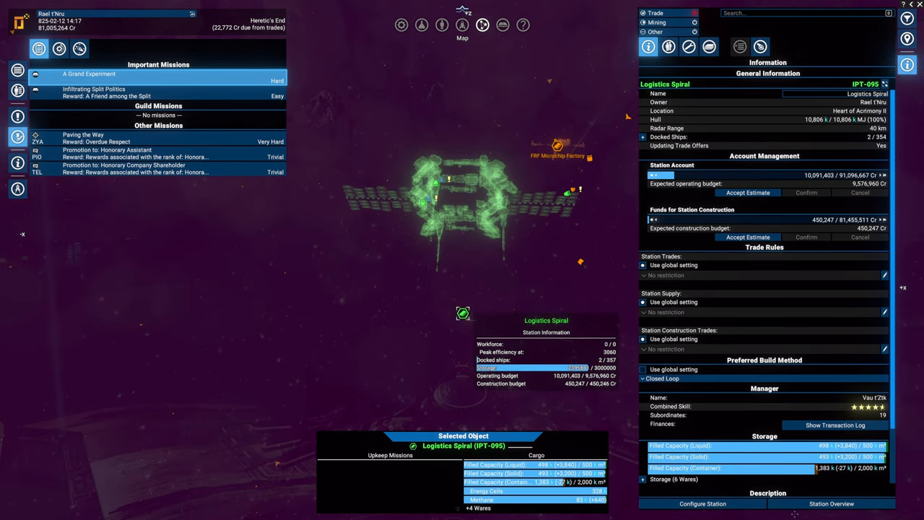
- Overwrite Logistics Spiral's plan with The Monster, then cancel to restore its 17-module plan
click(702, 503)
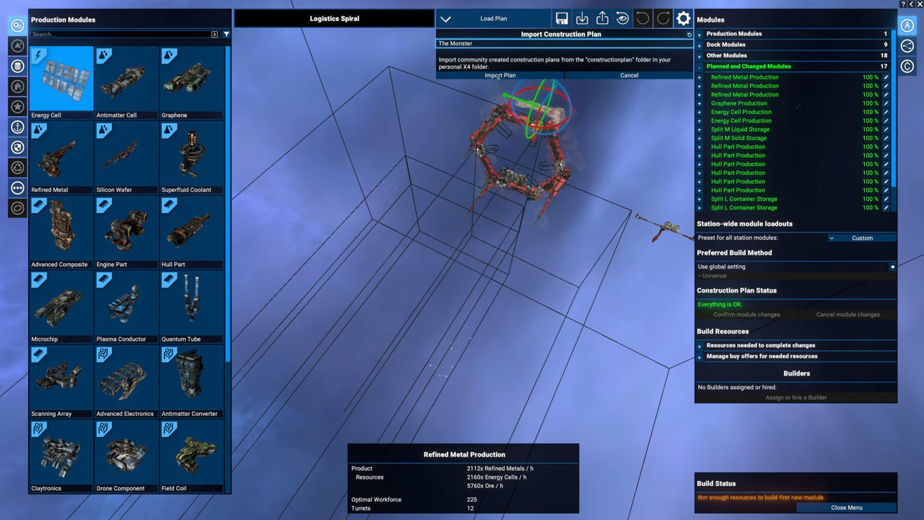
click(500, 75)
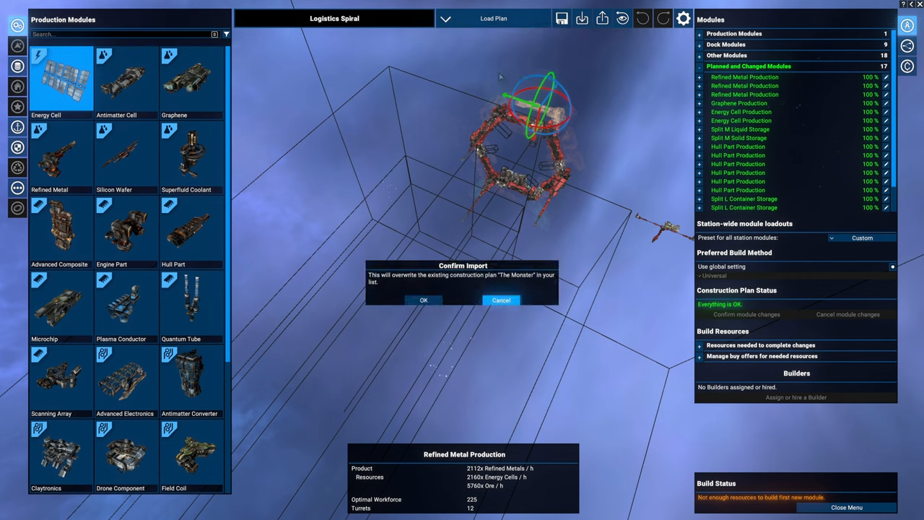
click(424, 300)
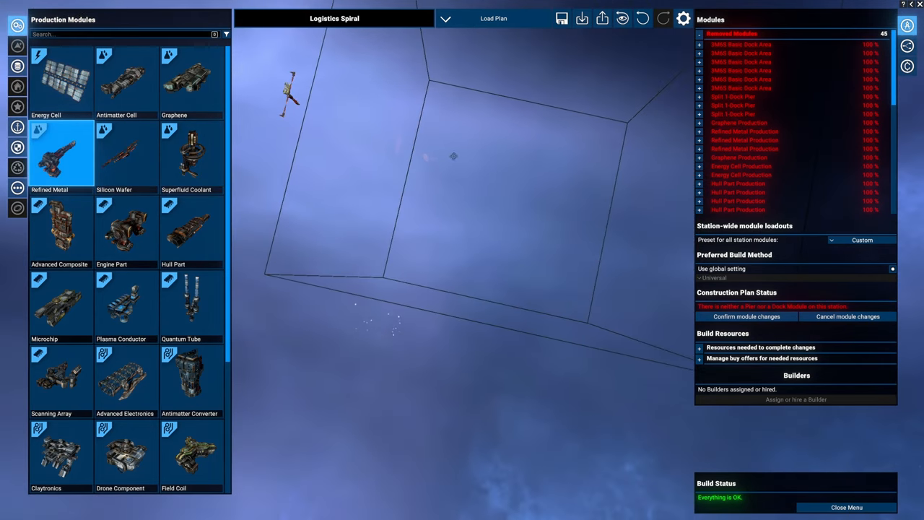
click(848, 316)
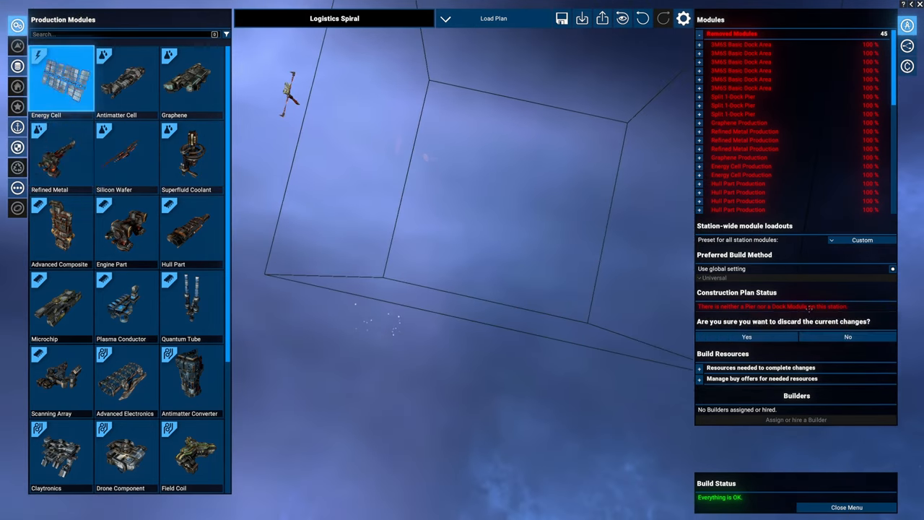
click(848, 337)
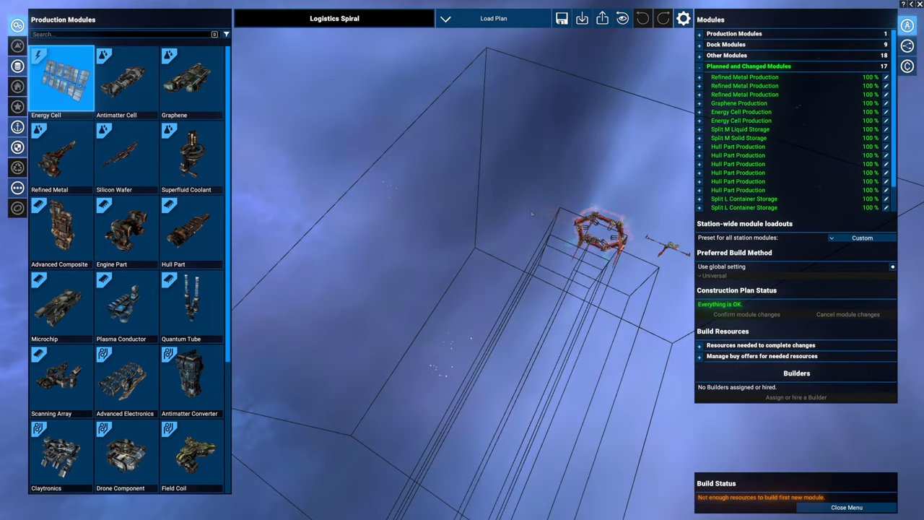
click(493, 18)
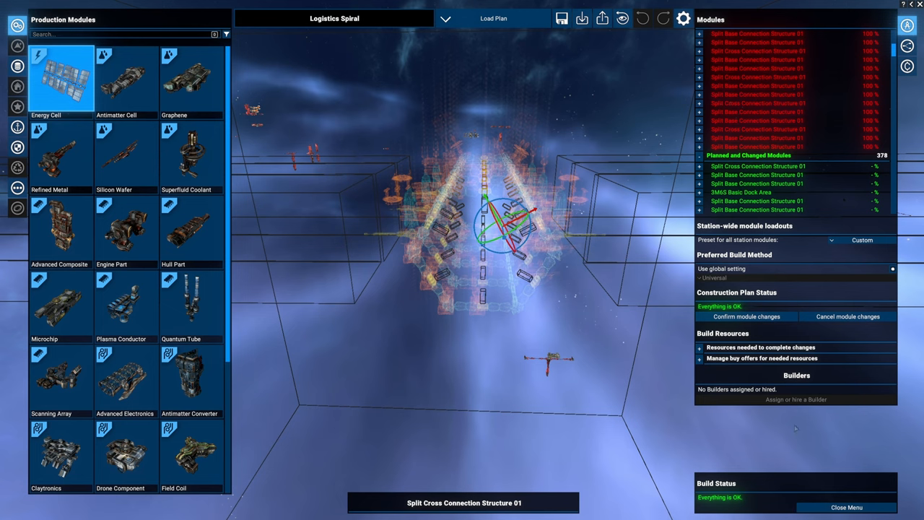
click(847, 316)
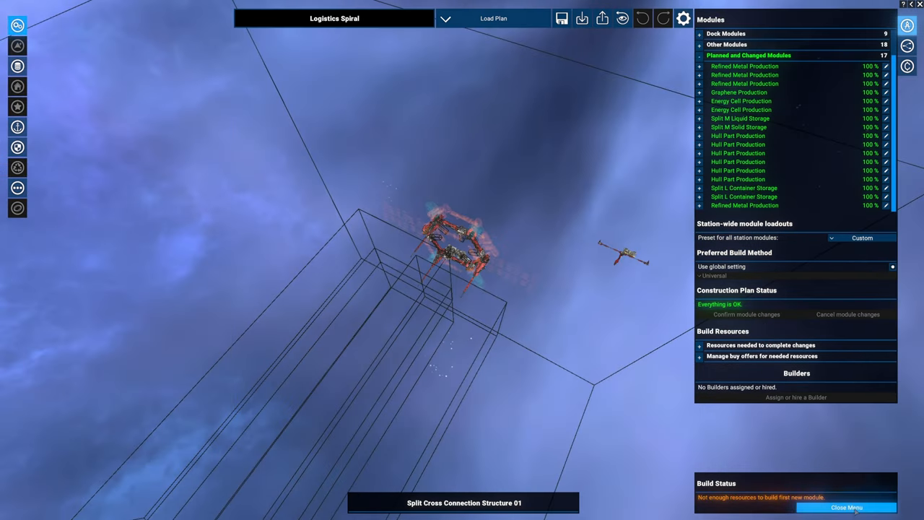
- Close the station construction editor
click(846, 507)
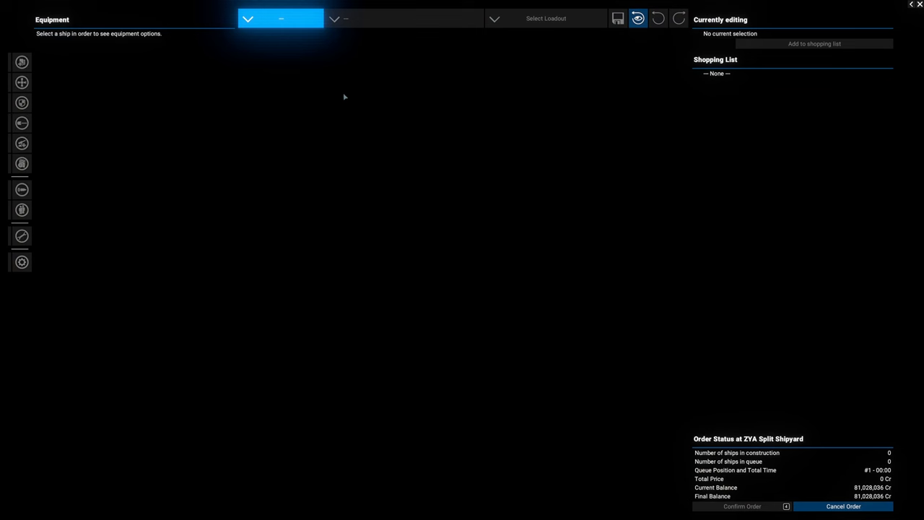
- Select the XL Raptor carrier at ZYA Split Shipyard
click(404, 18)
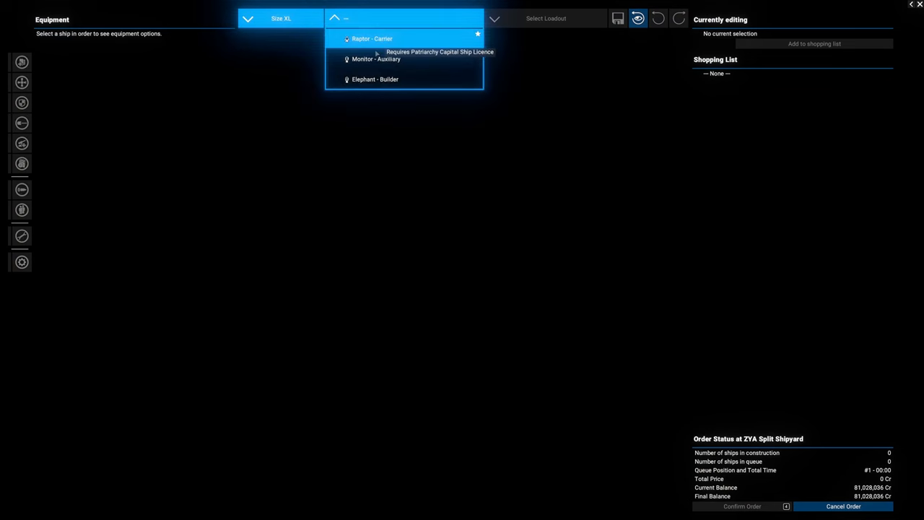
click(372, 38)
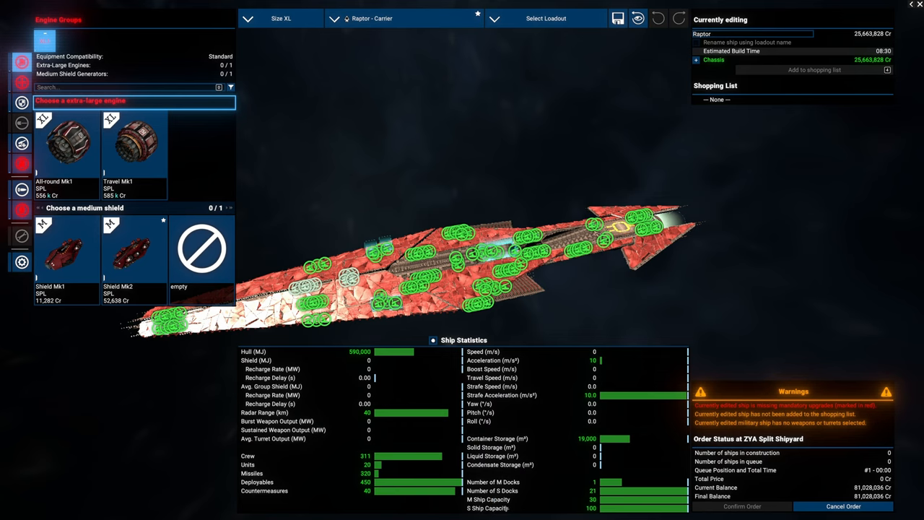
mouse_move(491, 513)
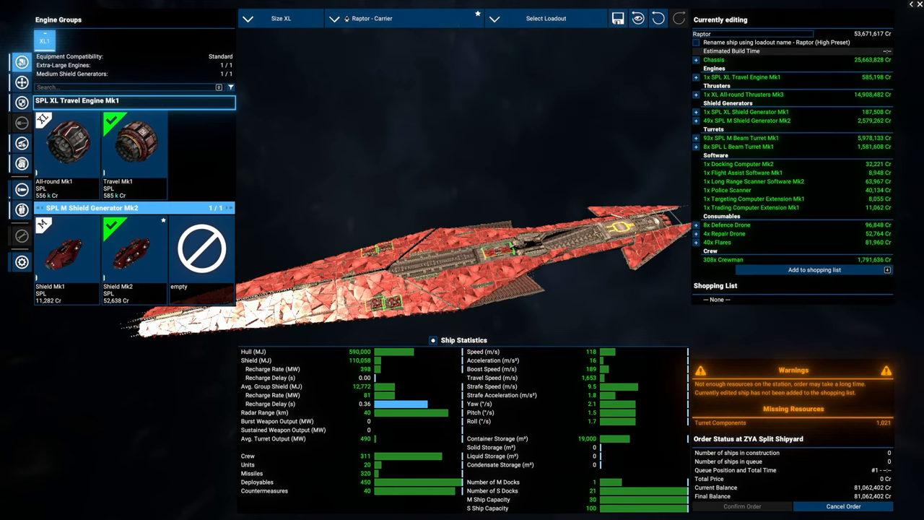
- Show the Raptor's turret groups and inspect the L4 group's beam turrets
click(21, 103)
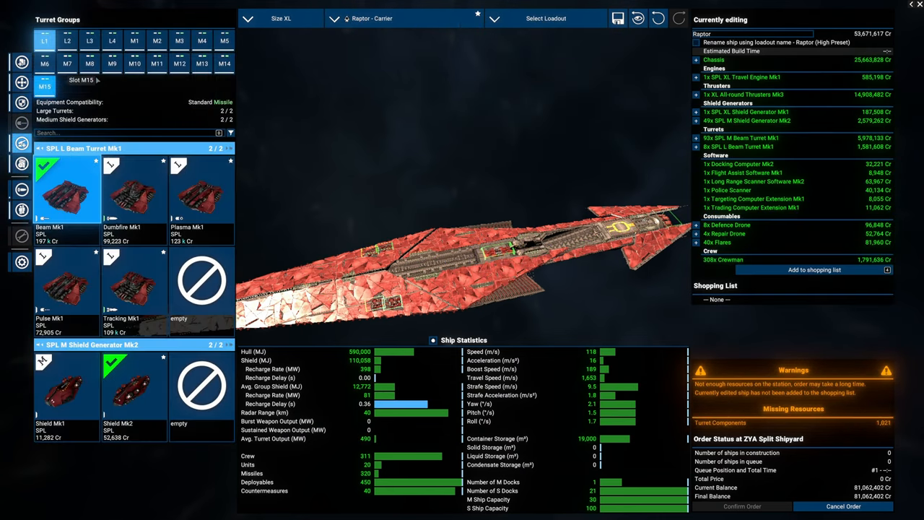
click(134, 40)
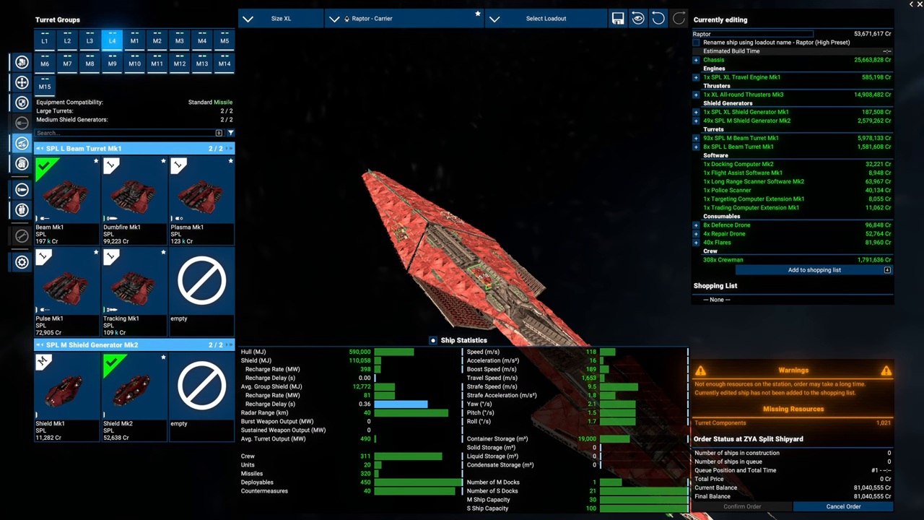
mouse_move(21, 143)
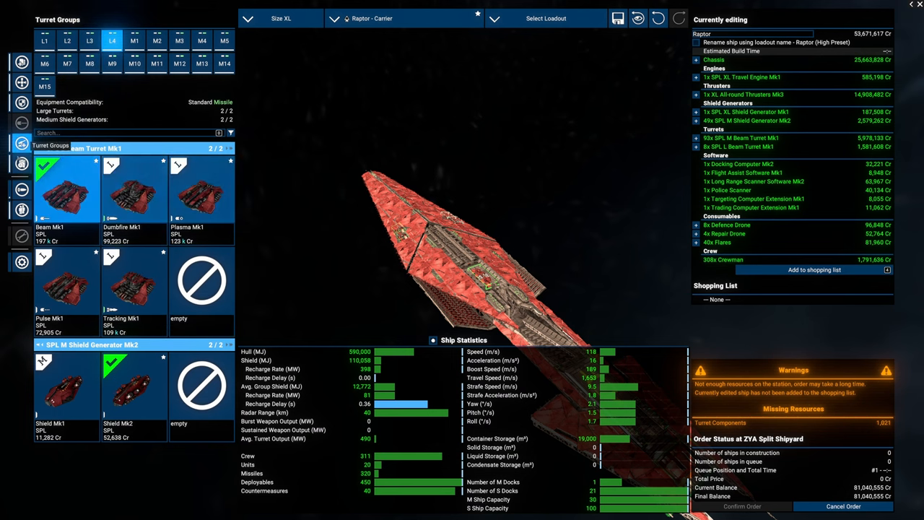
- Check 20 repair drones and 40 flares, and set the Raptor's service crew to 309
click(21, 190)
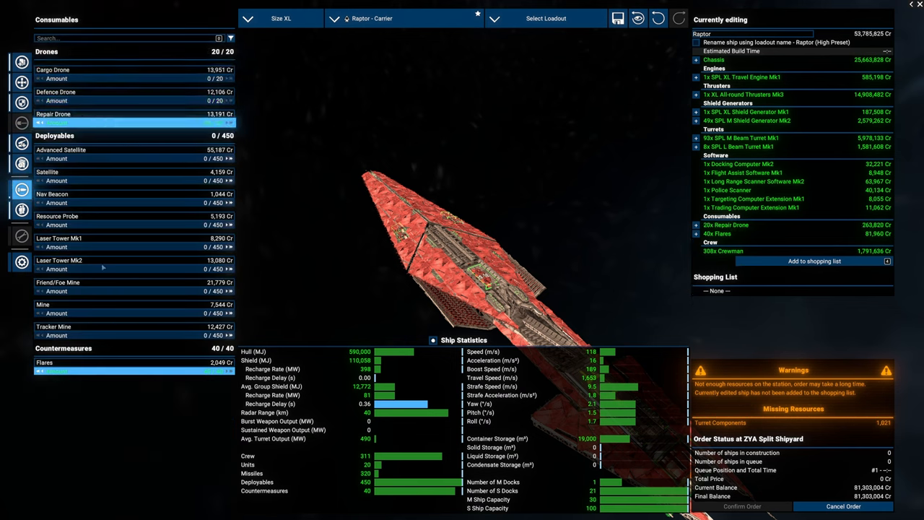
click(21, 210)
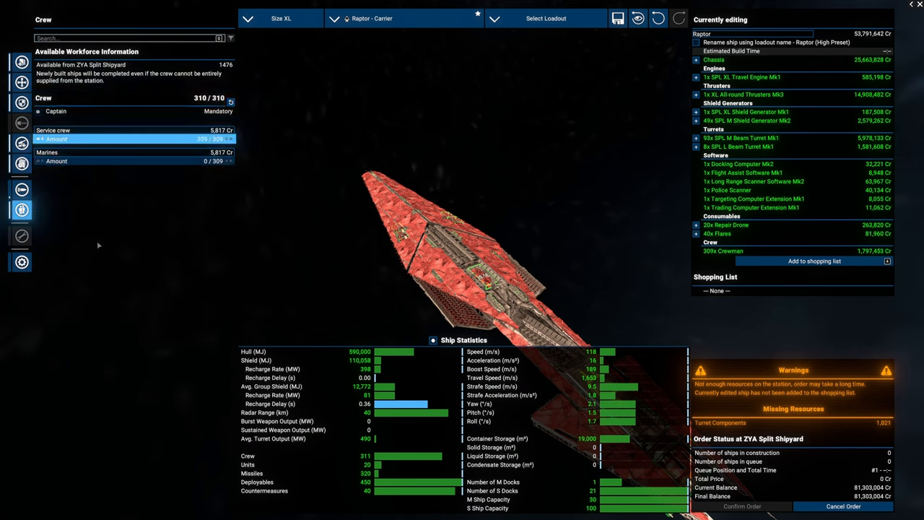
mouse_move(334, 150)
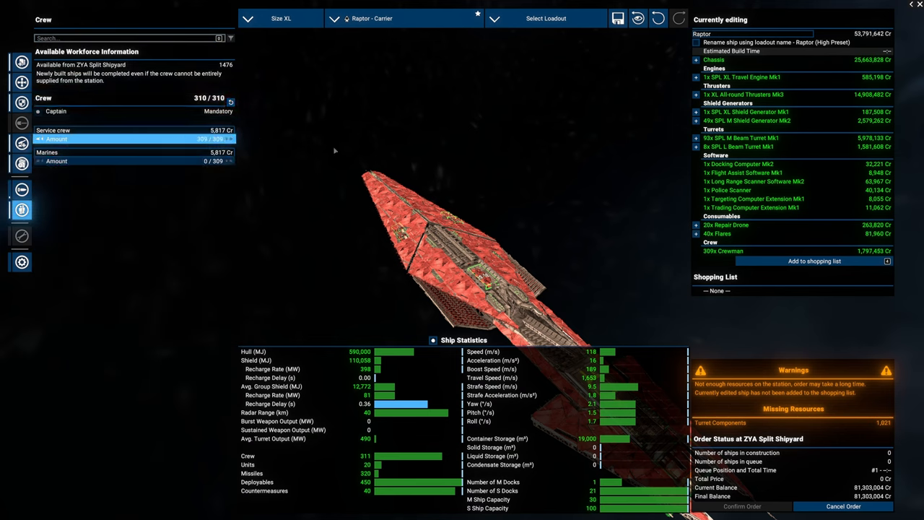
mouse_move(167, 152)
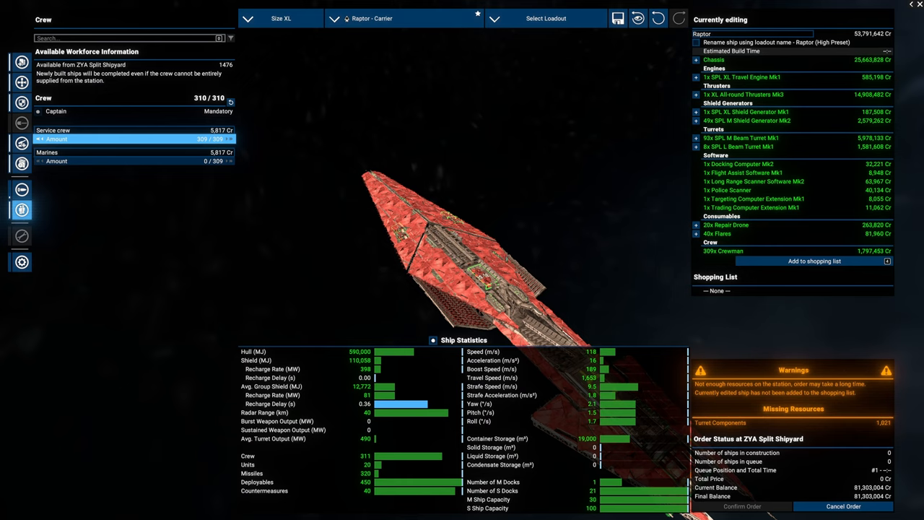
mouse_move(514, 253)
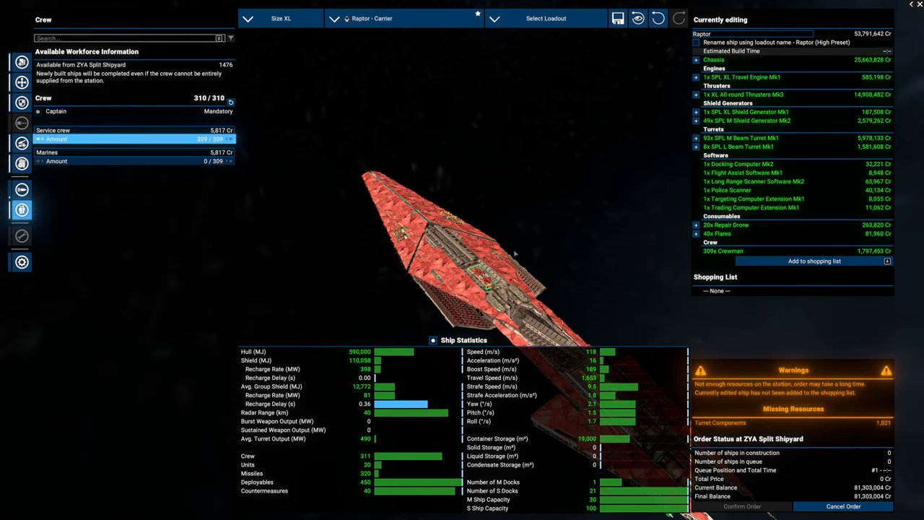
drag(513, 252, 621, 265)
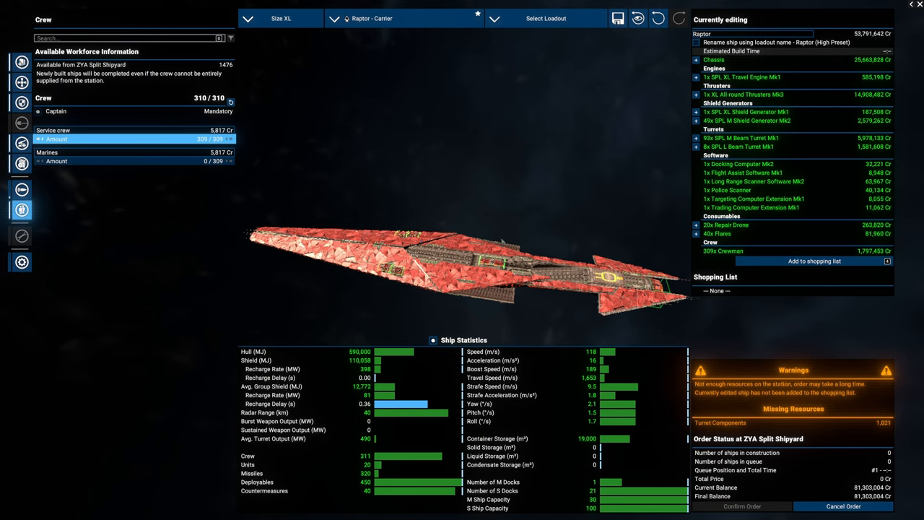
mouse_move(598, 142)
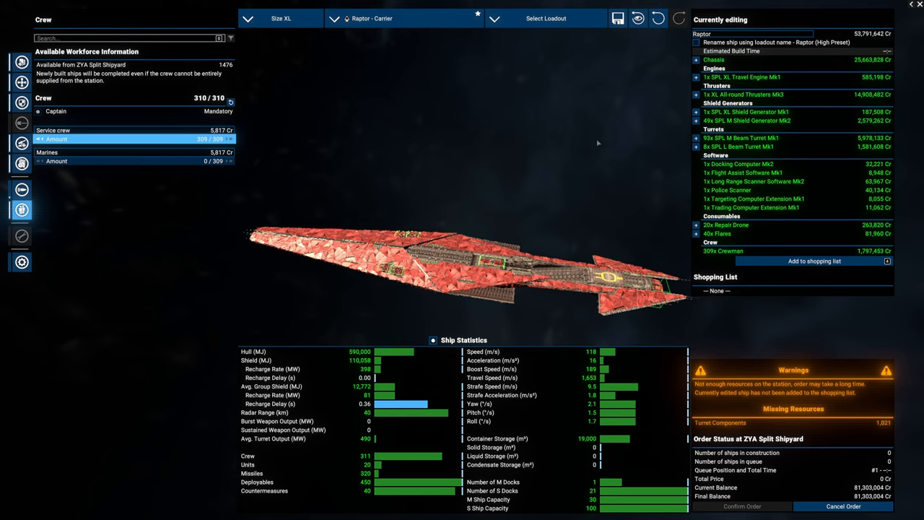
mouse_move(460, 227)
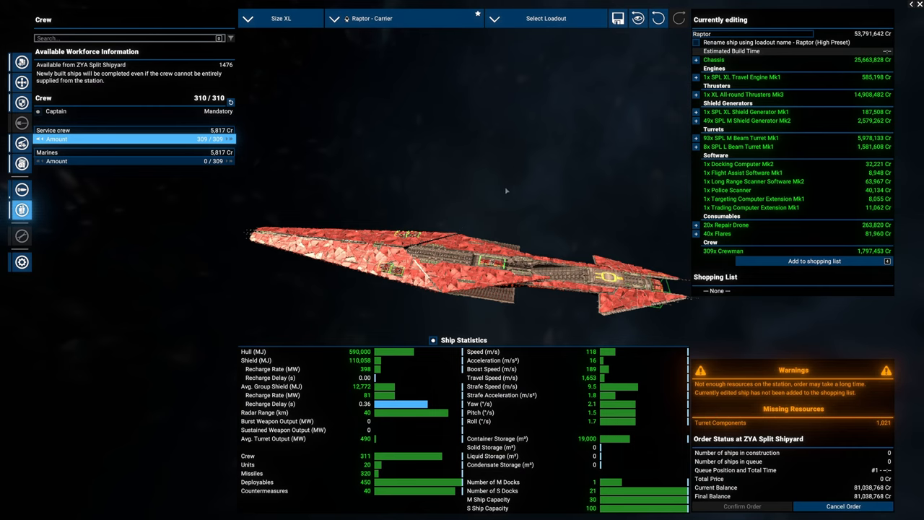
mouse_move(356, 174)
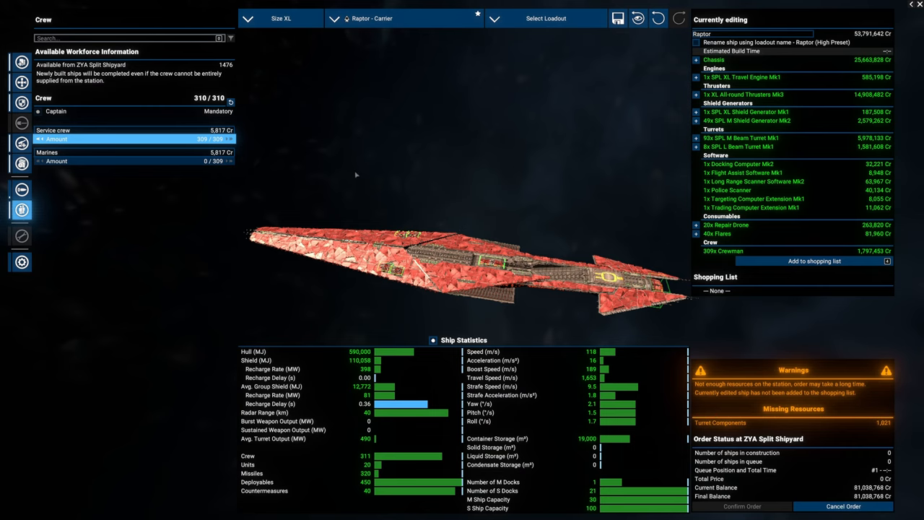
mouse_move(844, 103)
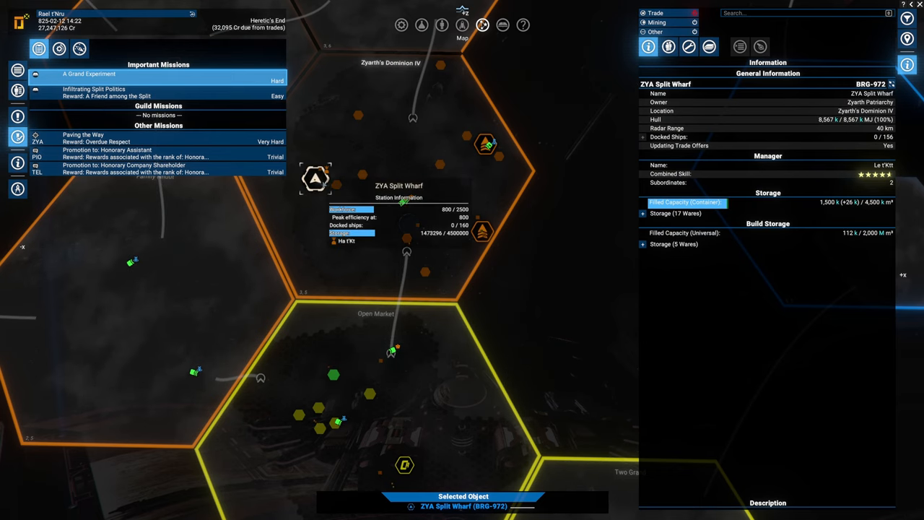
- Bring up a medium Cobra frigate with combat engines, boson lances and flak turrets
click(503, 25)
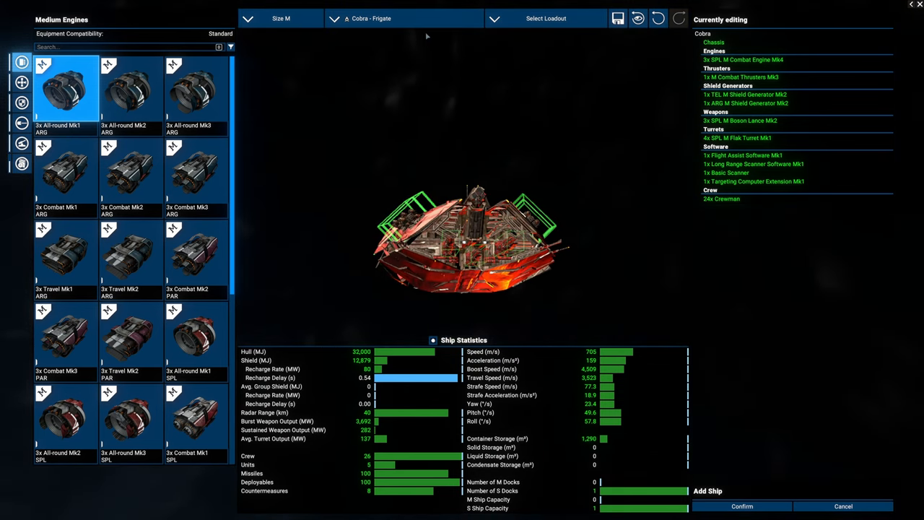
- Swap to the Dragon corvette, then leave and restart an empty ship configuration
click(402, 19)
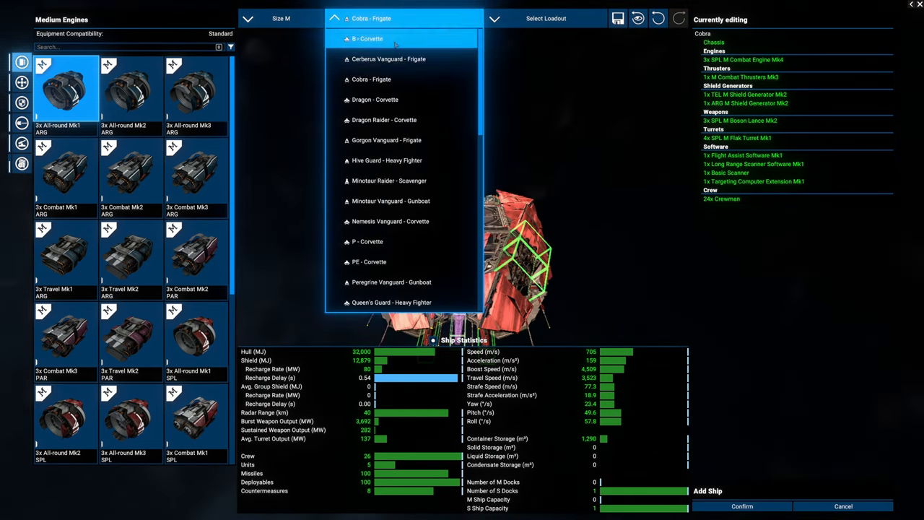
click(375, 99)
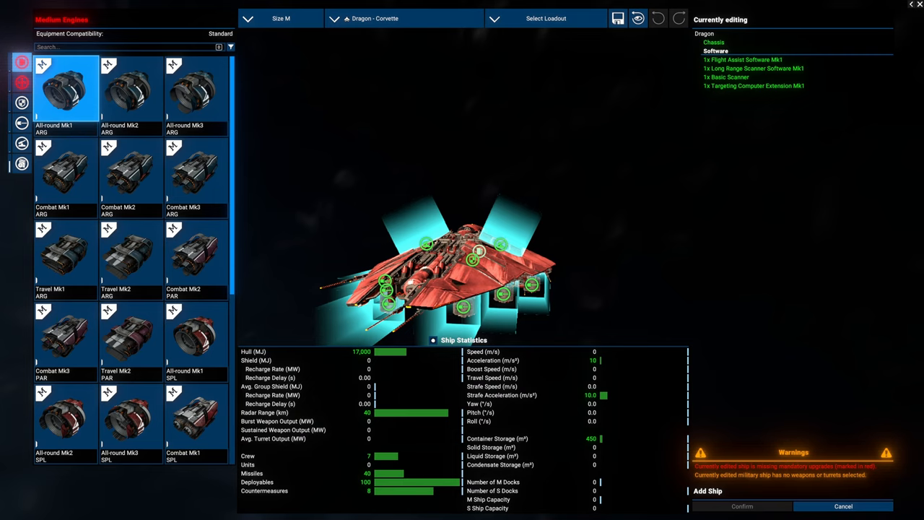
click(842, 506)
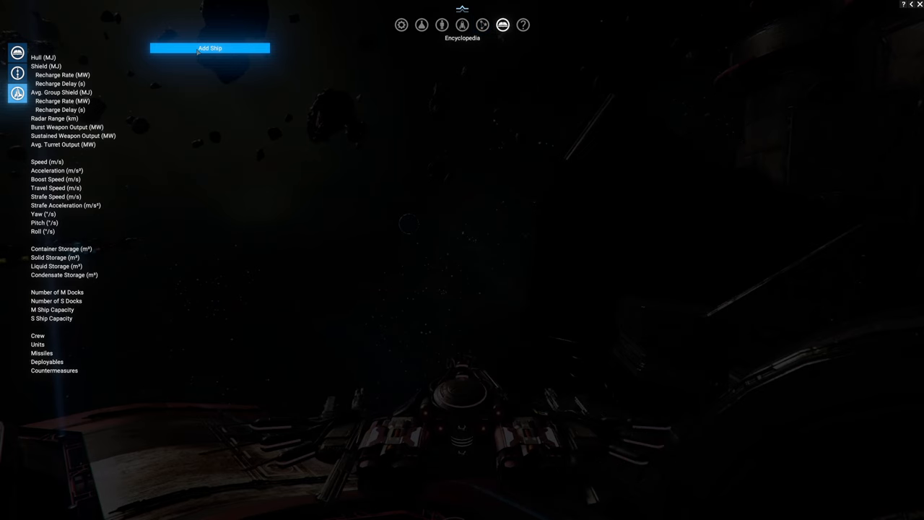
click(209, 48)
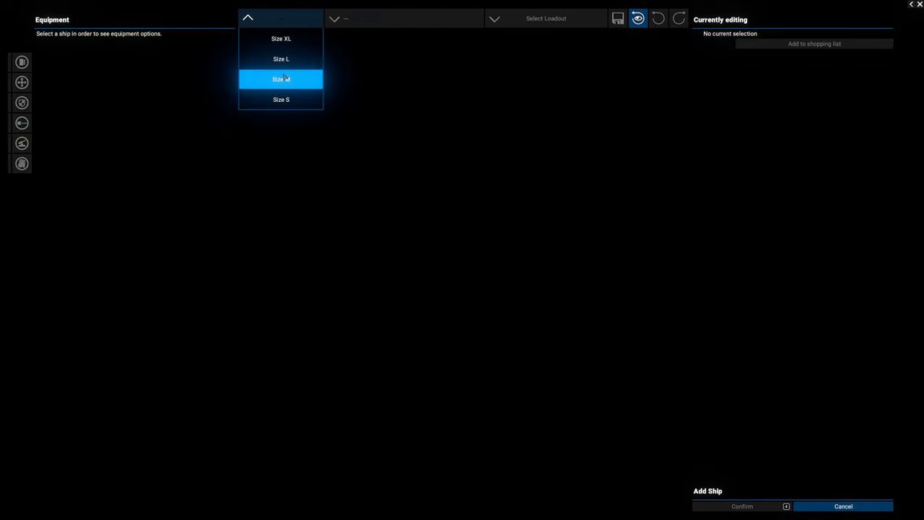
- Pick a medium Dragon Raider with the High Preset, filtering equipment to Split
click(280, 79)
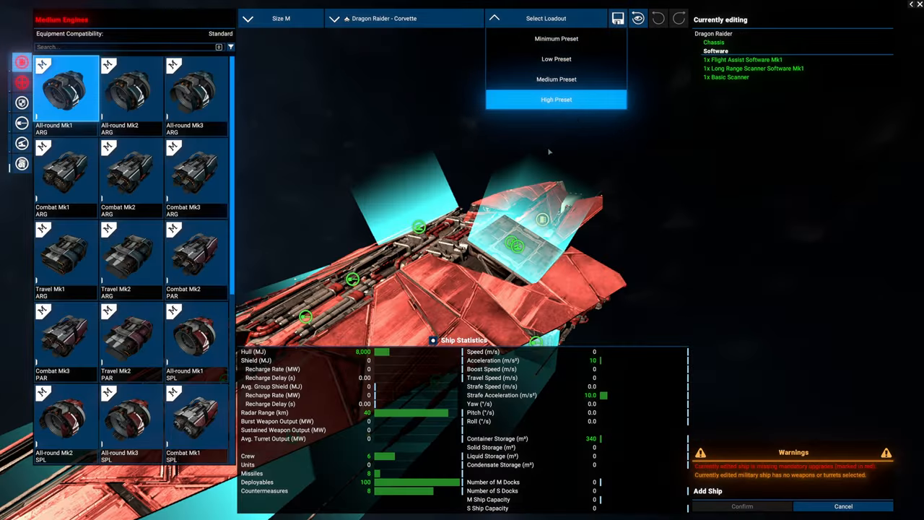
click(556, 99)
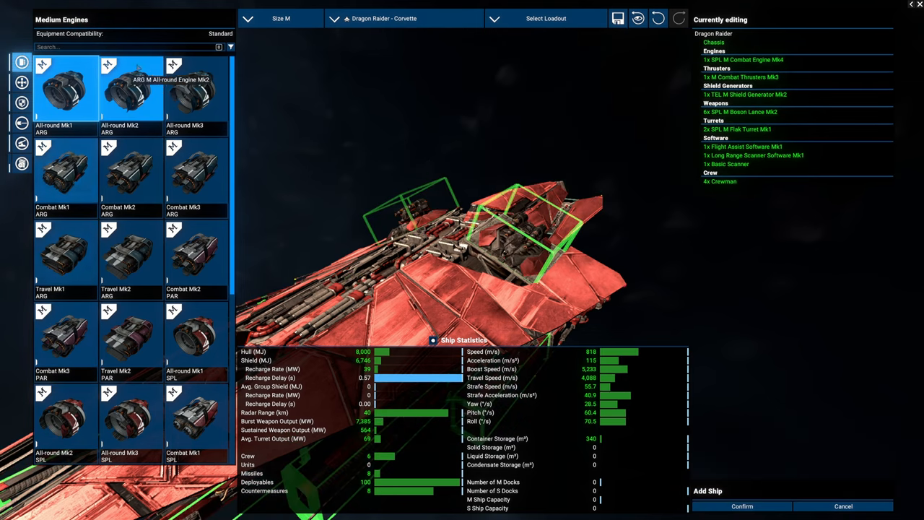
click(231, 46)
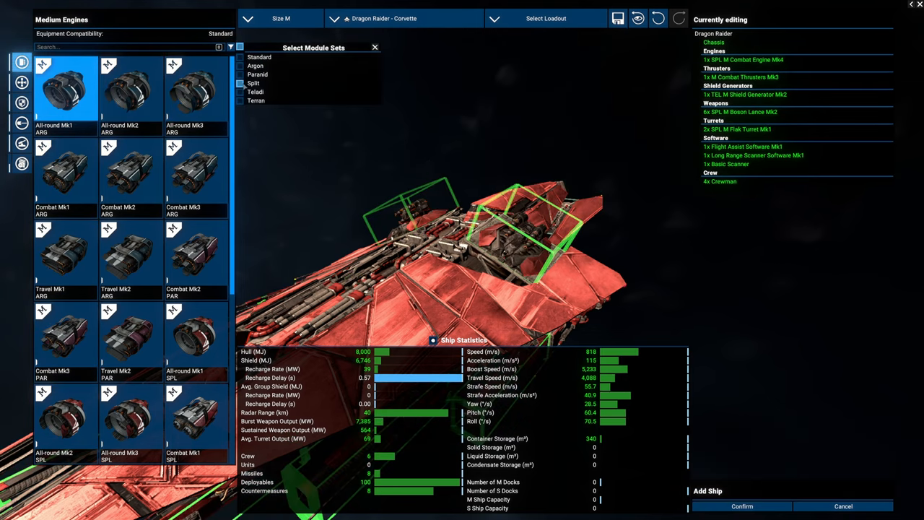
click(254, 83)
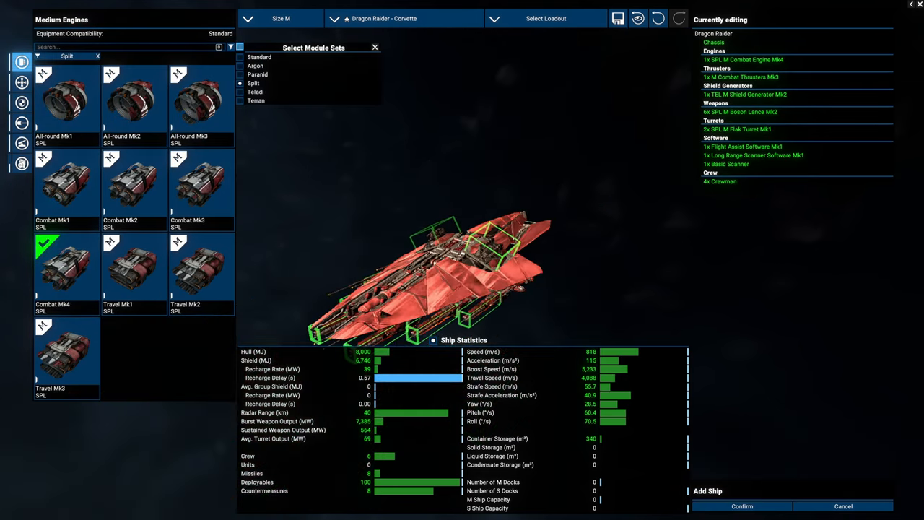
- Fit the Split Shield Mk2 and set weapons, turrets and Docking Computer Mk2
click(21, 102)
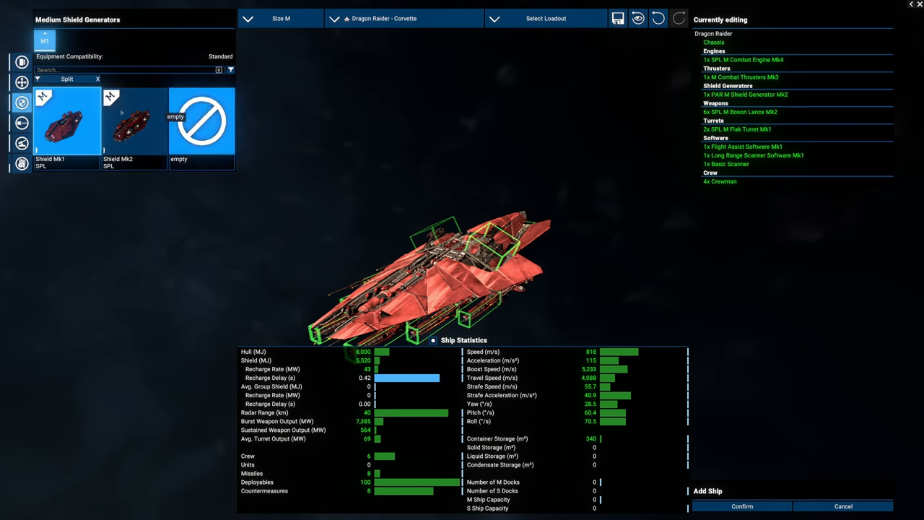
click(21, 82)
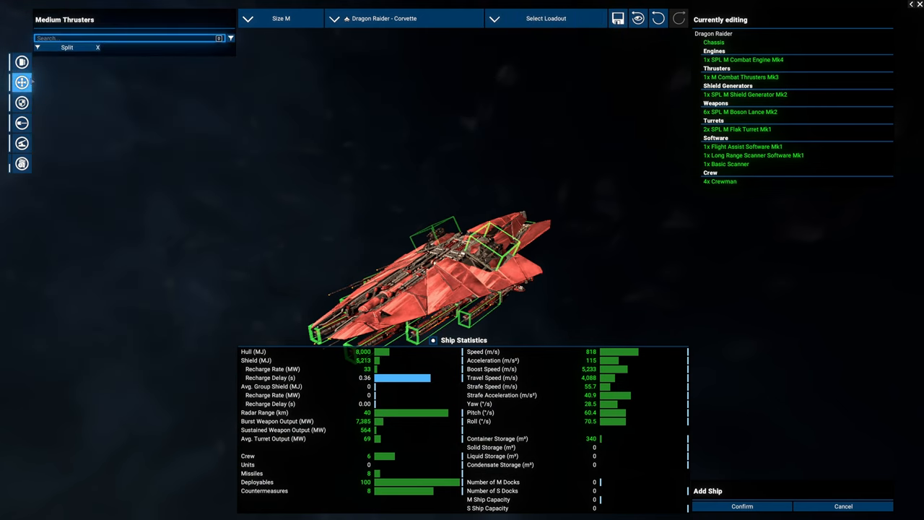
click(21, 123)
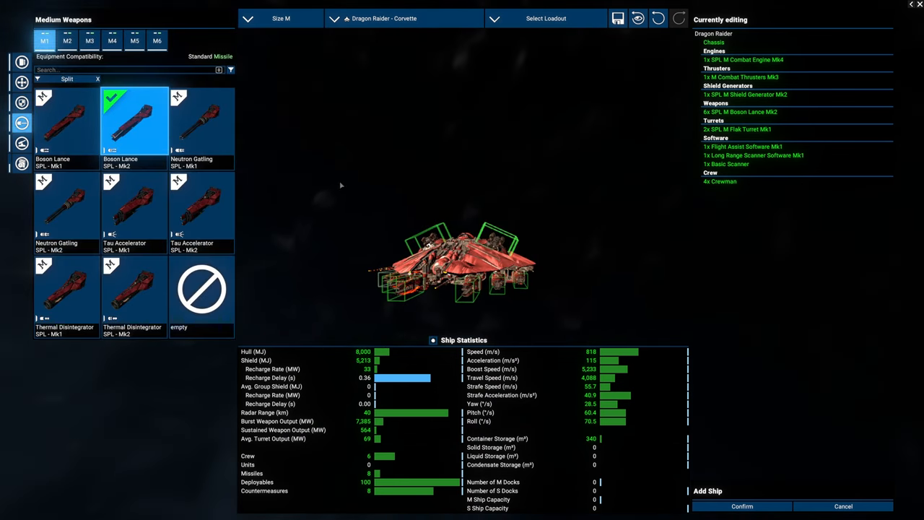
mouse_move(369, 300)
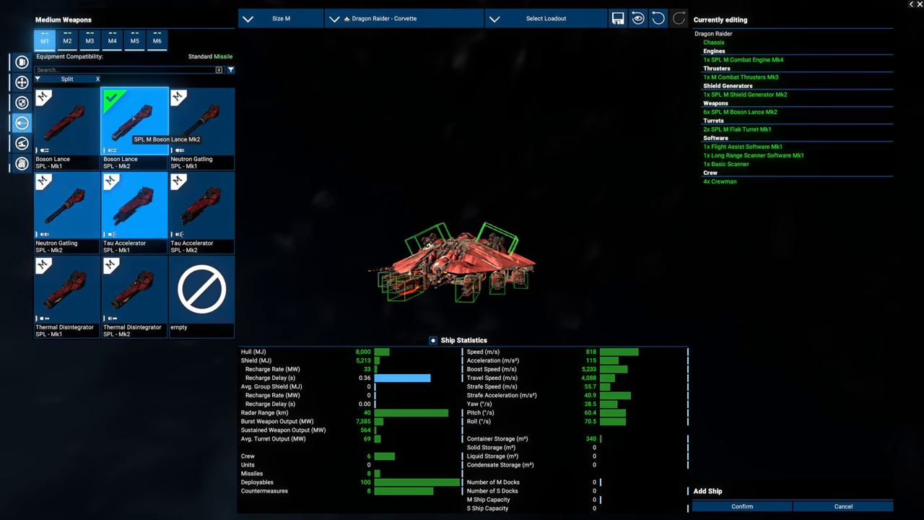
click(21, 143)
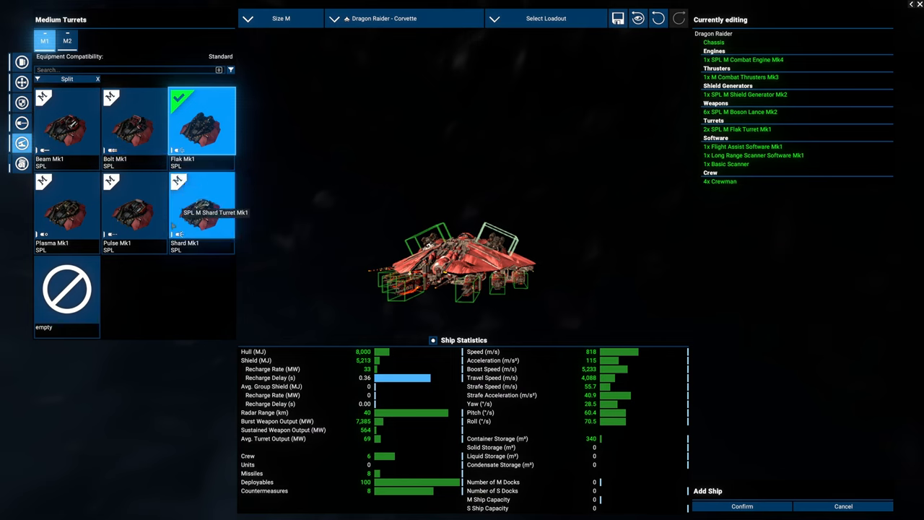
click(22, 163)
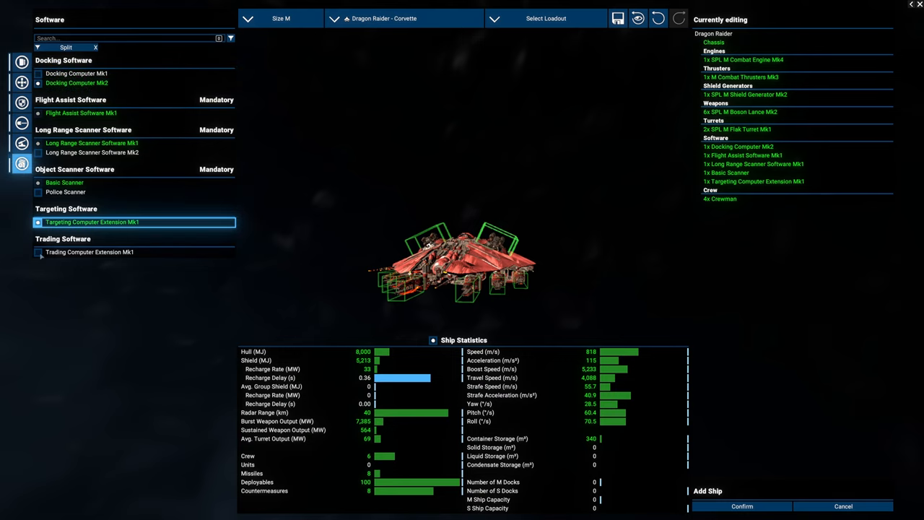
click(90, 251)
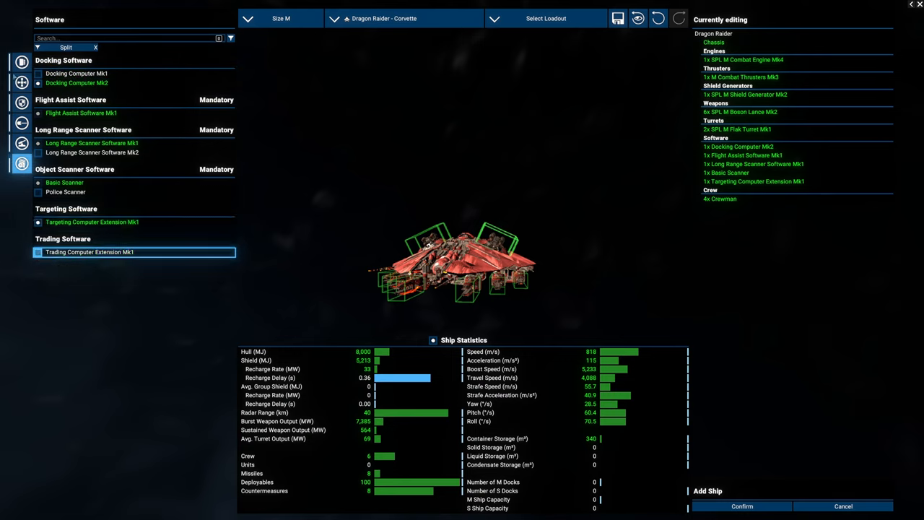
click(21, 82)
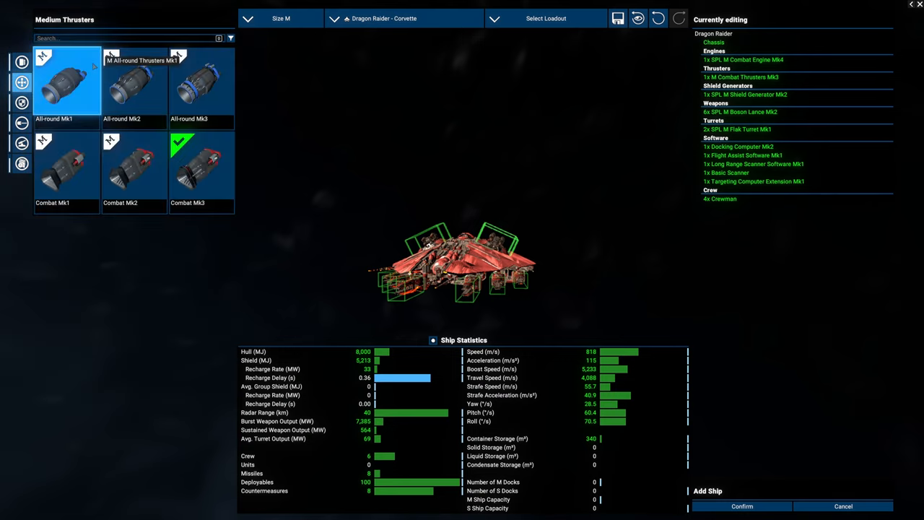
mouse_move(775, 435)
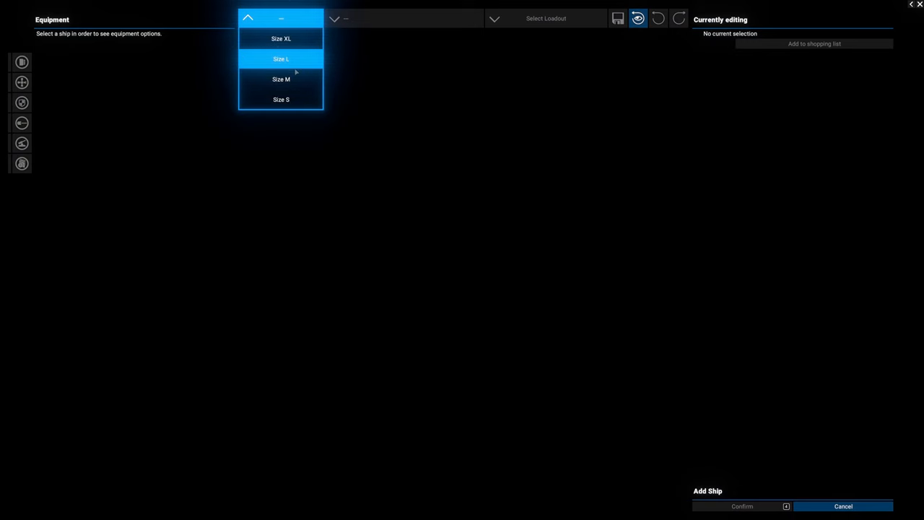
- Pick a small Chimera heavy fighter with the Basic Fighter loadout
click(281, 99)
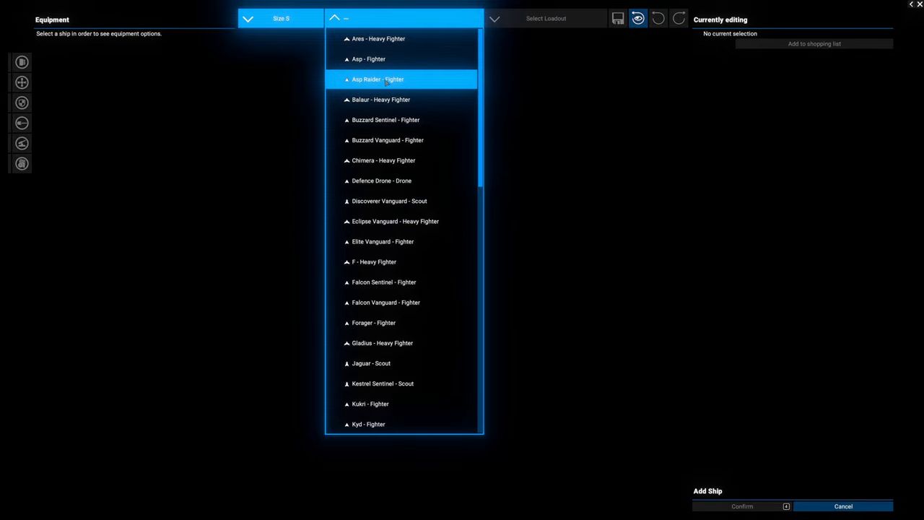
mouse_move(381, 181)
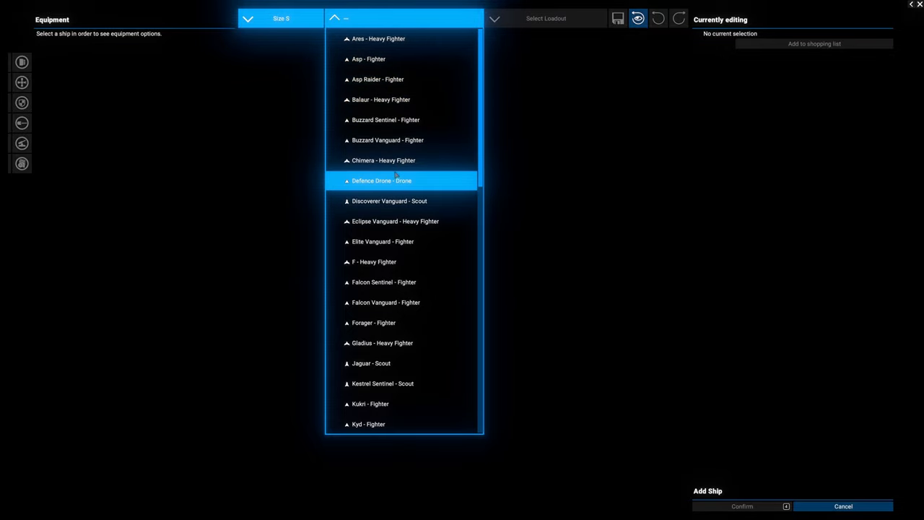
click(383, 160)
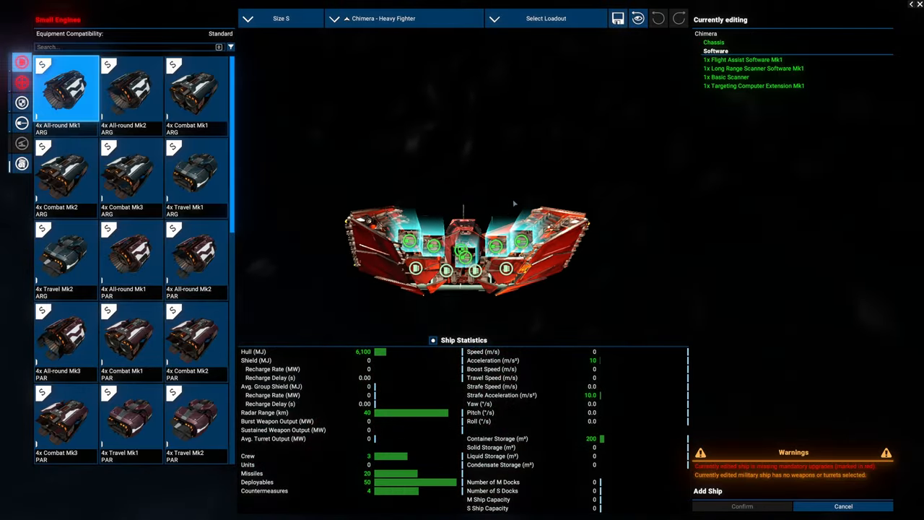
click(546, 18)
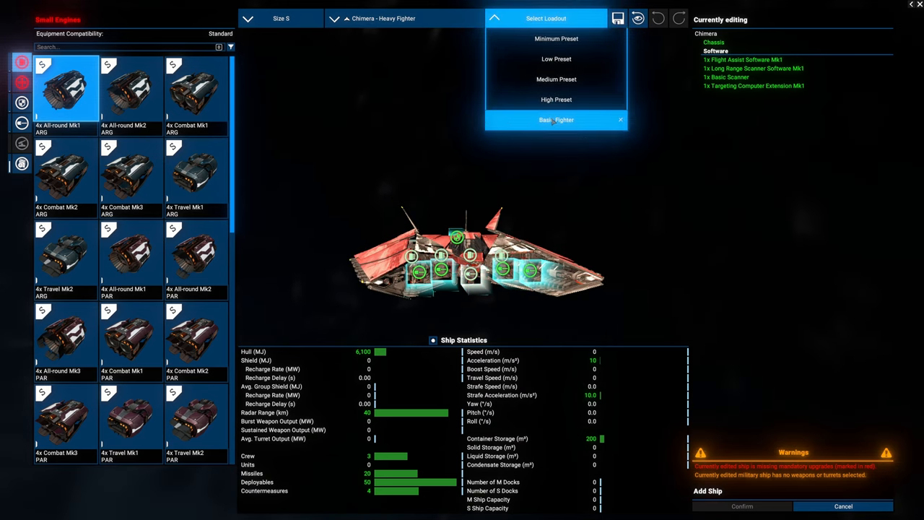
click(556, 78)
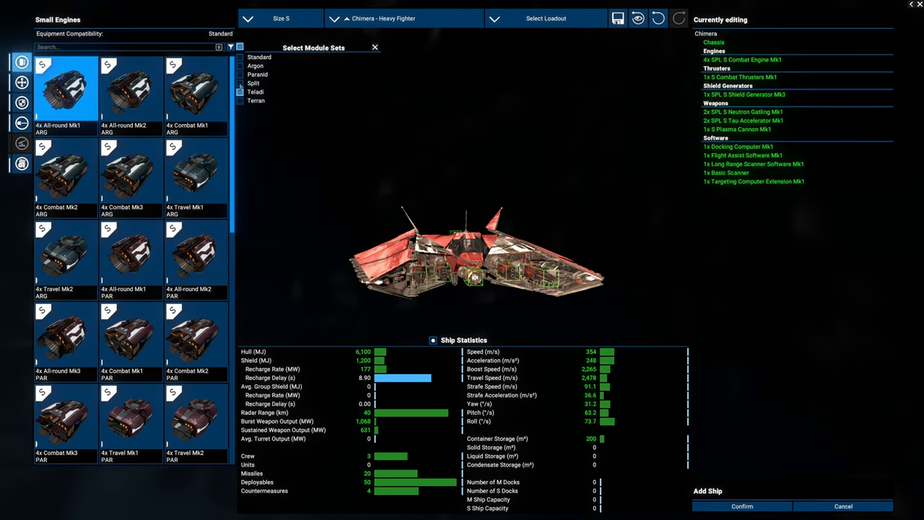
- Fit Split shields, Boson Lance Mk2 weapons and Docking Computer Mk2, then add it to the comparison
click(254, 82)
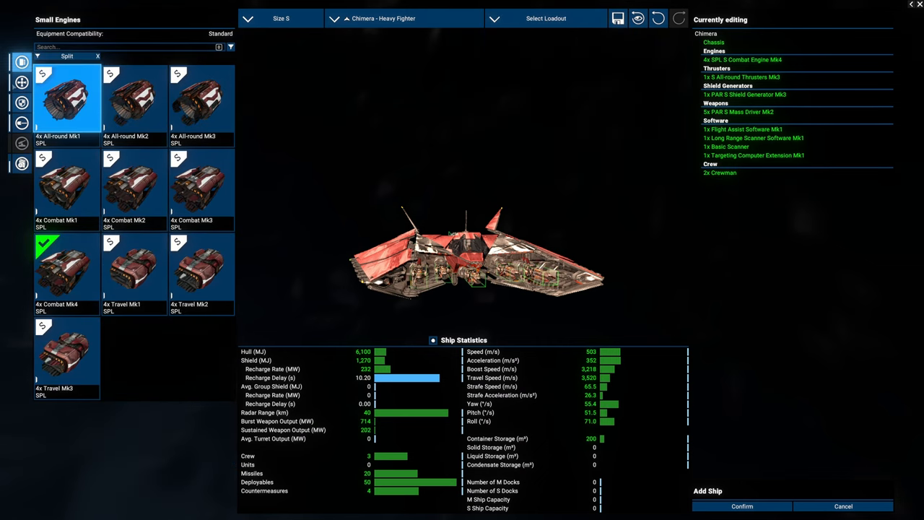
click(21, 82)
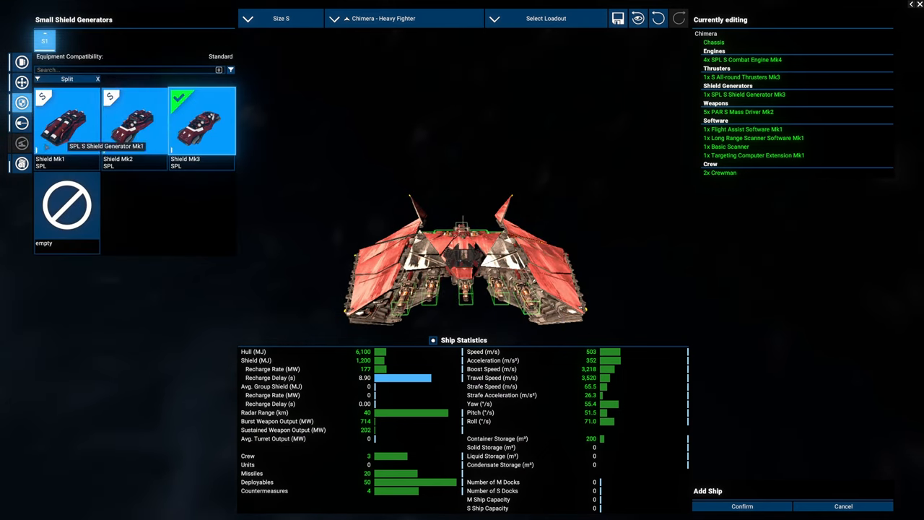
click(21, 123)
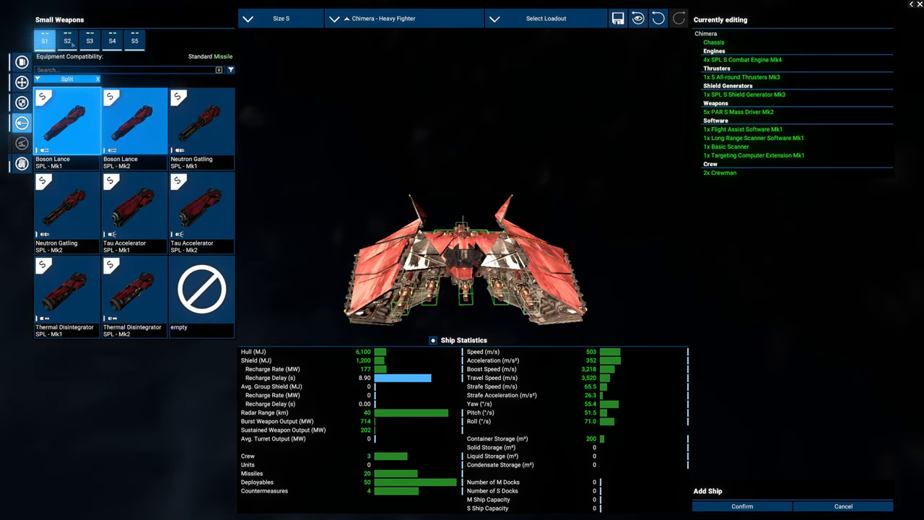
click(133, 126)
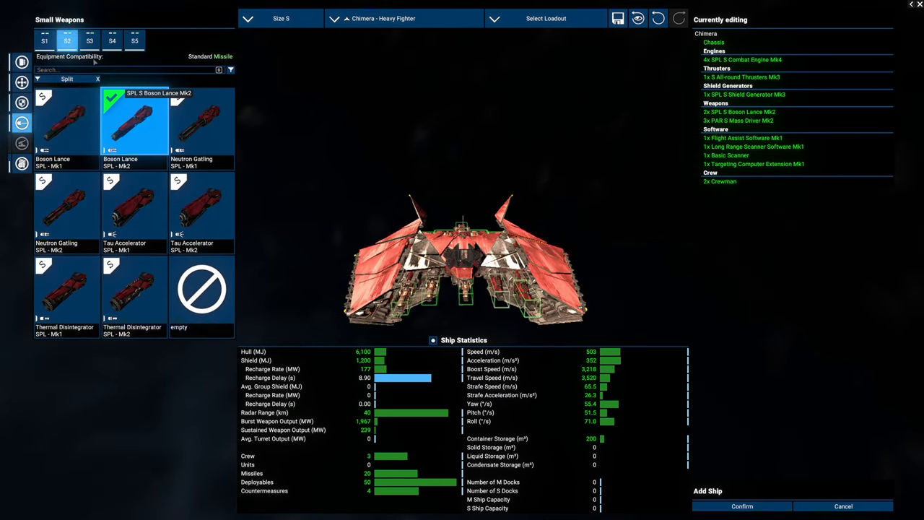
click(135, 41)
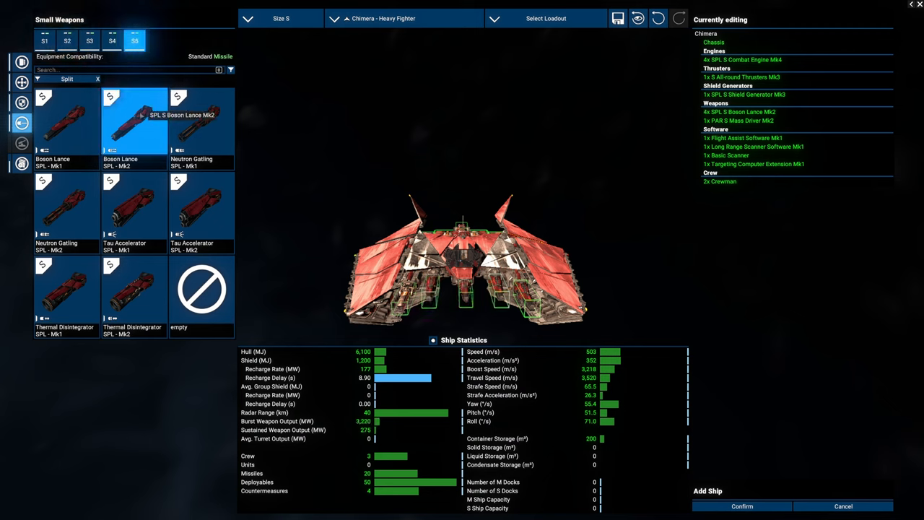
click(21, 163)
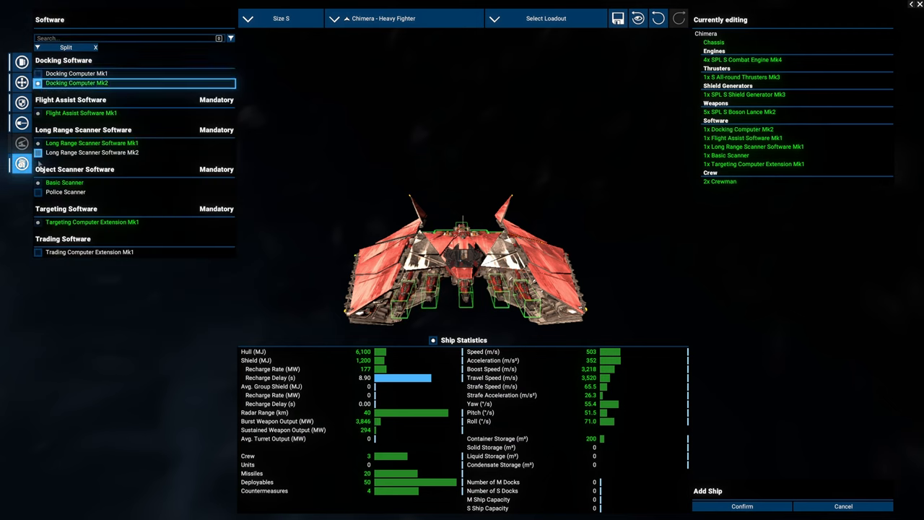
click(65, 191)
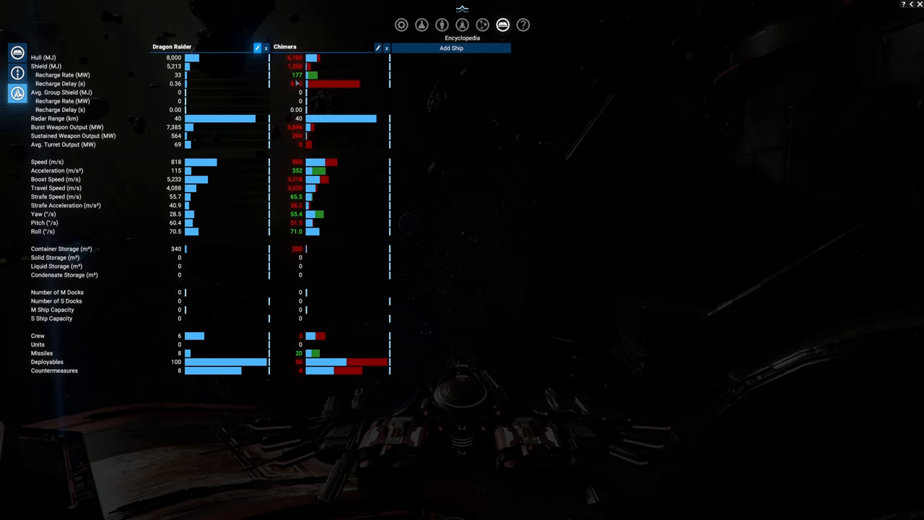
mouse_move(306, 89)
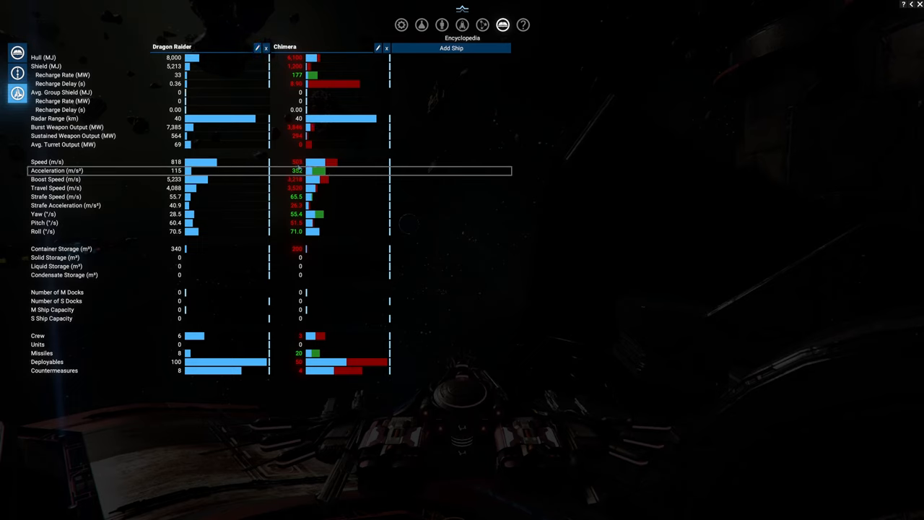
mouse_move(296, 161)
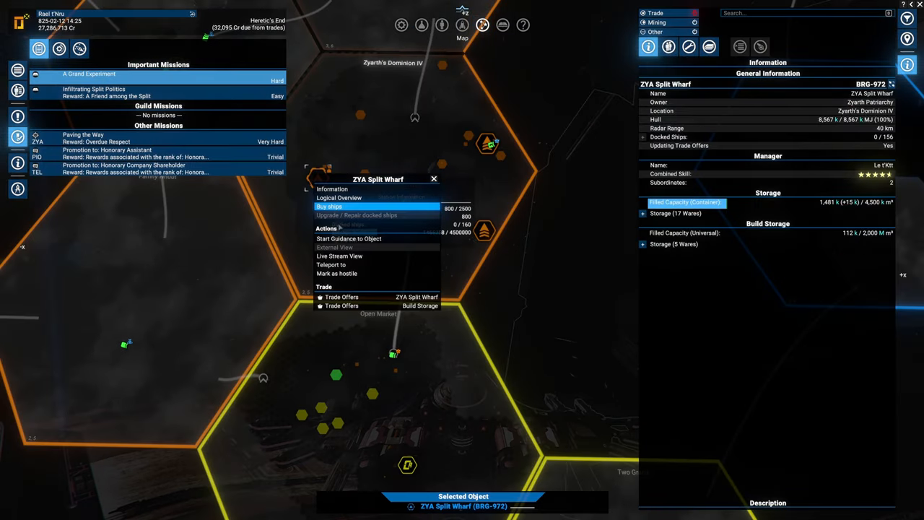
- Buy ships at ZYA Split Wharf: give the Dragon High Preset, review thrusters and weapons
click(329, 207)
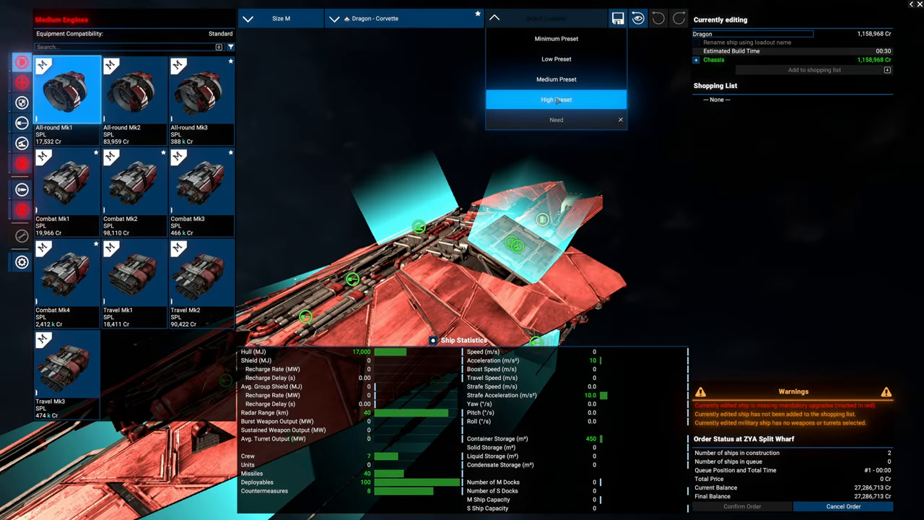
click(556, 99)
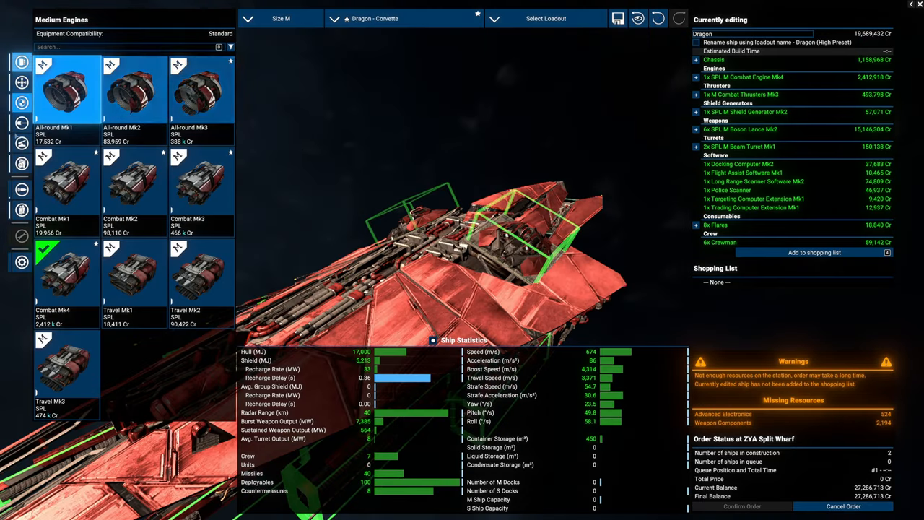
click(21, 102)
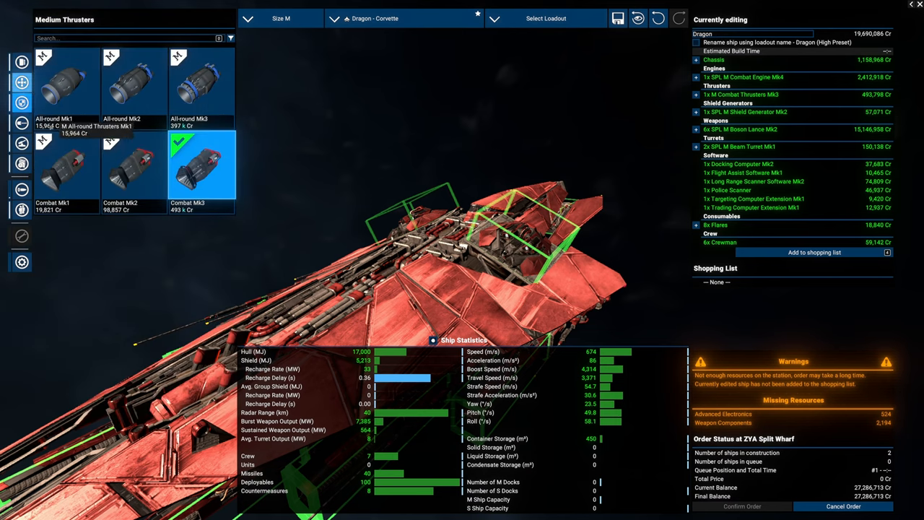
click(21, 124)
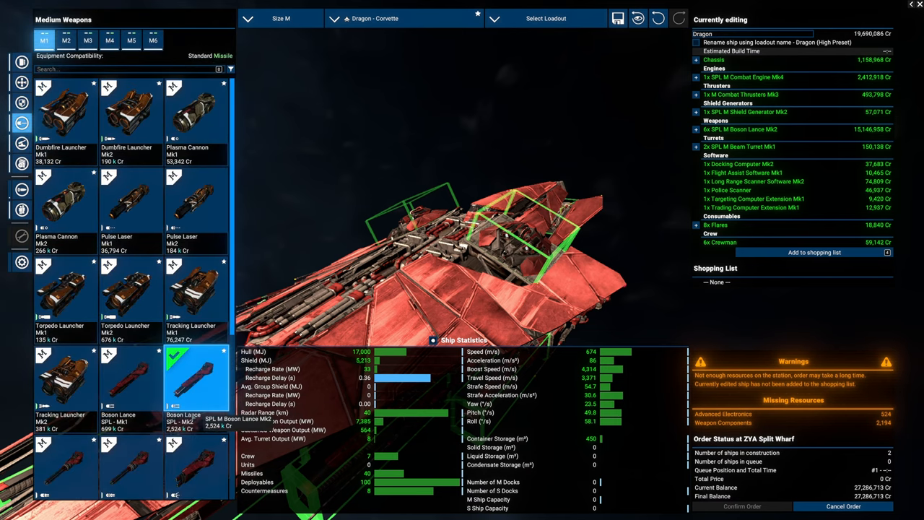
mouse_move(130, 383)
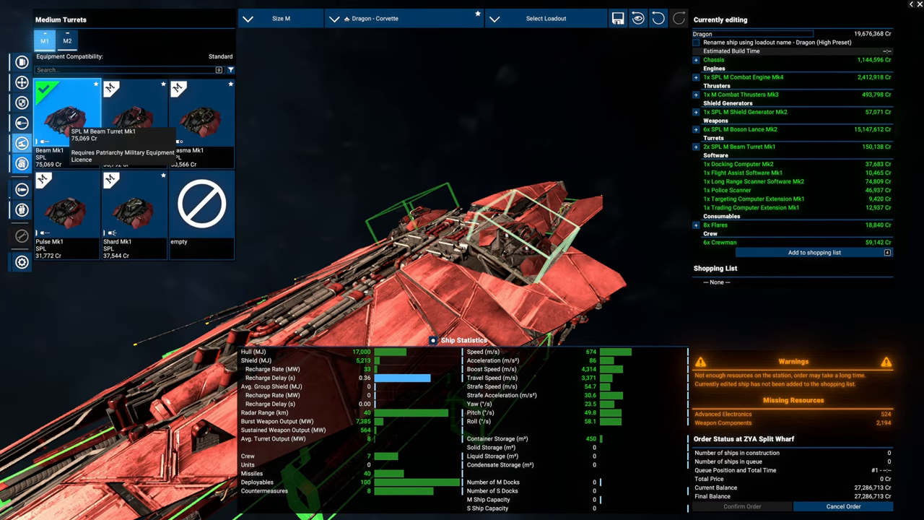
click(281, 18)
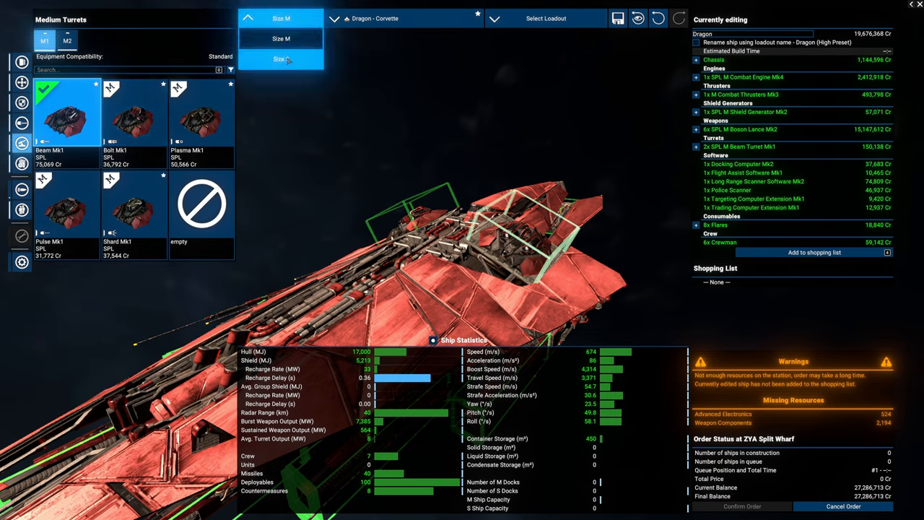
- Change the ship to the size S Chimera - Heavy Fighter
click(404, 18)
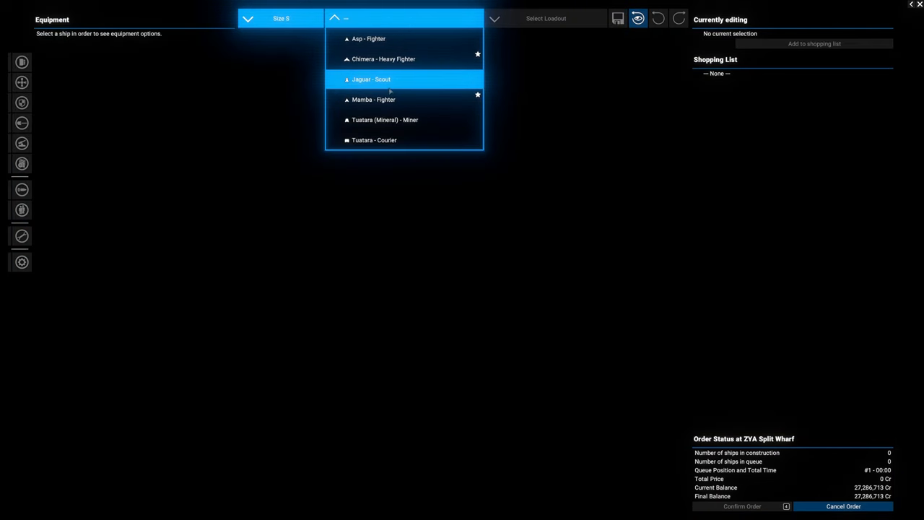
click(384, 58)
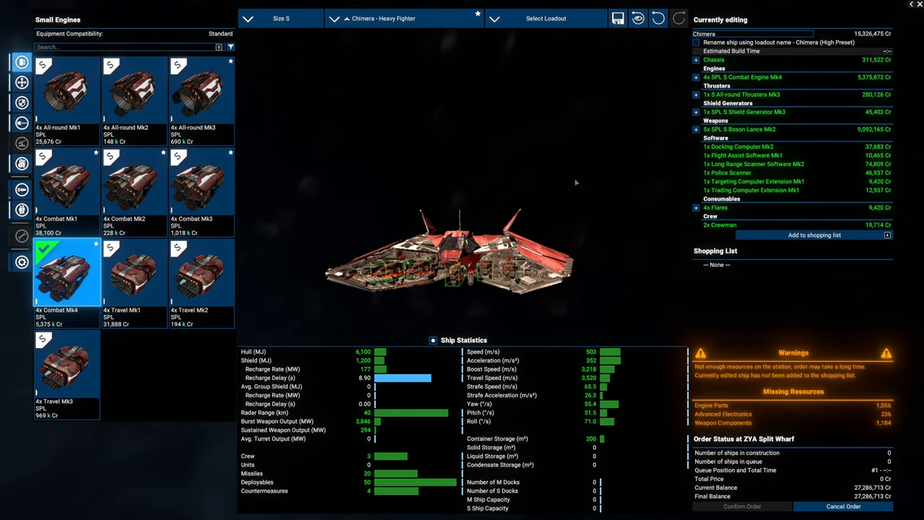
- Try the Chimera's Low Preset and its shields, then switch to the Basic Fighter loadout
click(546, 18)
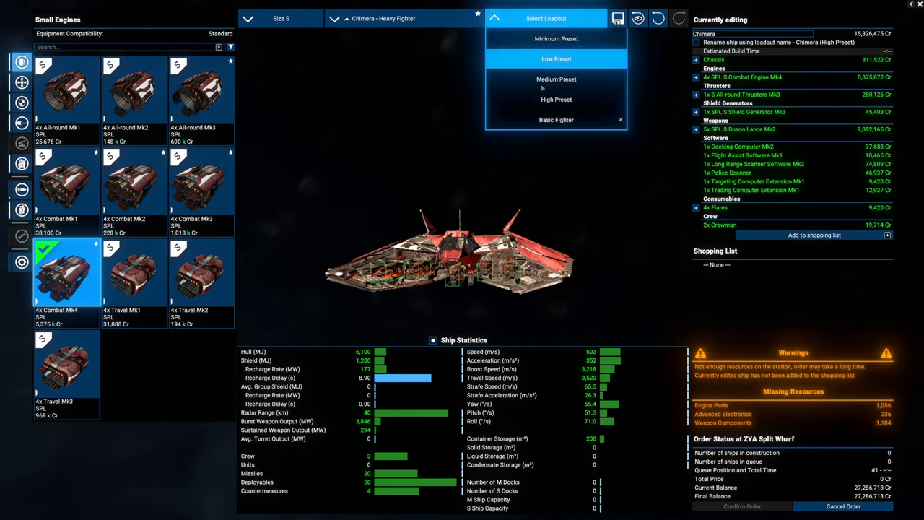
click(556, 59)
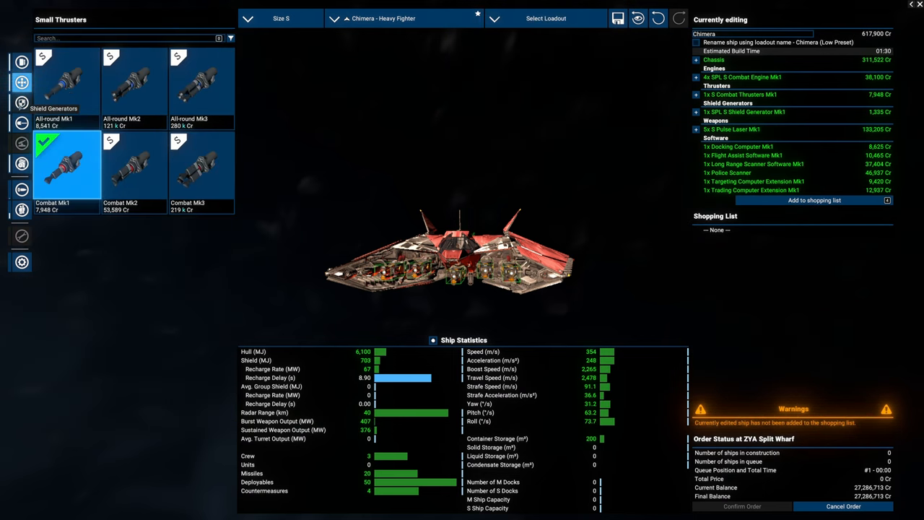
click(21, 102)
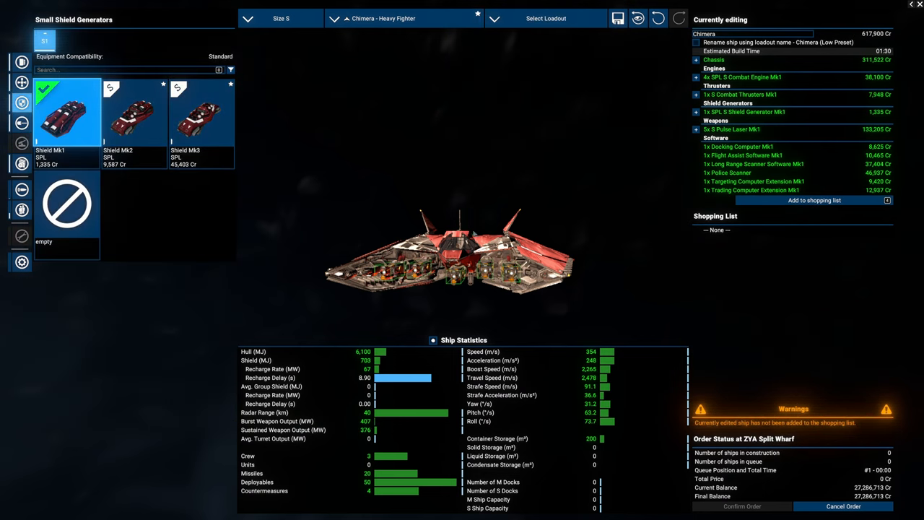
mouse_move(438, 334)
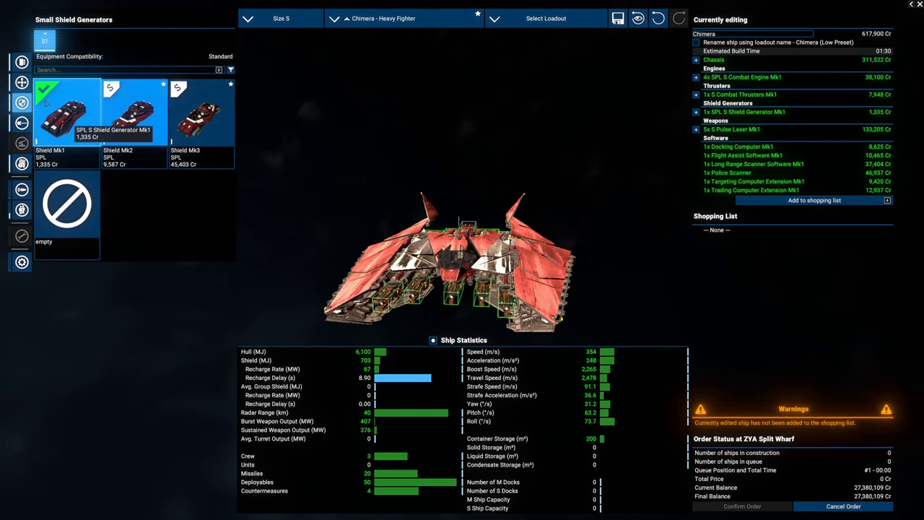
click(546, 18)
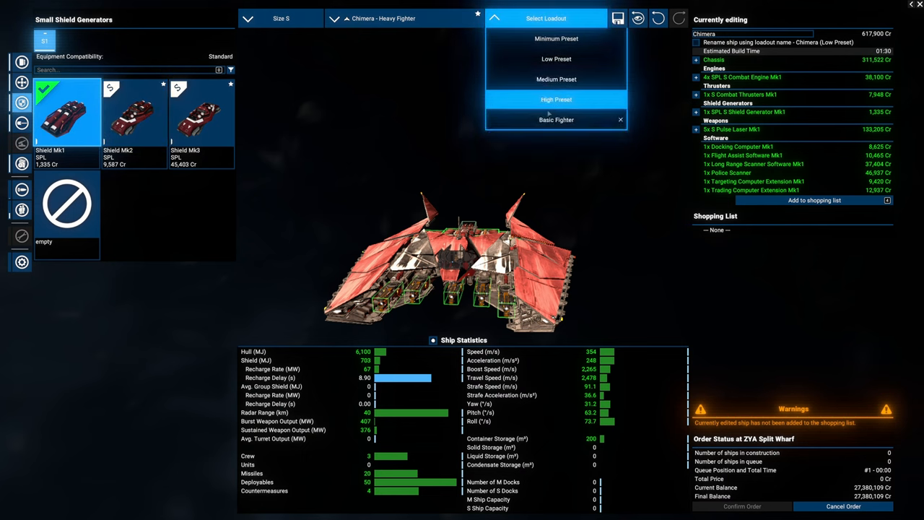
click(556, 120)
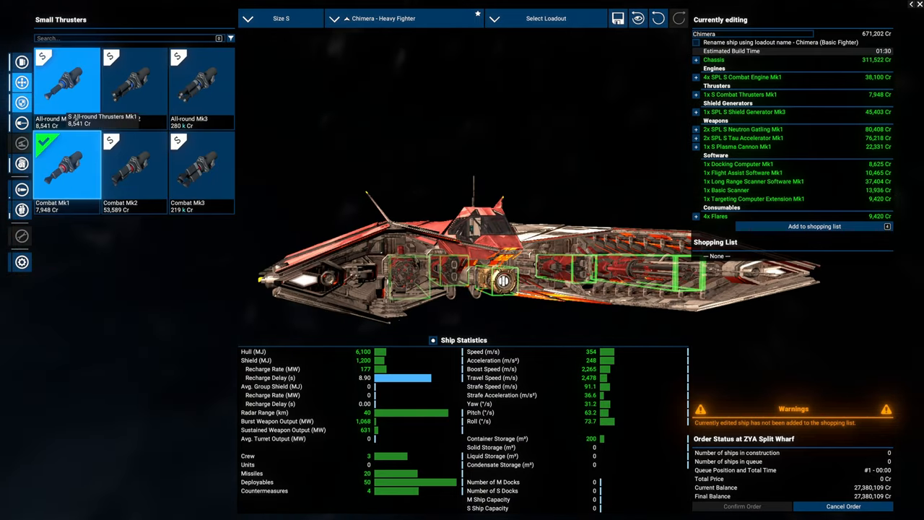
- Fit Tau Accelerator Mk1s into the Chimera's weapon slots
click(21, 123)
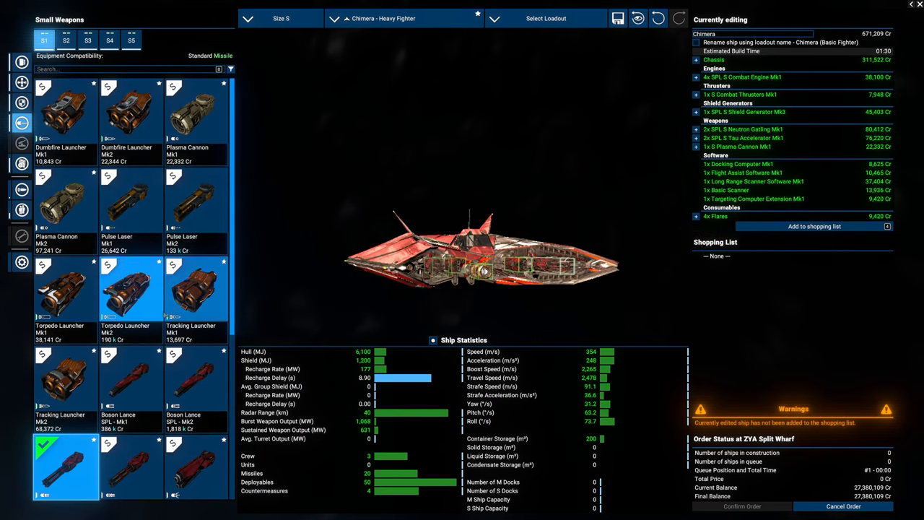
scroll(down, 3)
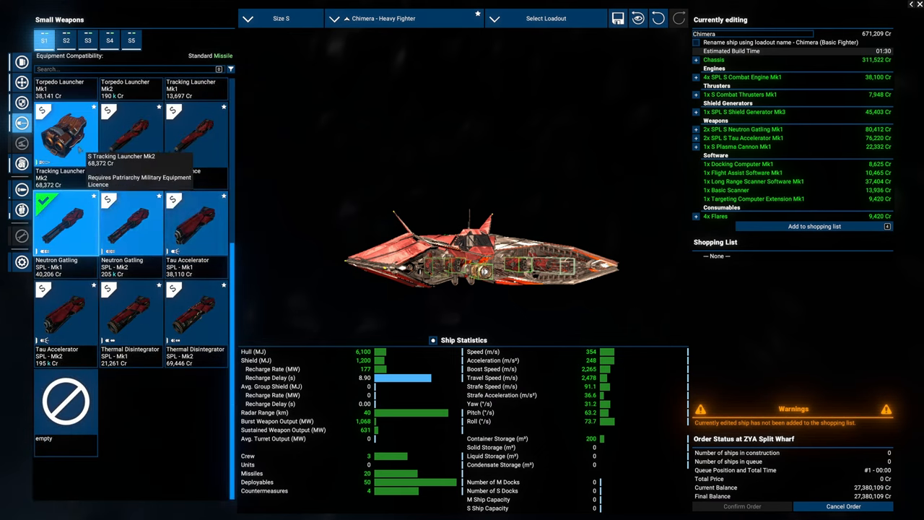
scroll(down, 3)
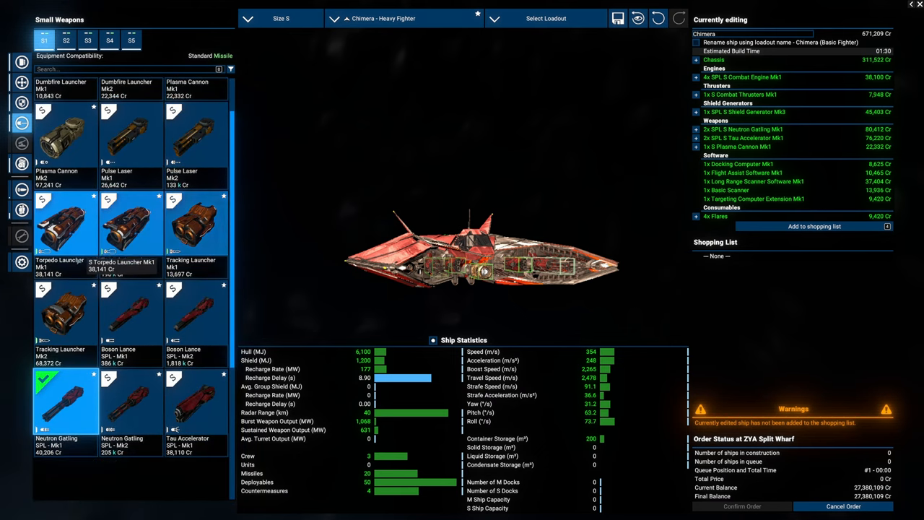
click(196, 224)
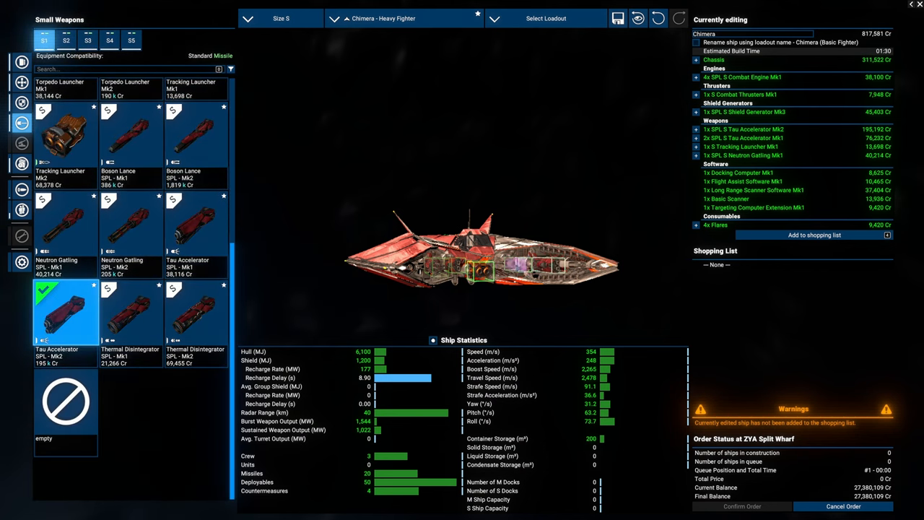
click(66, 39)
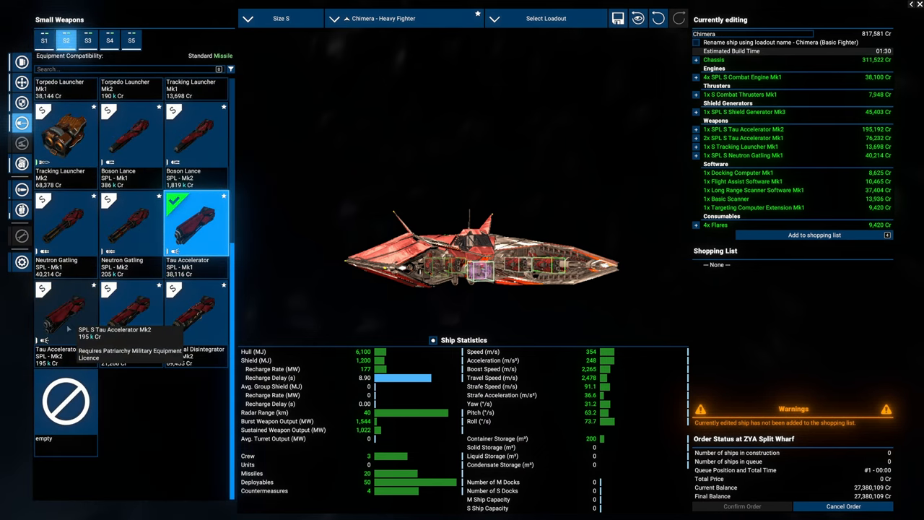
click(44, 40)
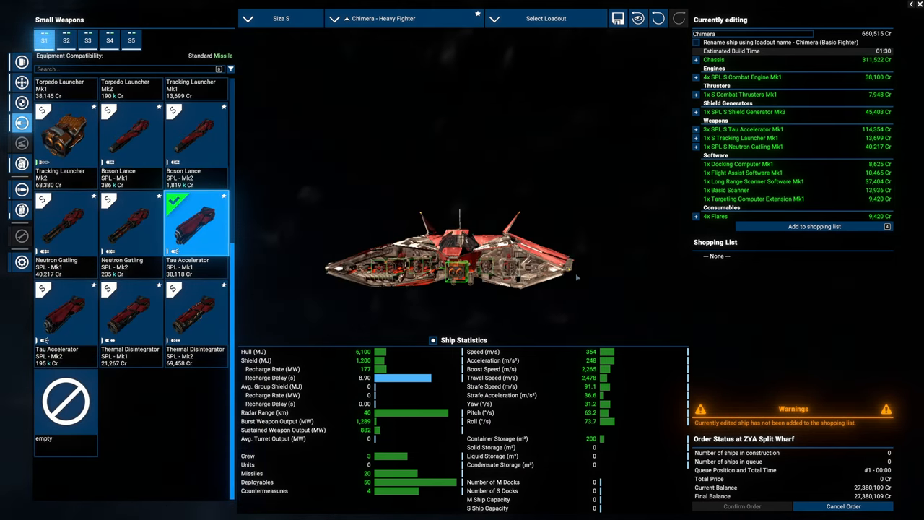
click(110, 40)
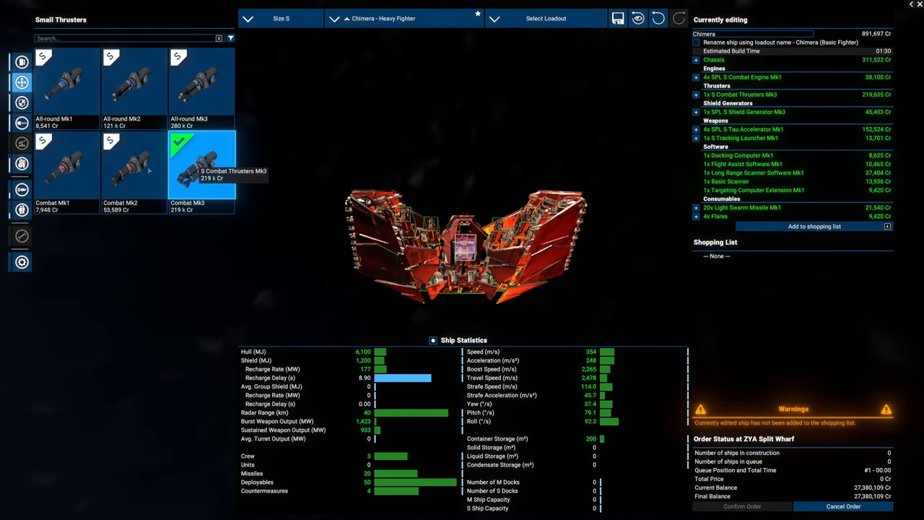
- Keep 4x Combat Mk1 engines after trying Mk2, and add the forty Chimeras to the shopping list
click(65, 166)
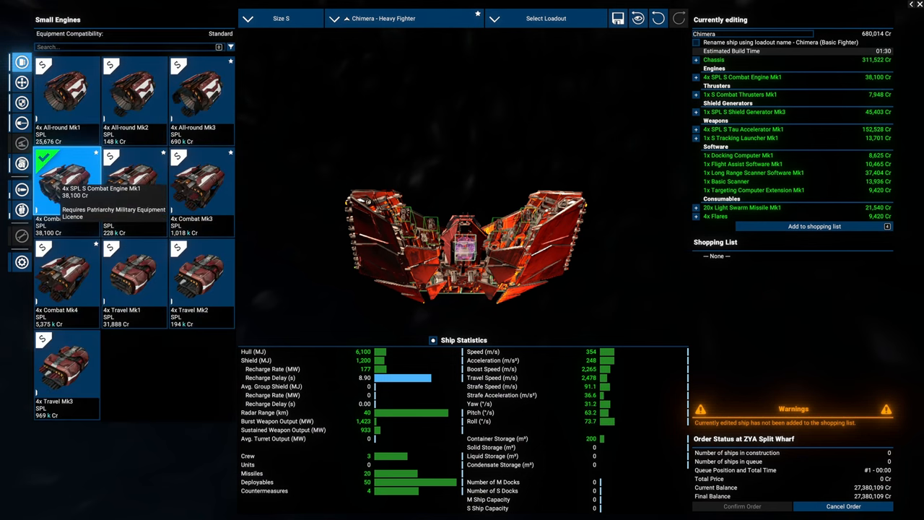
click(134, 180)
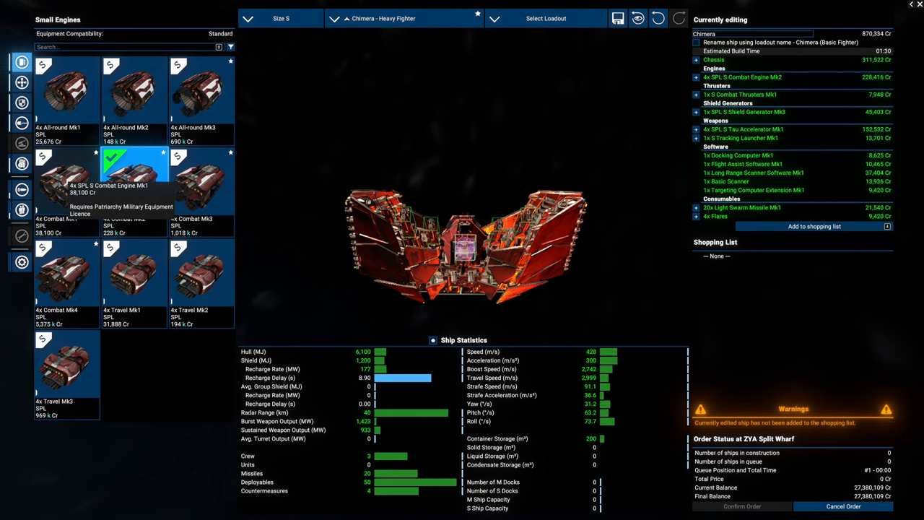
click(66, 182)
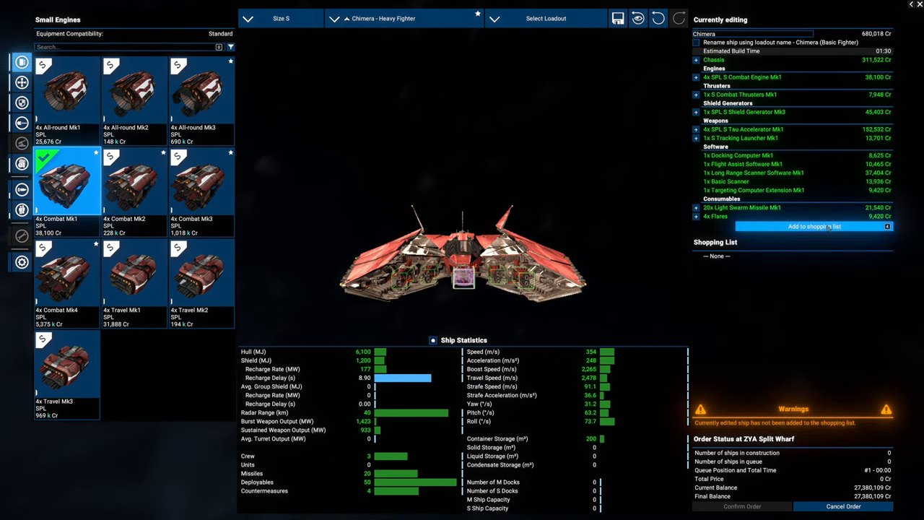
click(814, 226)
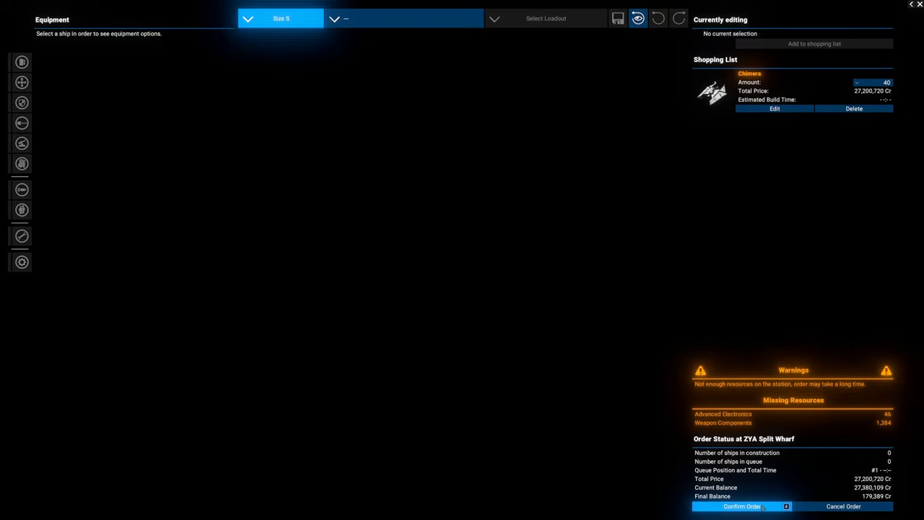
- Confirm the 40-Chimera order and check ships under construction in owned property
click(742, 505)
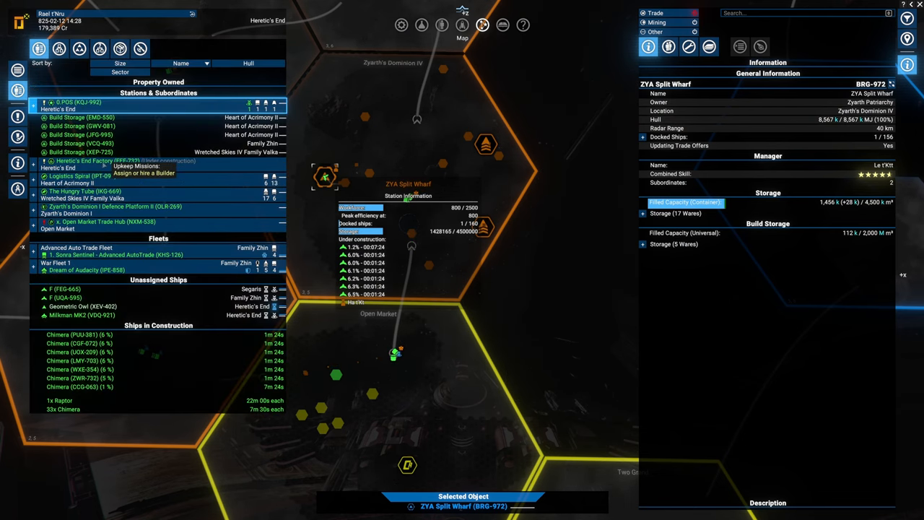
click(81, 176)
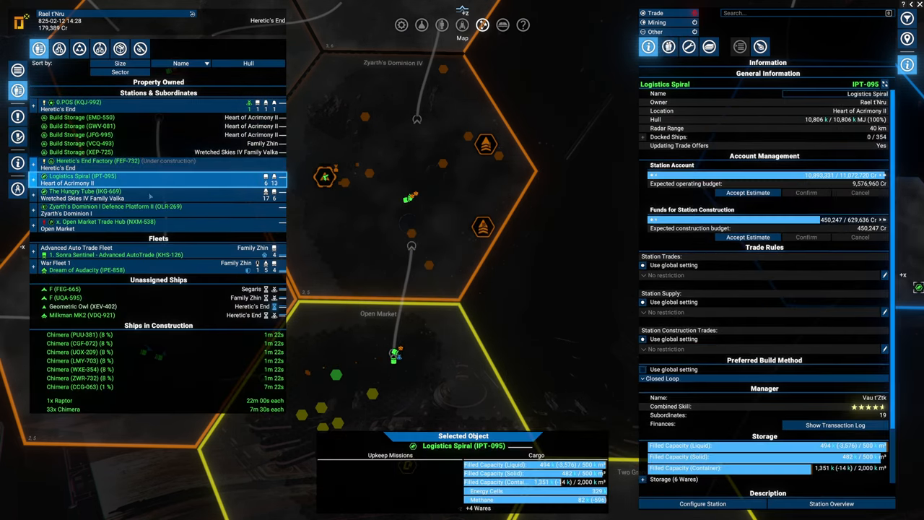
click(81, 191)
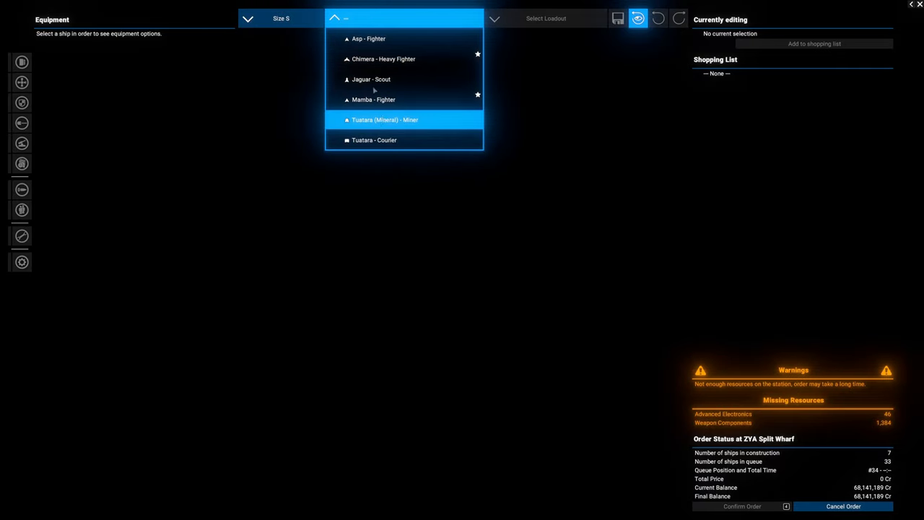
- Compare Chimera and Mamba fighters, equipping the Mamba with the High Preset
click(384, 59)
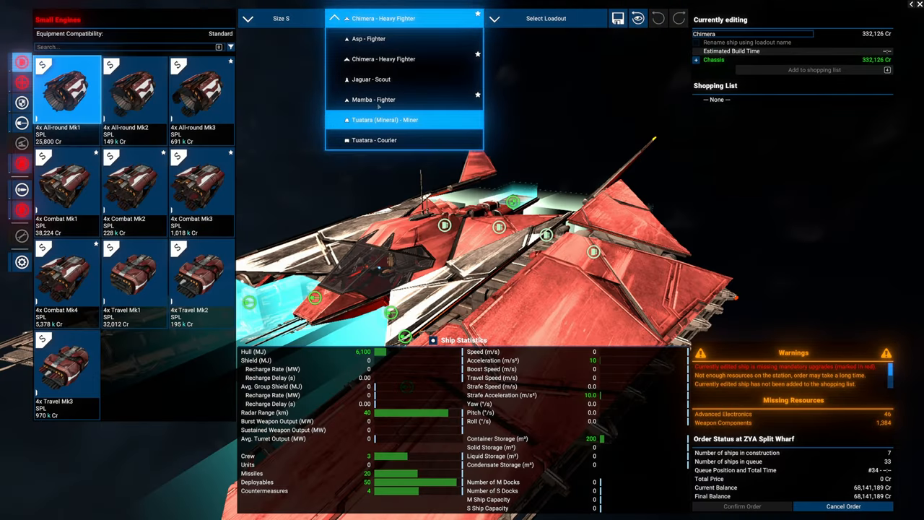
mouse_move(379, 80)
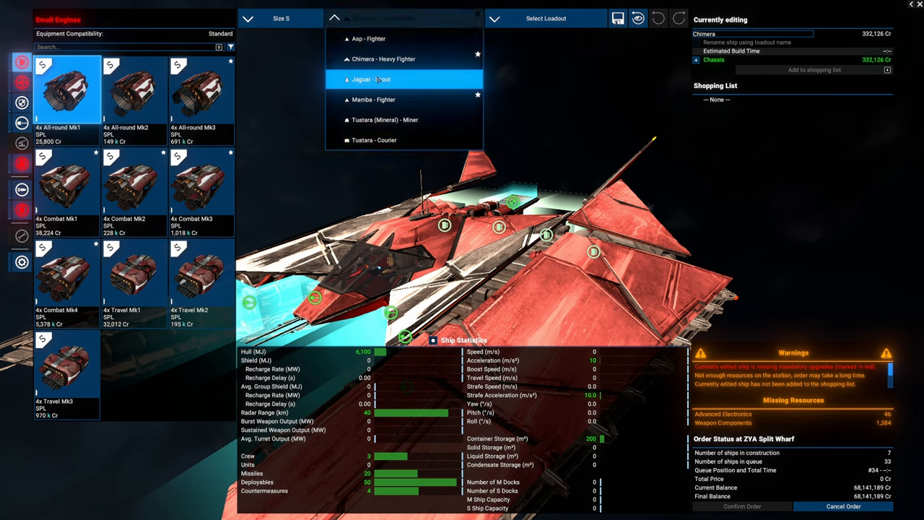
click(369, 38)
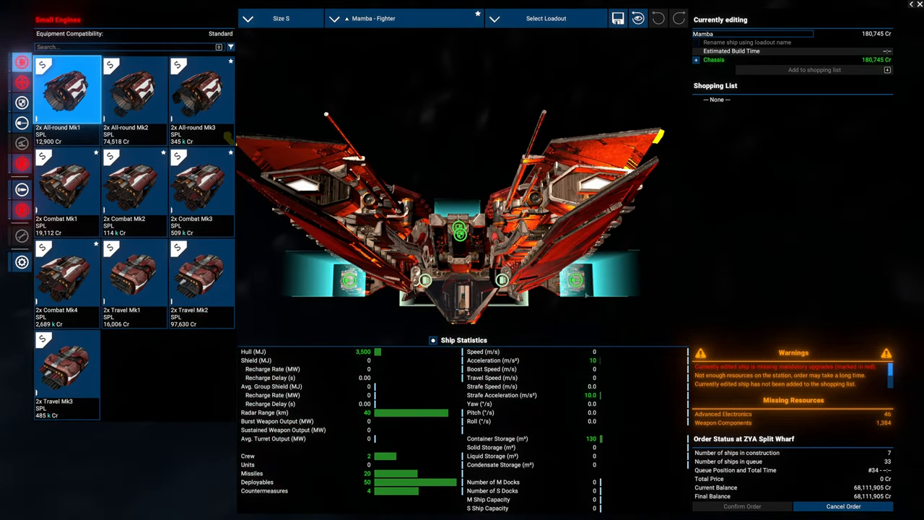
click(546, 18)
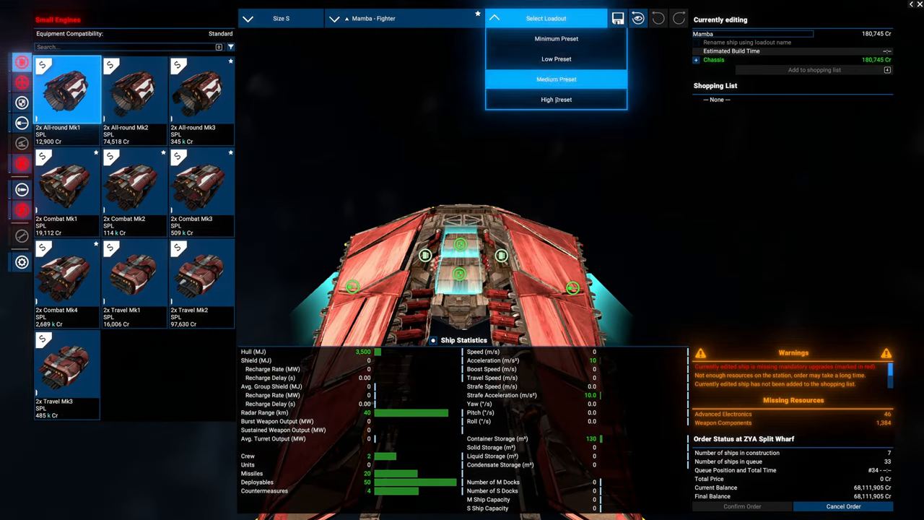
click(556, 99)
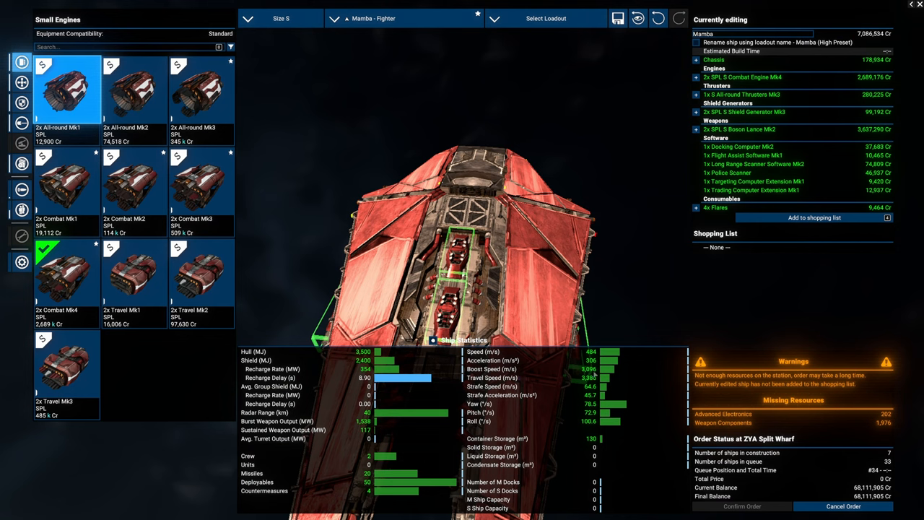
- Look at the Asp, then reselect the Chimera heavy fighter with High Preset
click(403, 18)
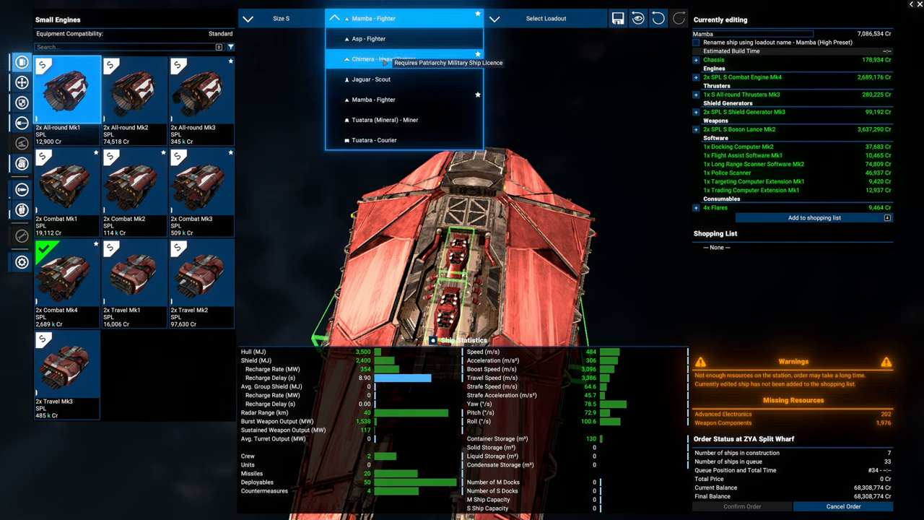
mouse_move(372, 79)
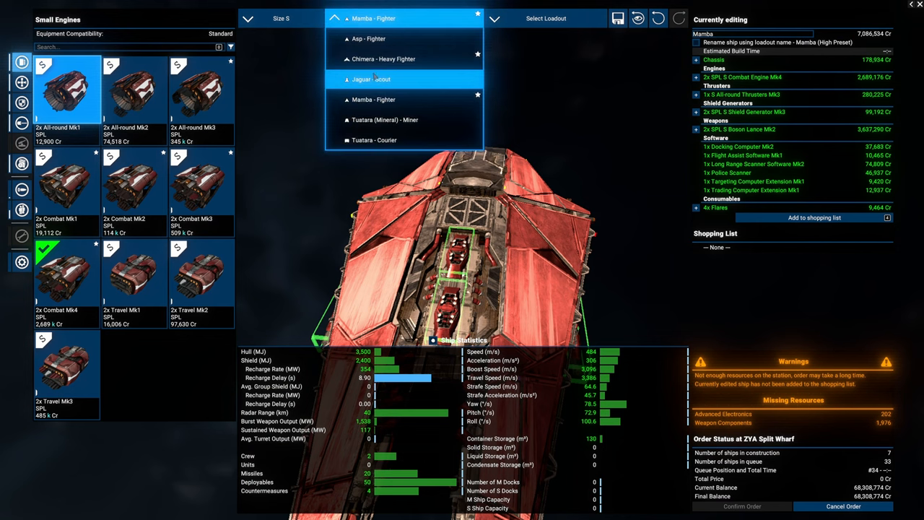
mouse_move(383, 59)
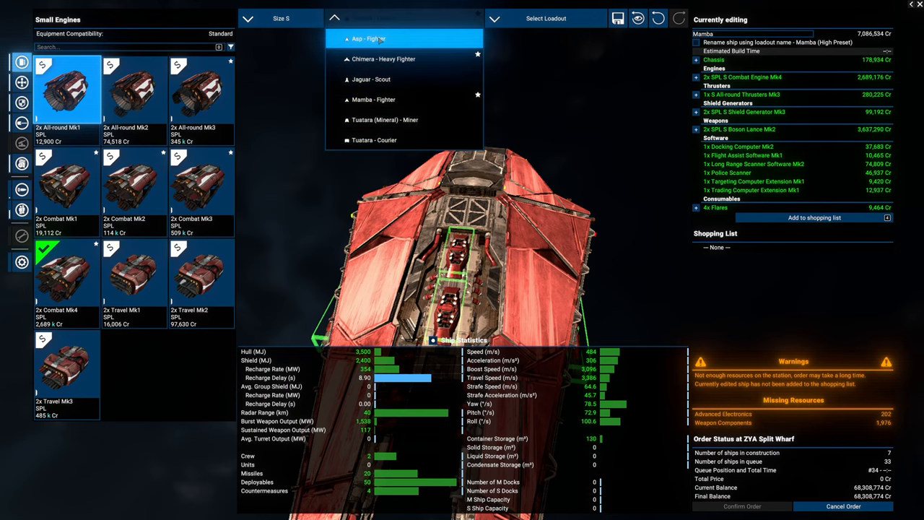
click(368, 38)
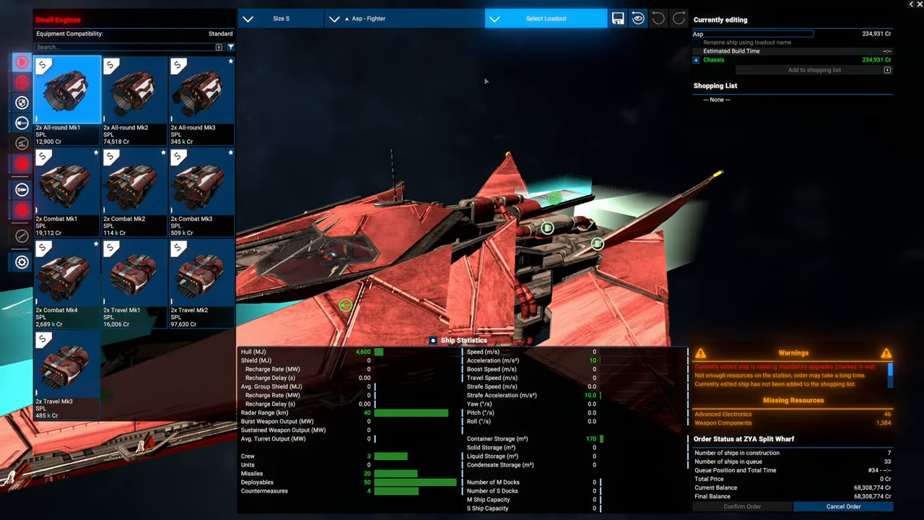
click(402, 19)
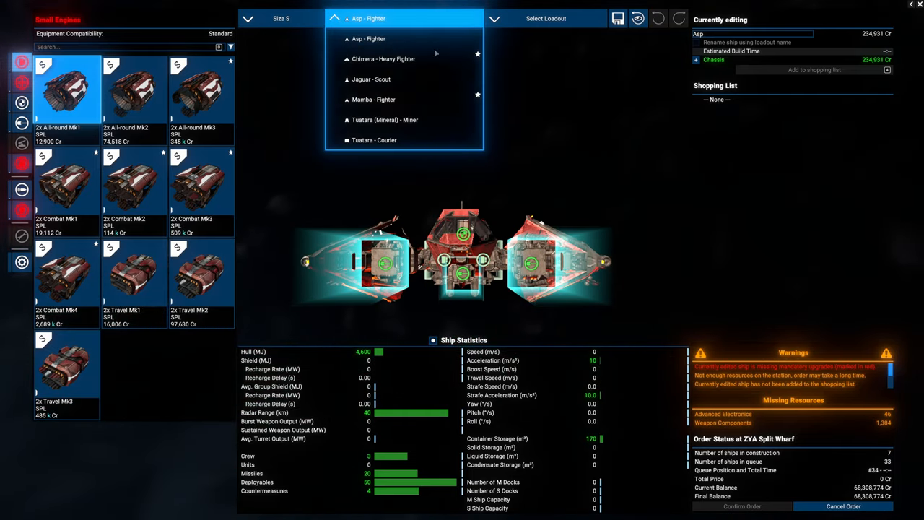
click(383, 58)
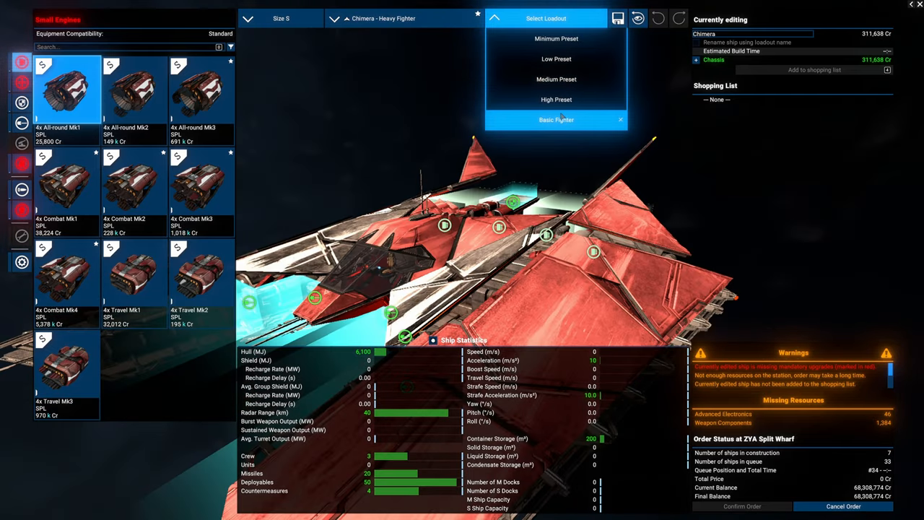
click(556, 99)
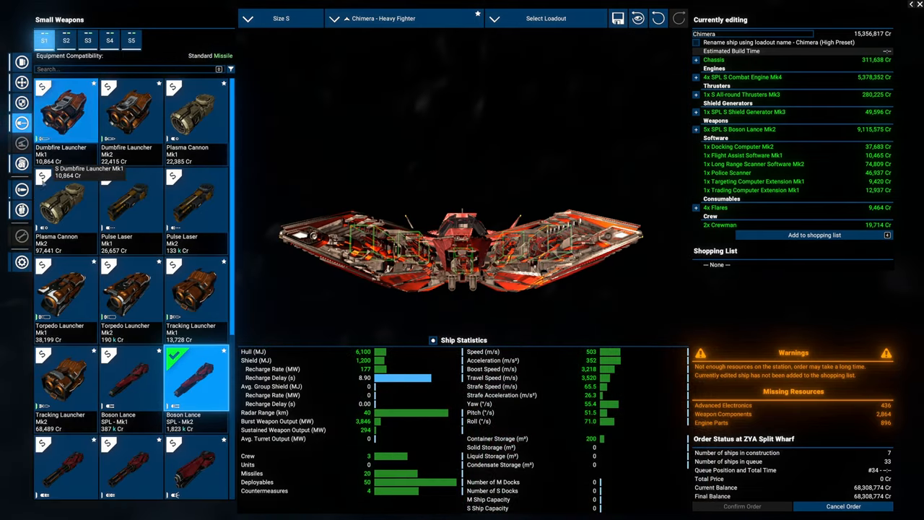
mouse_move(130, 376)
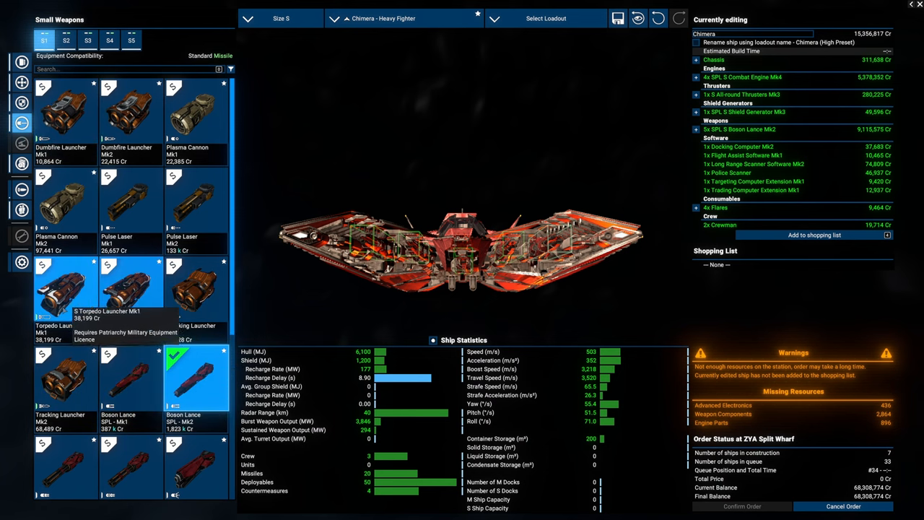
- Fit Torpedo Launcher Mk1s, save the loadout as 'Bombers', and choose Combat Thrusters Mk1
click(65, 40)
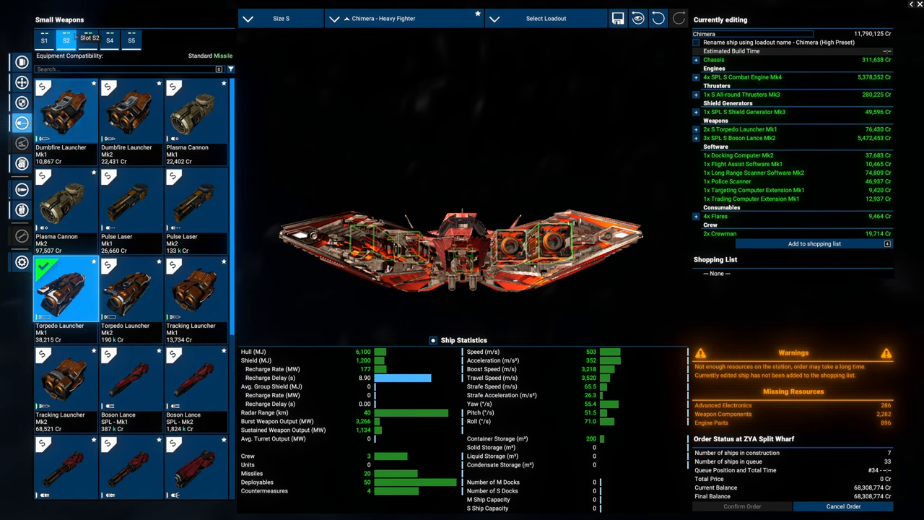
click(110, 40)
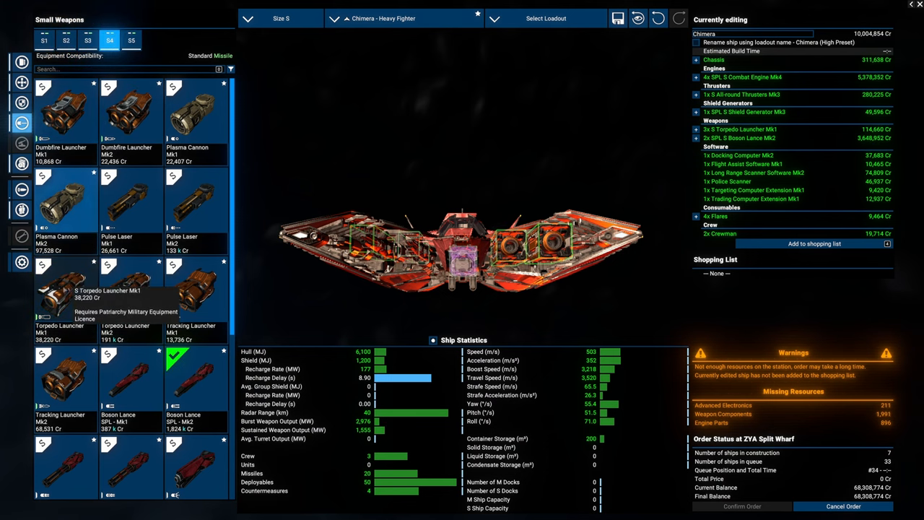
click(131, 40)
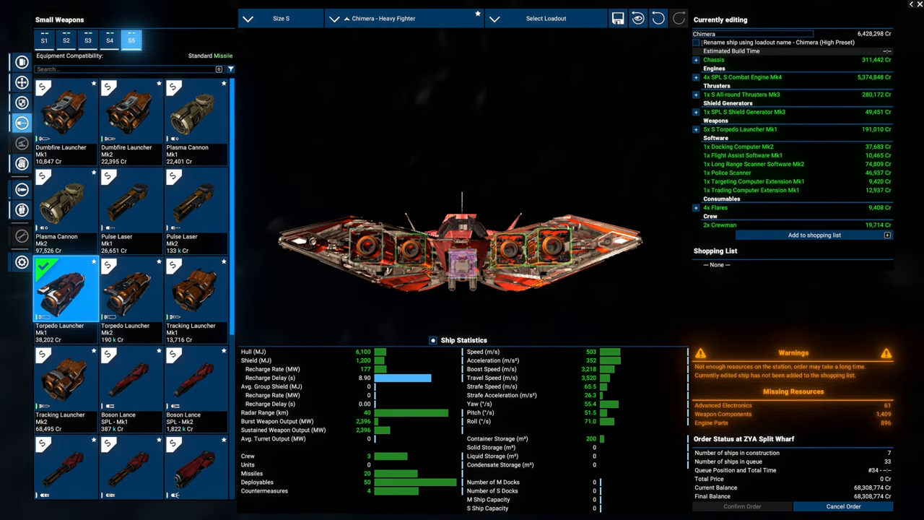
click(546, 19)
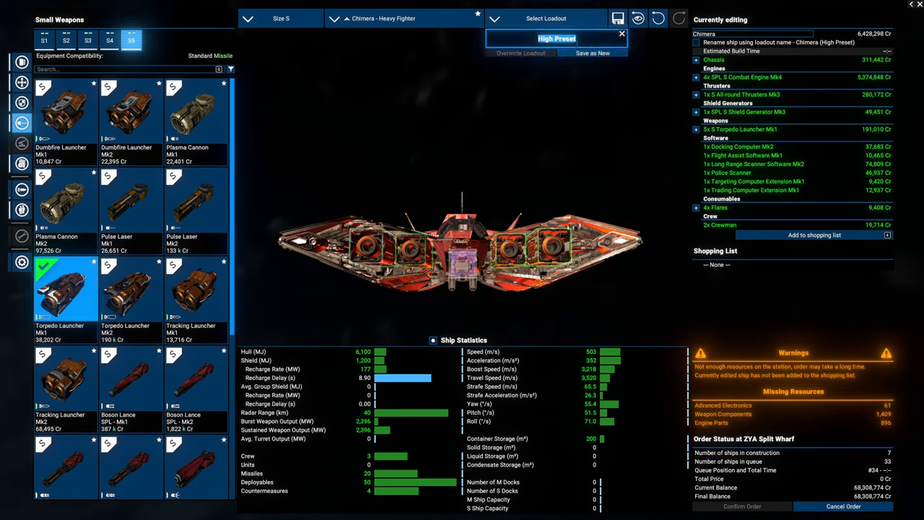
text(Bombers))
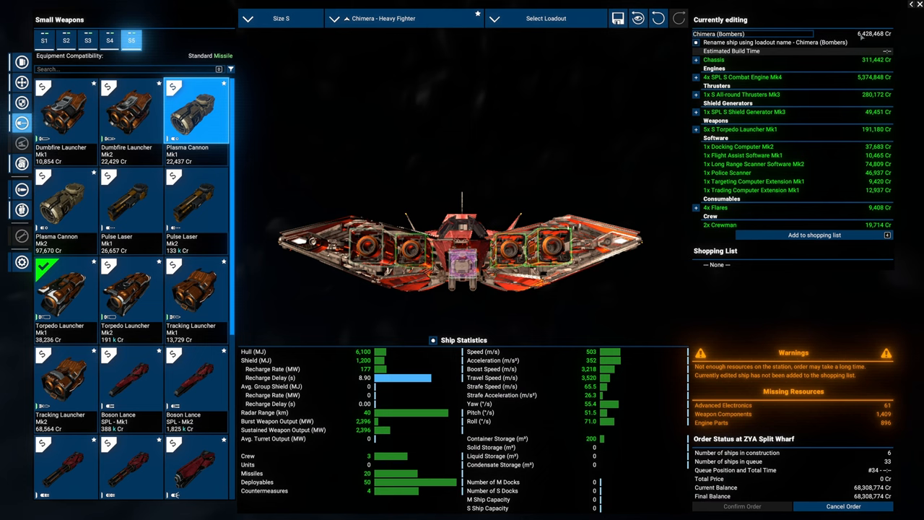
click(20, 82)
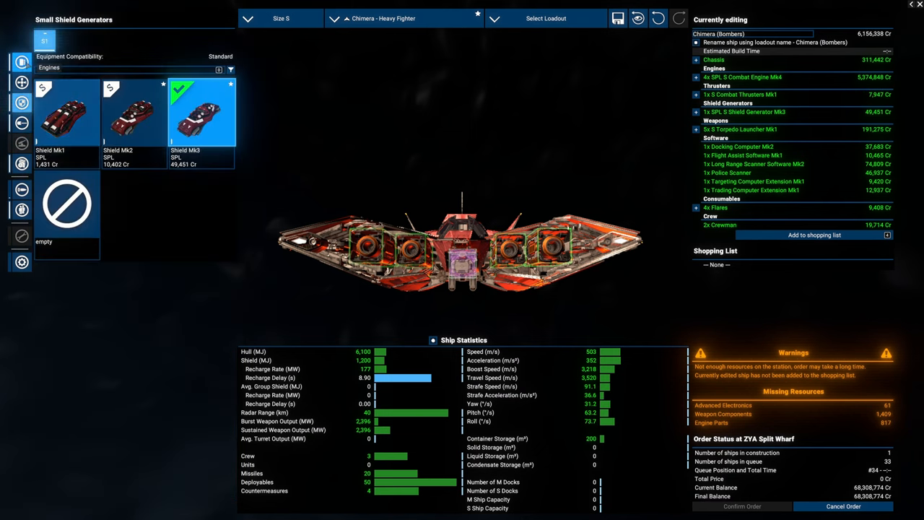
- Fit Combat Engine Mk1, load 20 Heavy Torpedo Missiles, and add the bomber to the shopping list
click(22, 62)
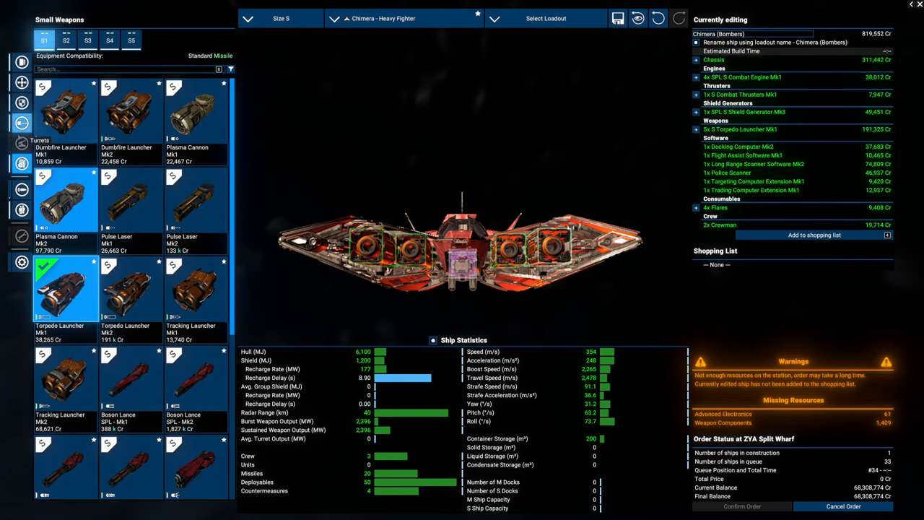
click(21, 189)
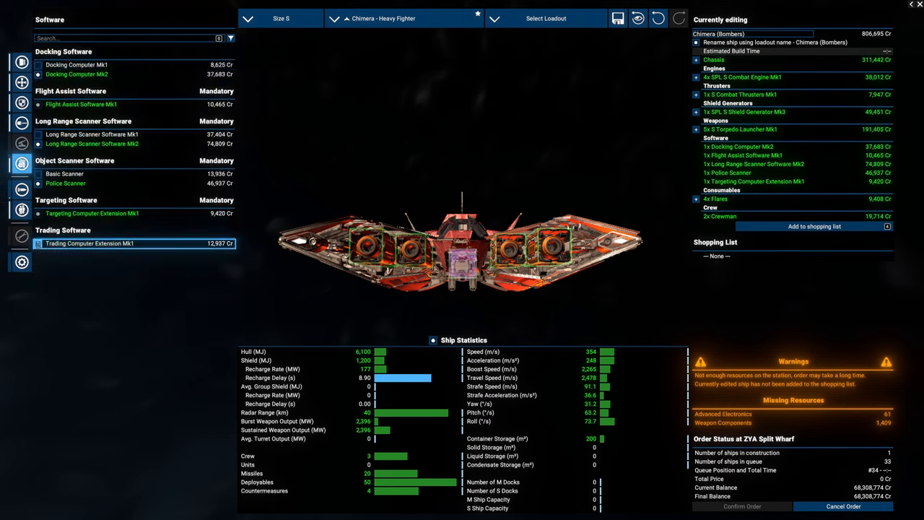
click(21, 189)
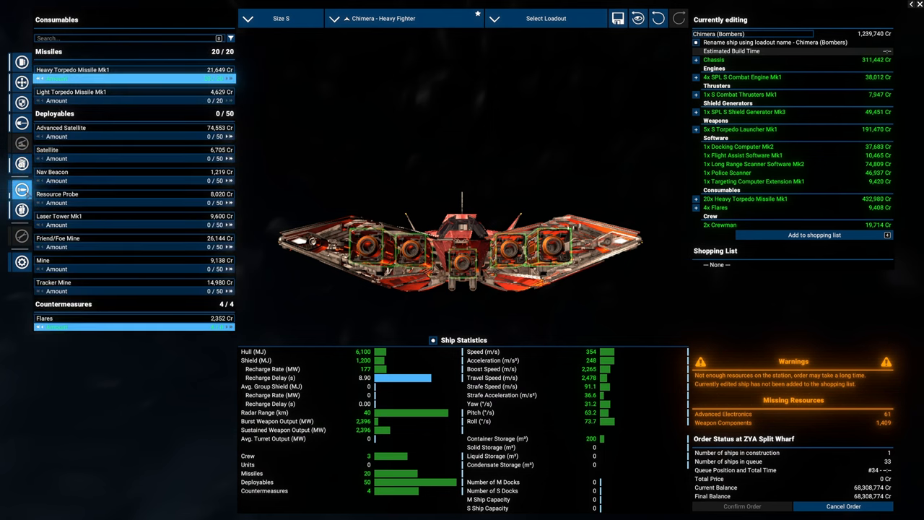
click(21, 209)
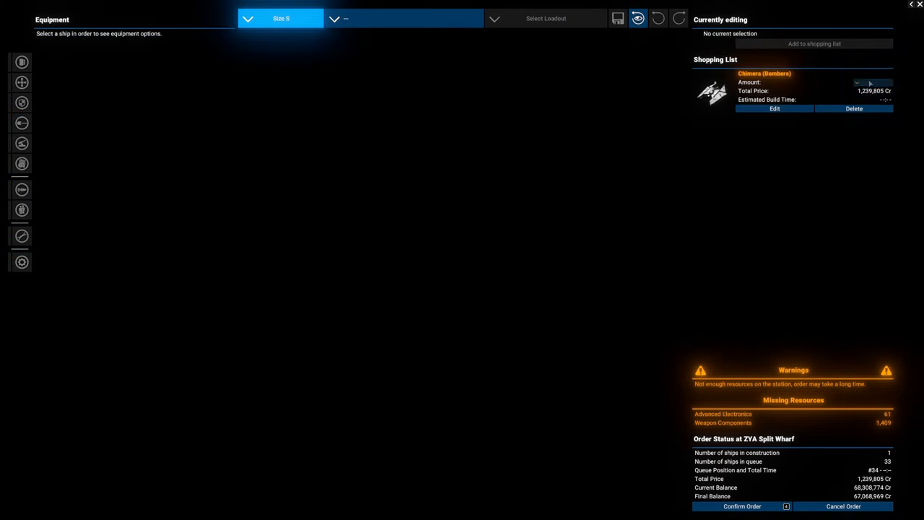
click(874, 82)
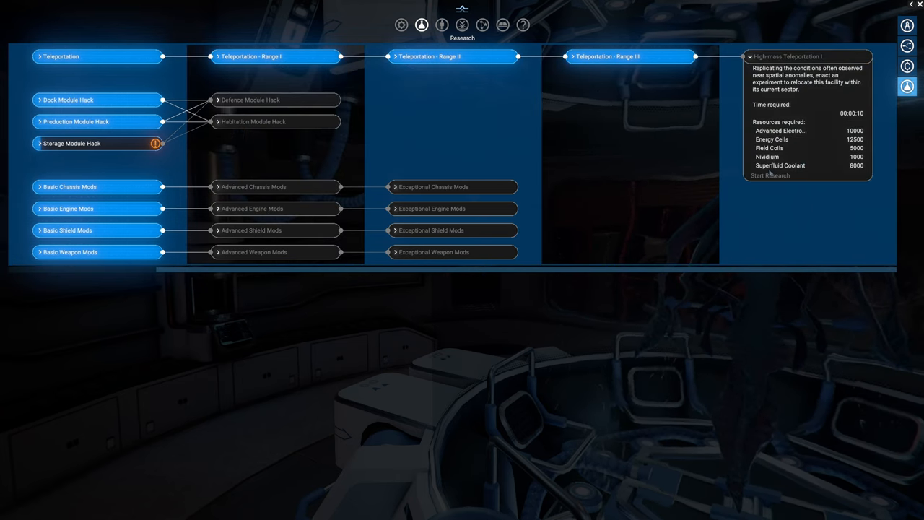
- Check High-mass Teleportation I research requirements, then return to the owned-property map
click(79, 143)
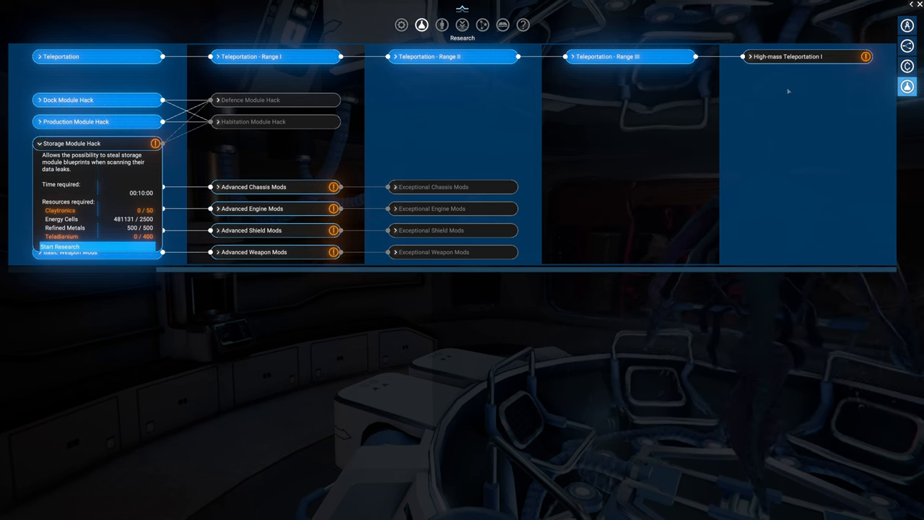
click(807, 56)
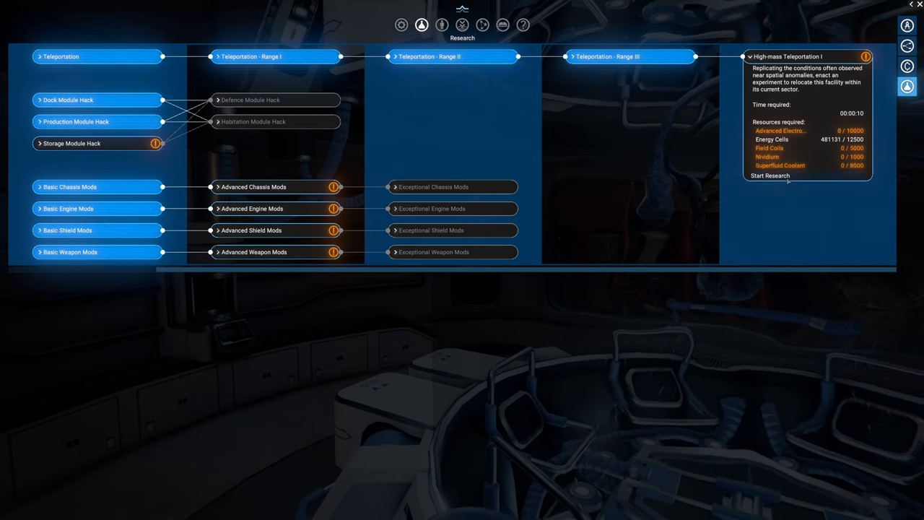
click(769, 176)
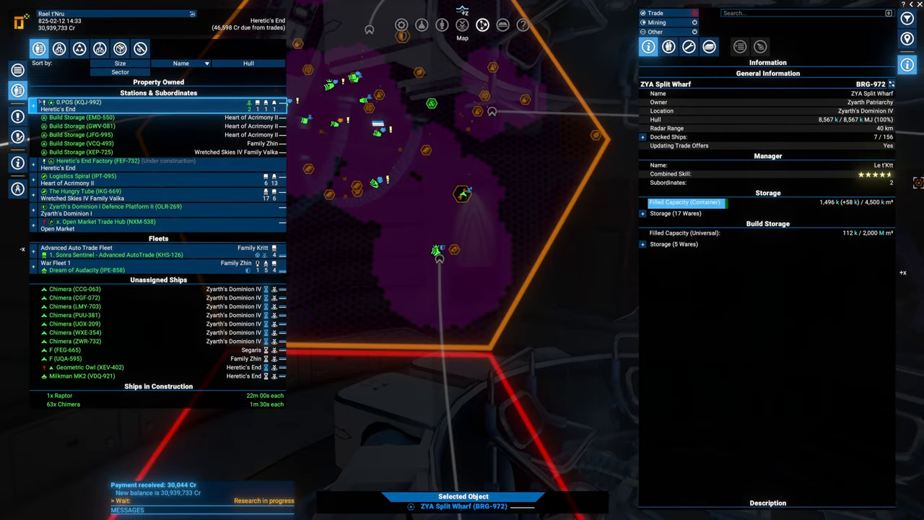
- Expand O.POS's subordinate groups and inspect the HELLDIVERS 1 and HELLDIVERS 2 miners
click(33, 102)
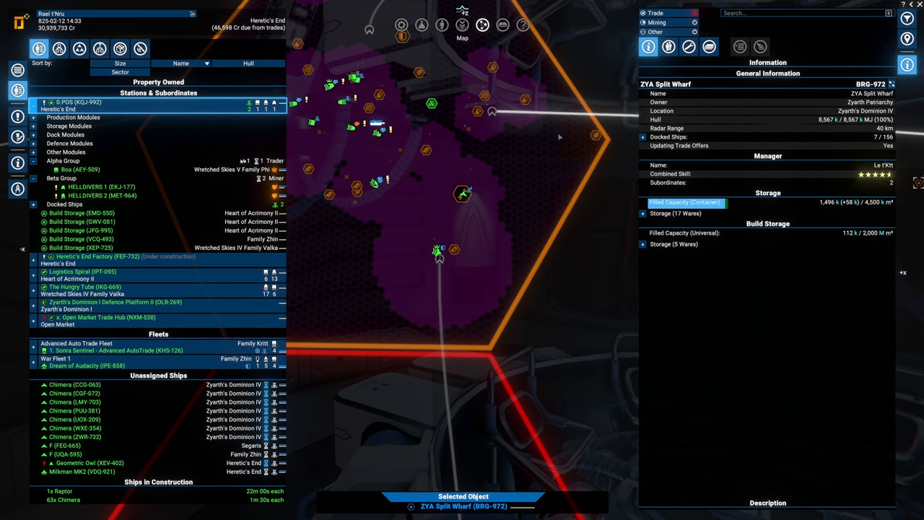
click(101, 186)
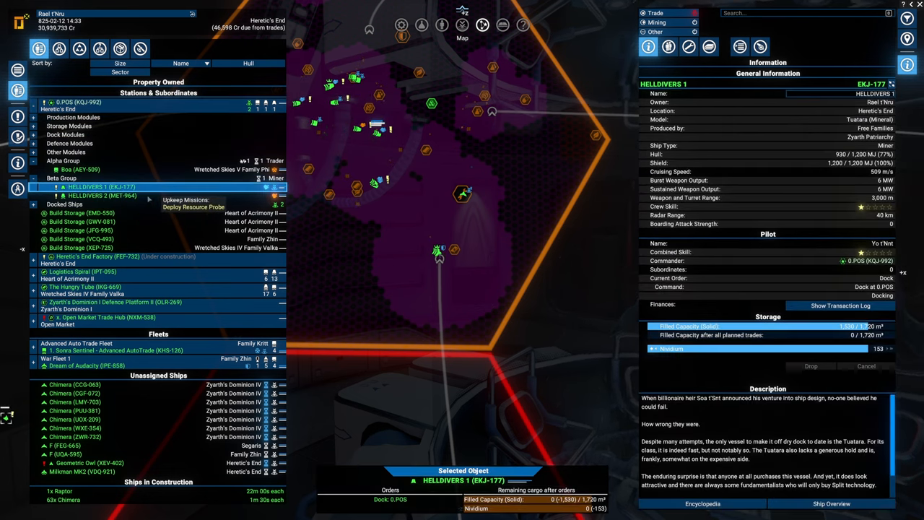
click(104, 195)
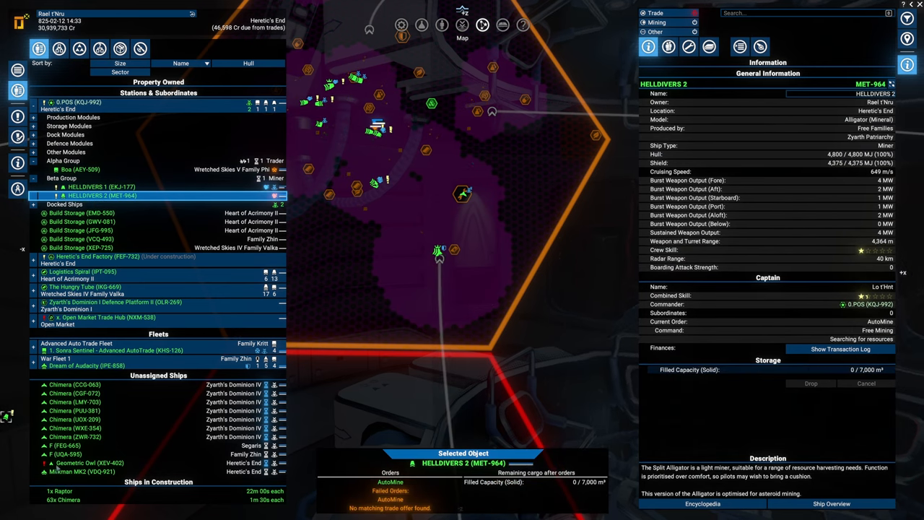
click(88, 463)
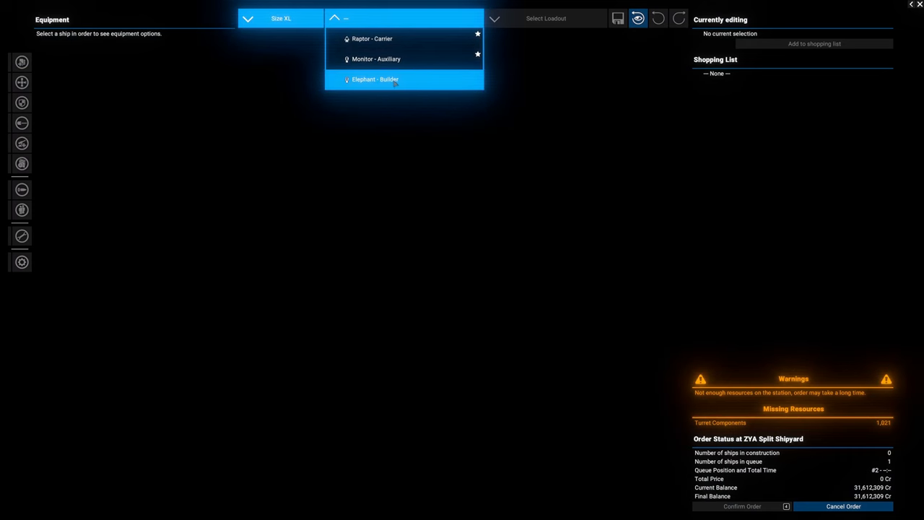
mouse_move(376, 59)
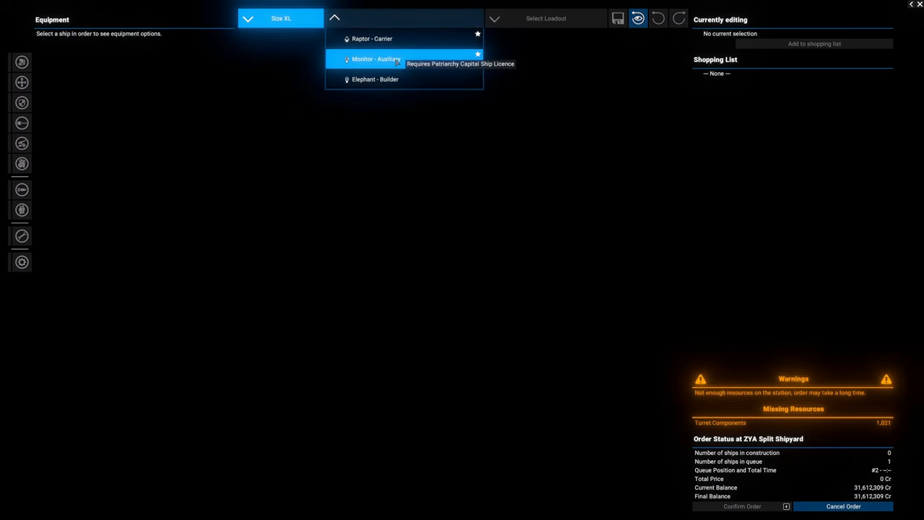
- Pick Monitor - Auxiliary with High Preset loadout and All-round Mk1 thrusters, reviewing shields and turrets
click(376, 58)
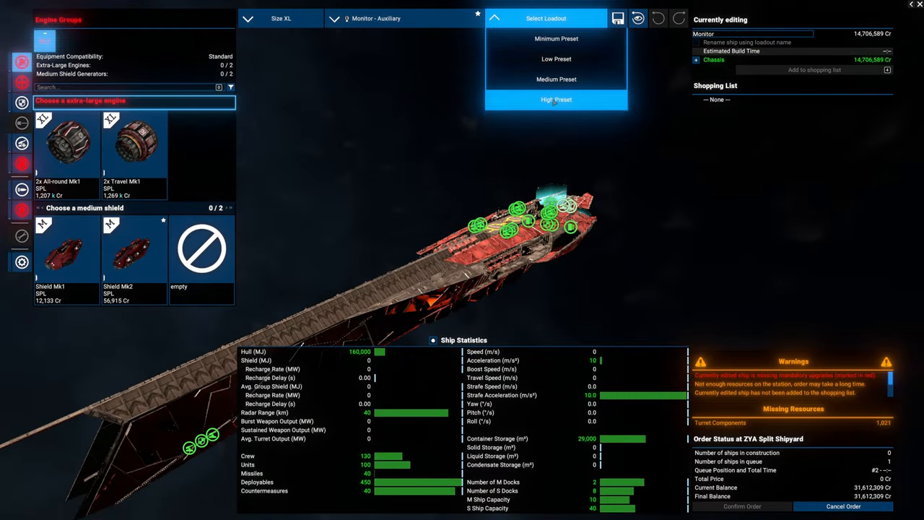
click(556, 99)
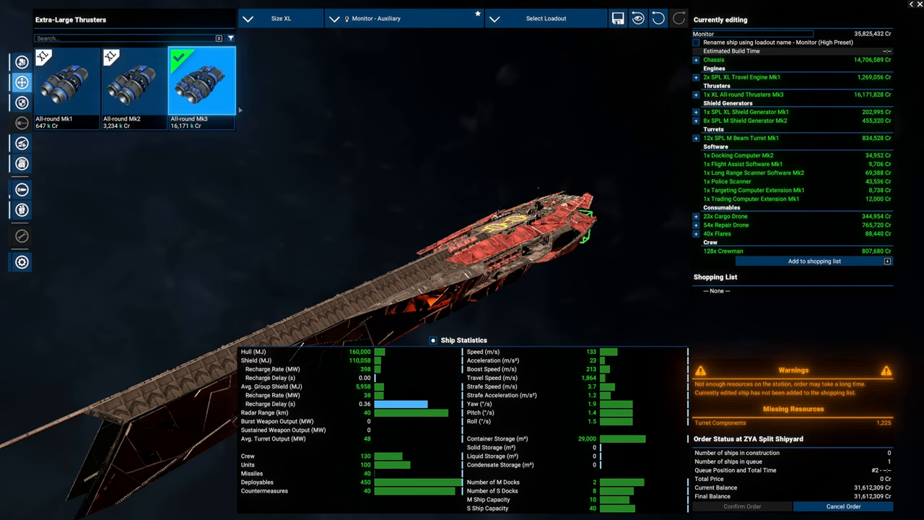
mouse_move(133, 83)
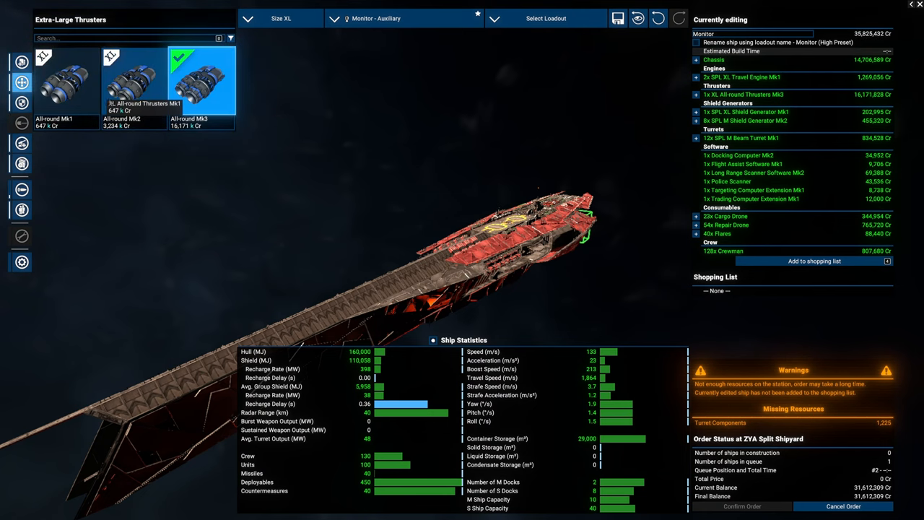
click(65, 80)
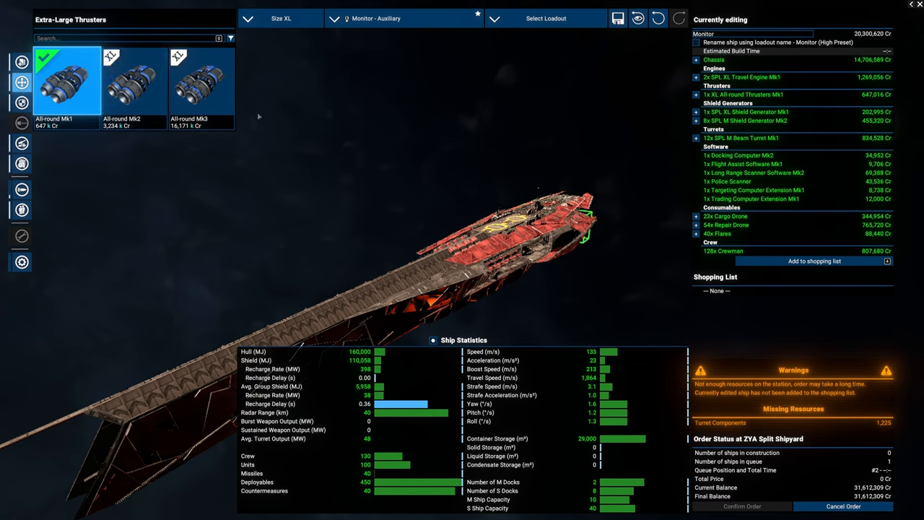
click(21, 102)
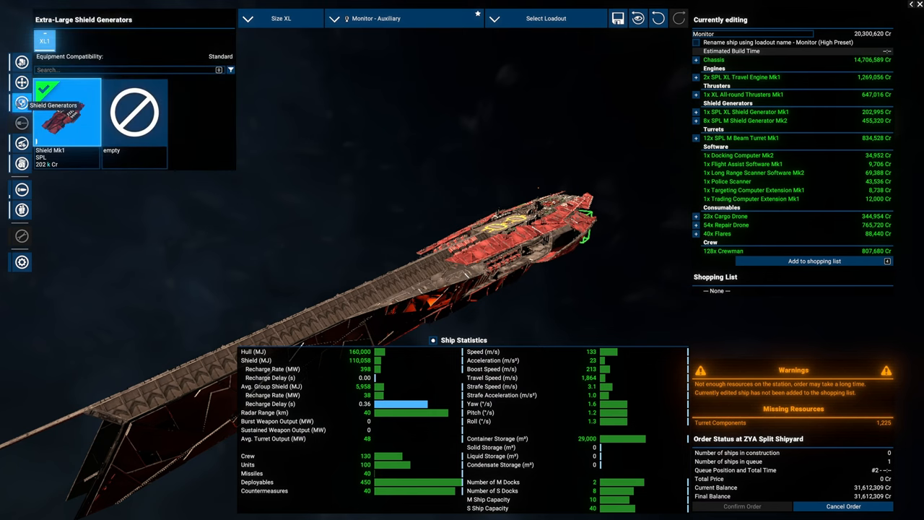
click(21, 143)
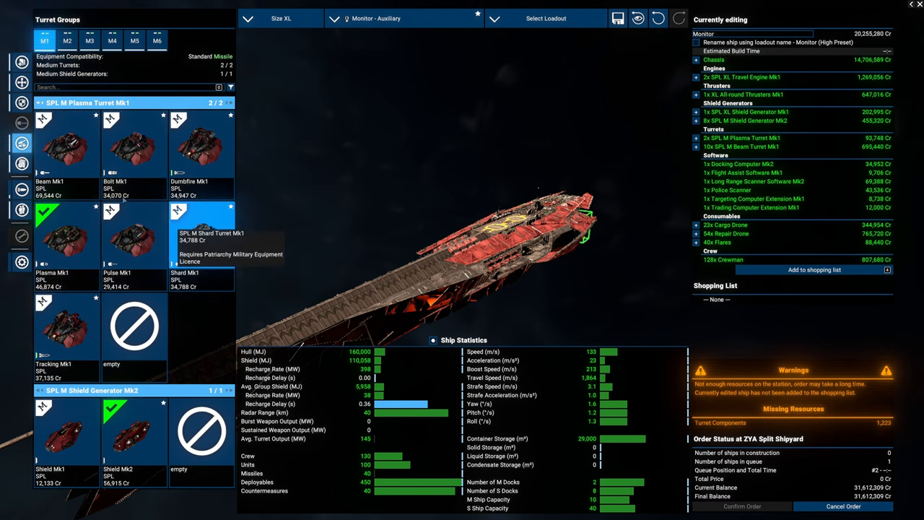
- Keep Beam Mk1 turrets and fit the Monitor with 30 cargo drones and 70 repair drones
click(67, 144)
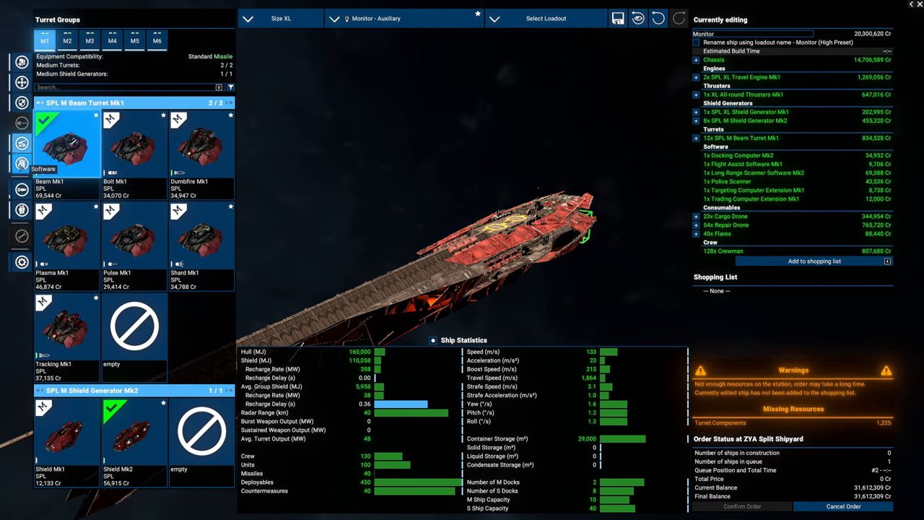
click(21, 163)
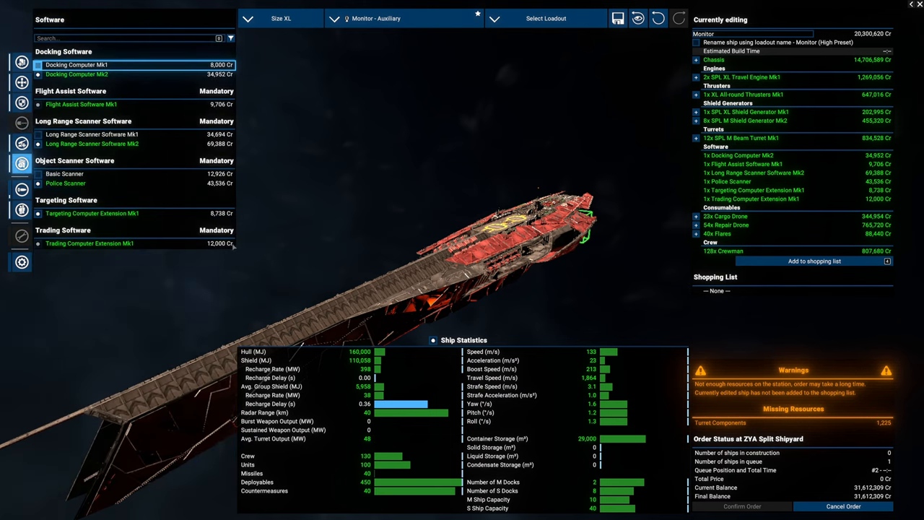
mouse_move(885, 397)
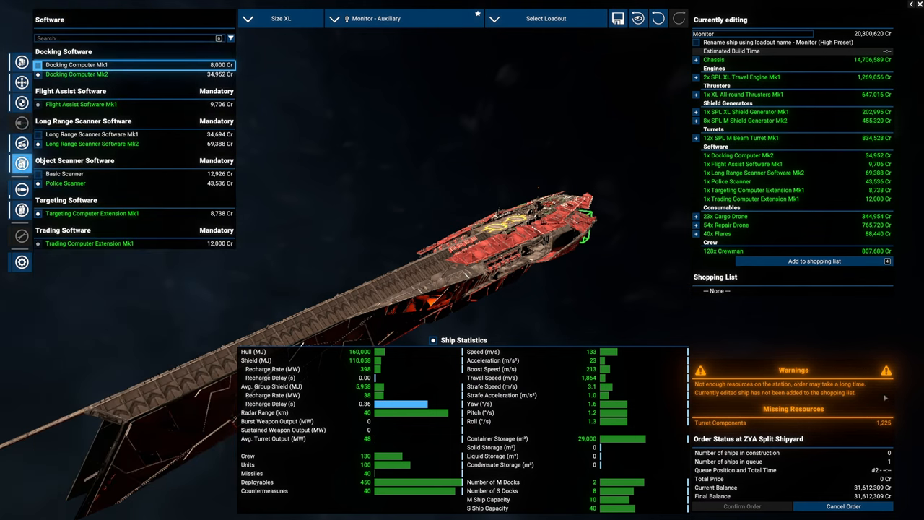
click(21, 190)
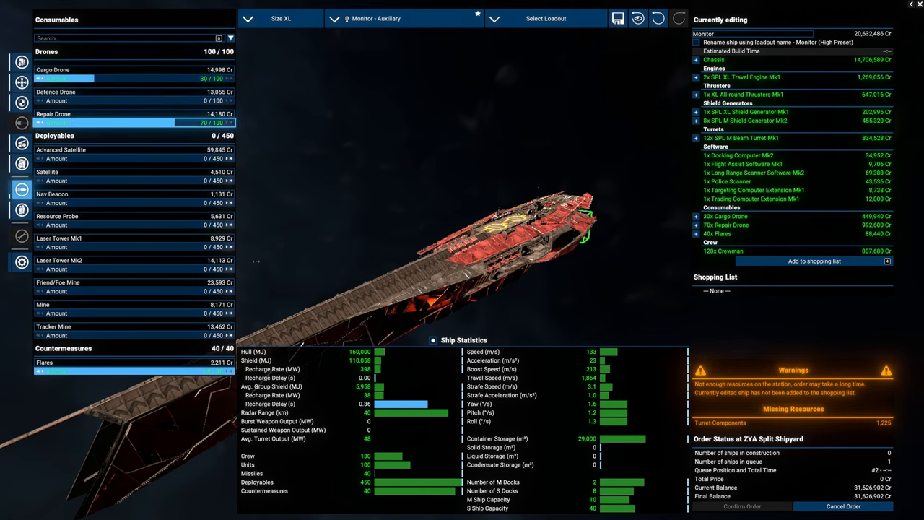
click(21, 210)
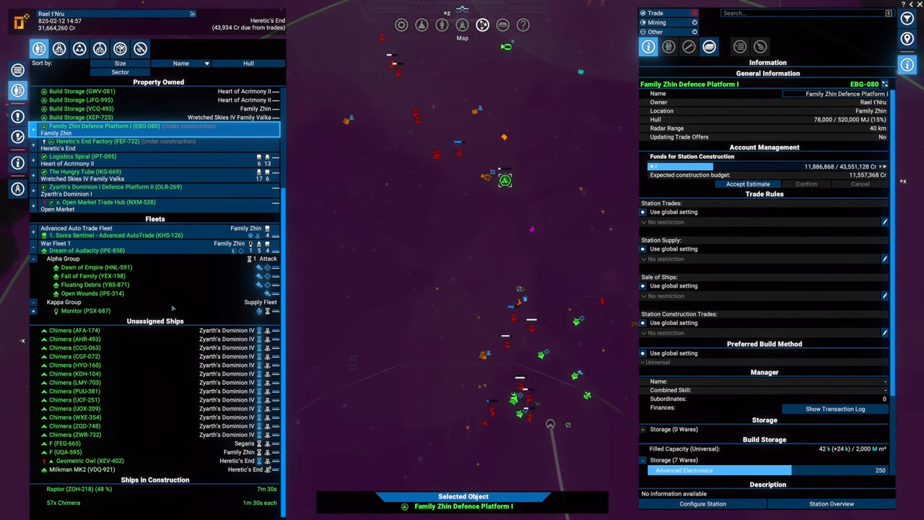
- Inspect Open Wounds and Family Zhin Defence Platform I's construction info, then pause the game
click(93, 293)
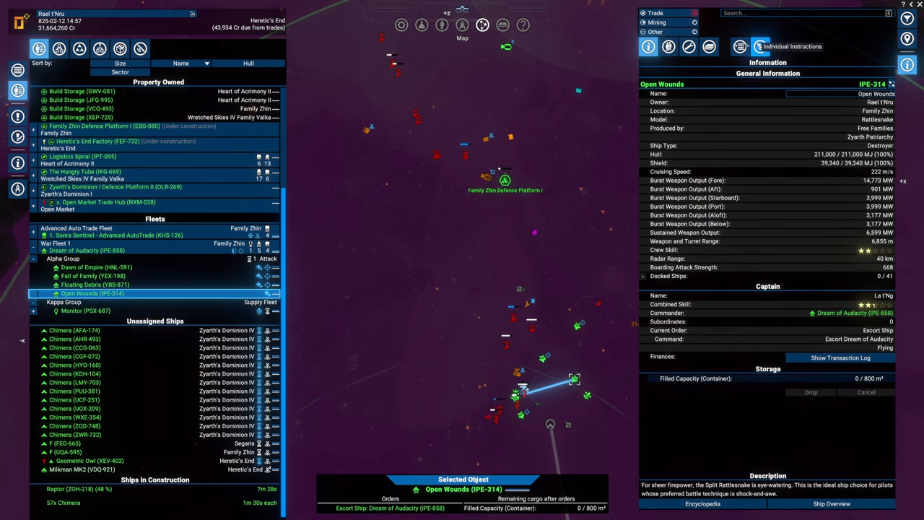
click(739, 46)
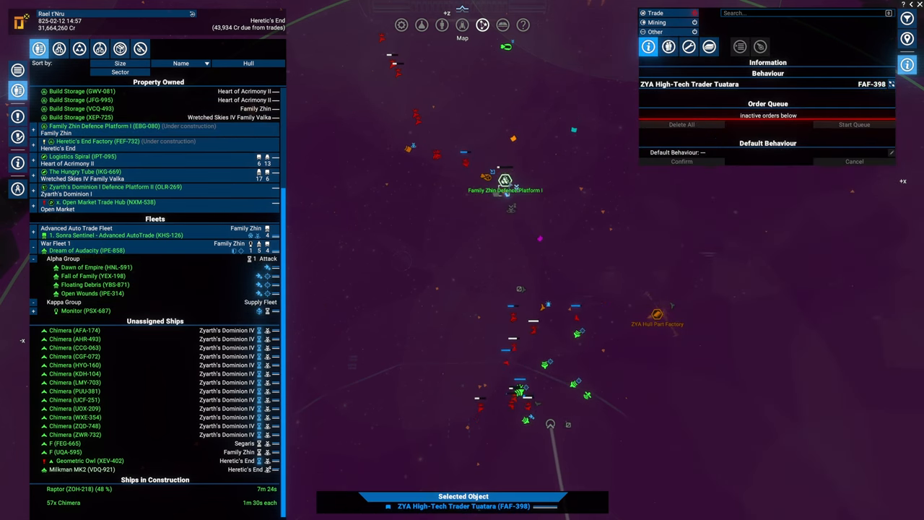
click(105, 125)
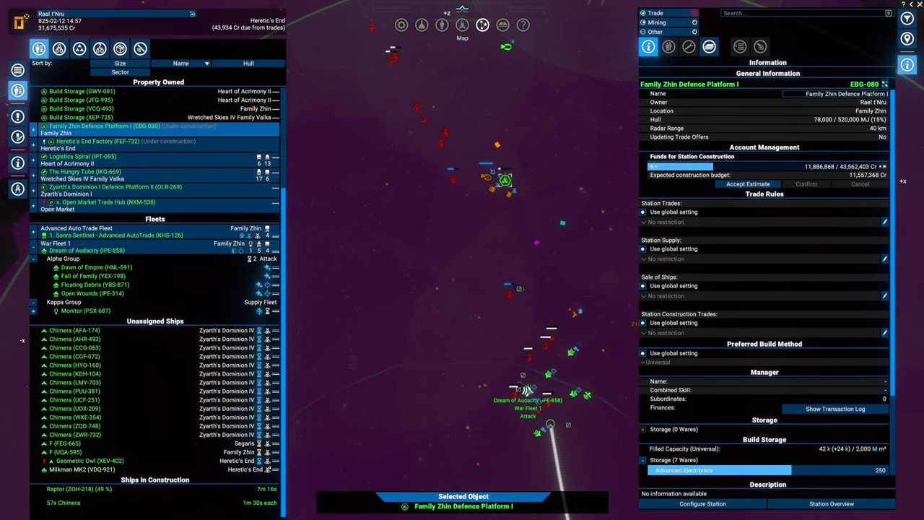
click(87, 250)
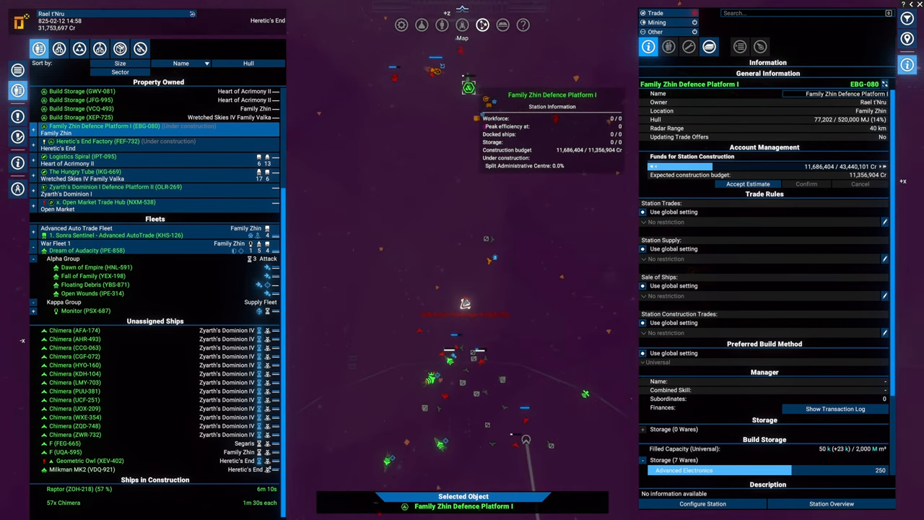
key(space)
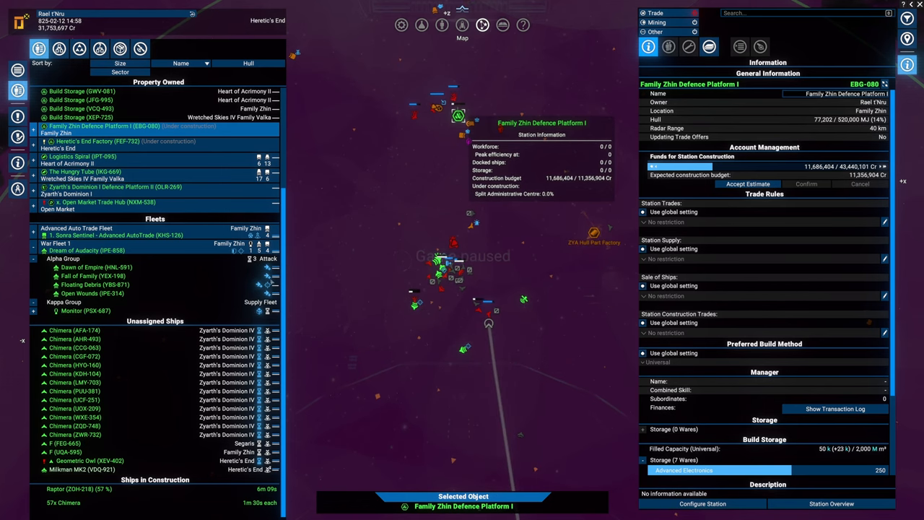
- Review orders of Floating Debris, Dream of Audacity, Dawn of Empire and Open Wounds
click(93, 284)
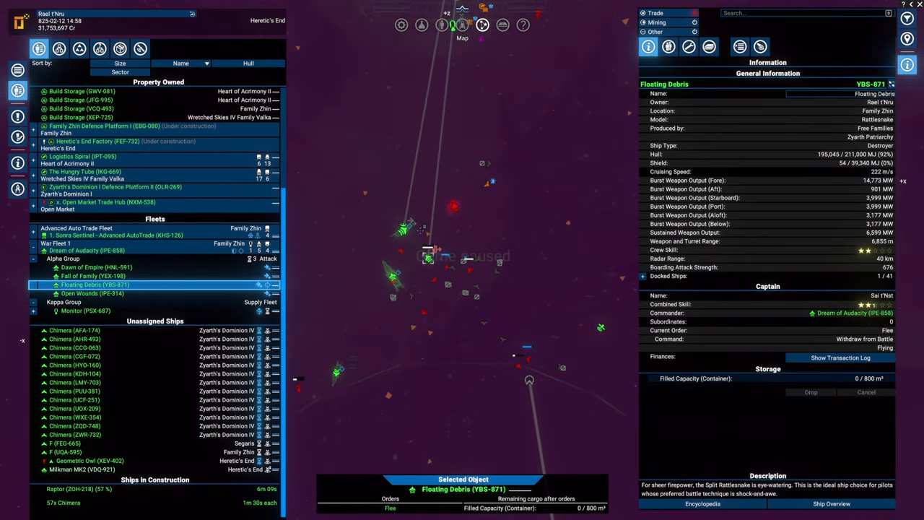
click(93, 251)
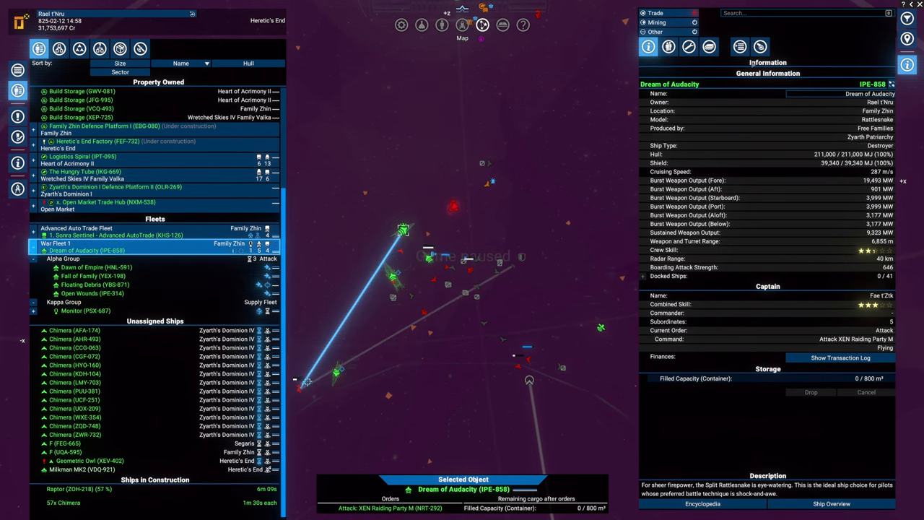
click(739, 47)
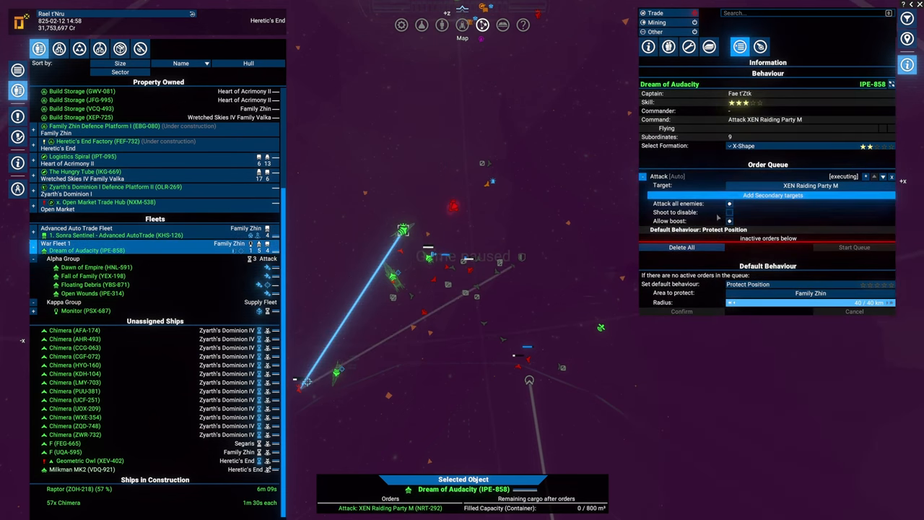
click(96, 267)
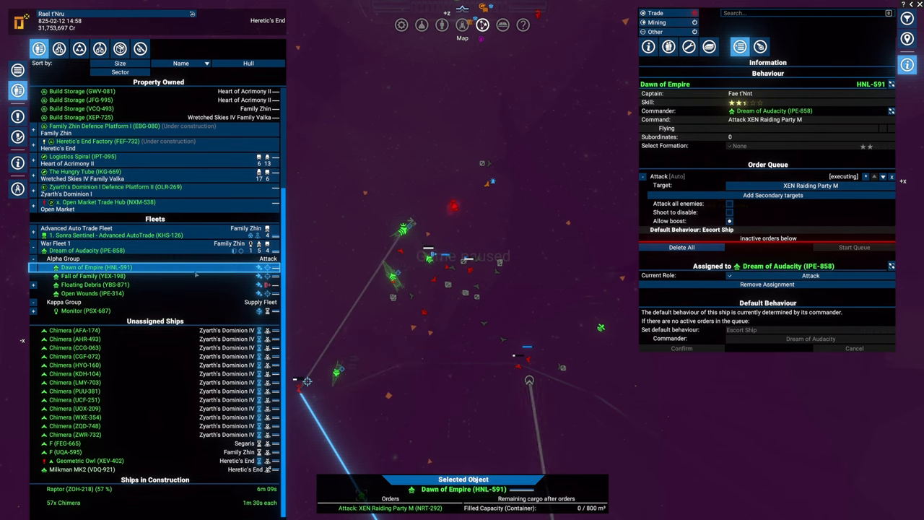
click(92, 276)
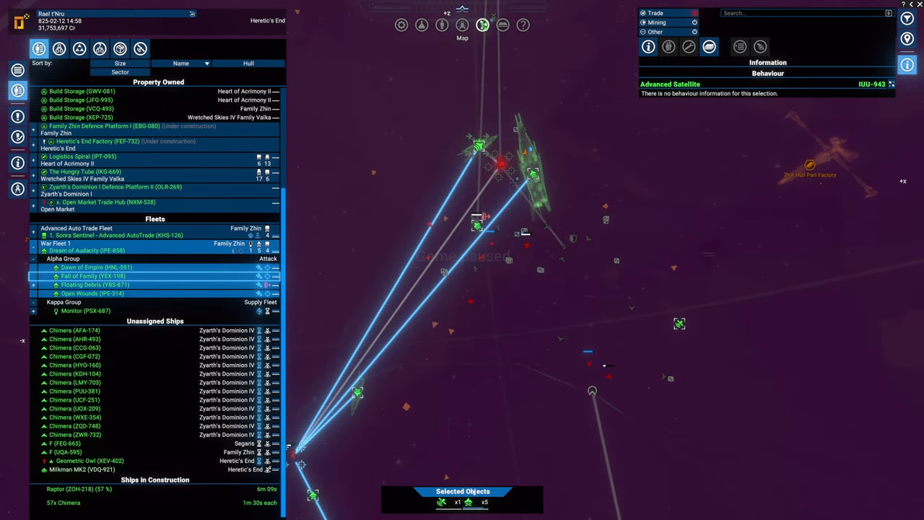
click(92, 293)
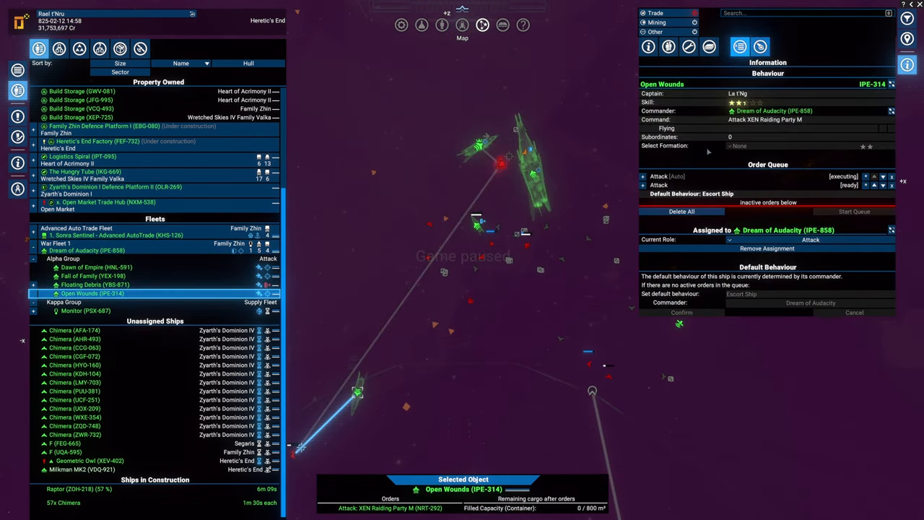
click(642, 176)
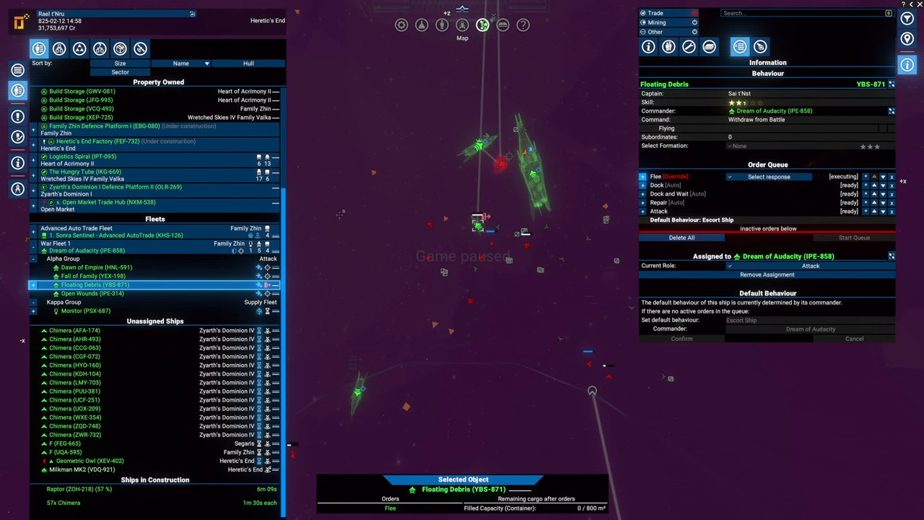
click(92, 276)
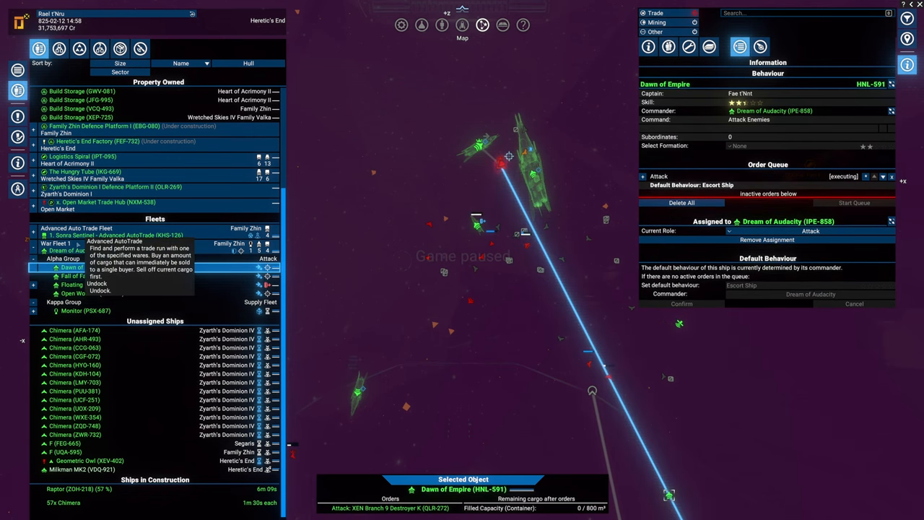
- Inspect Dream of Audacity, XEN Branch 9 Destroyer K and Fall of Family's expanded Attack order
click(81, 250)
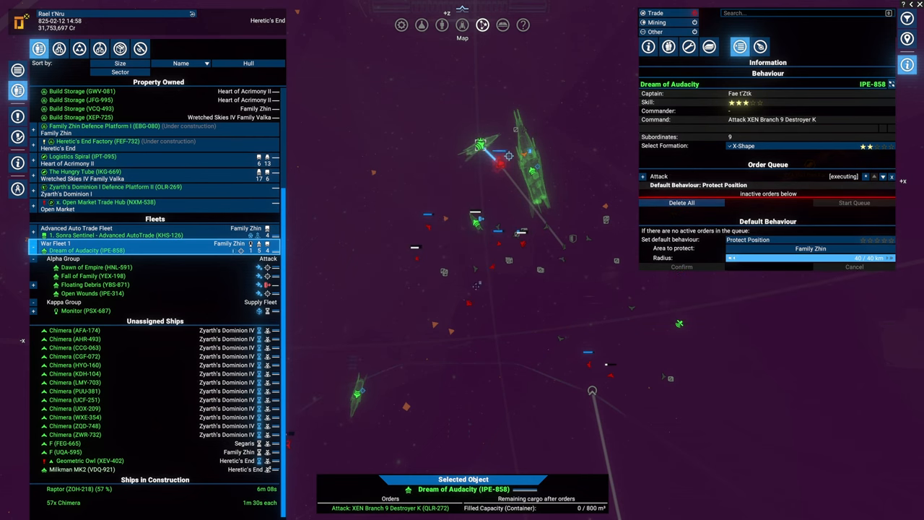
click(94, 284)
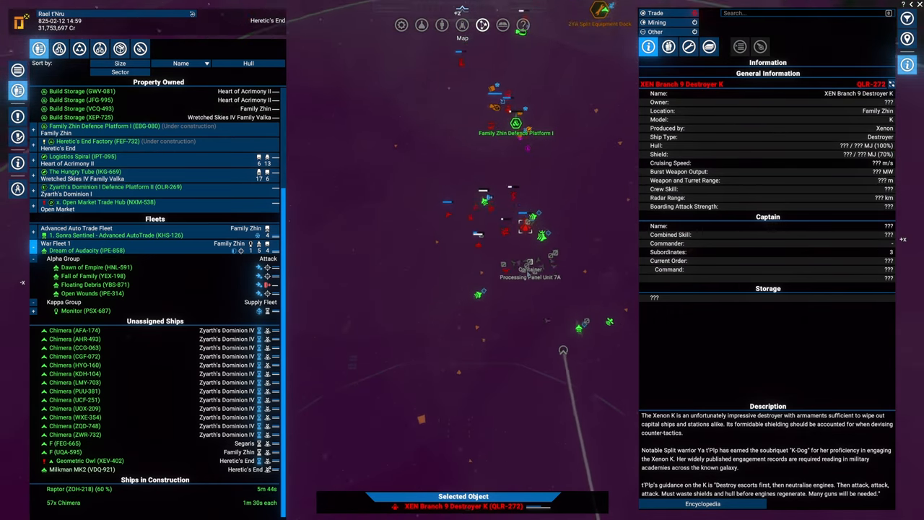
click(88, 284)
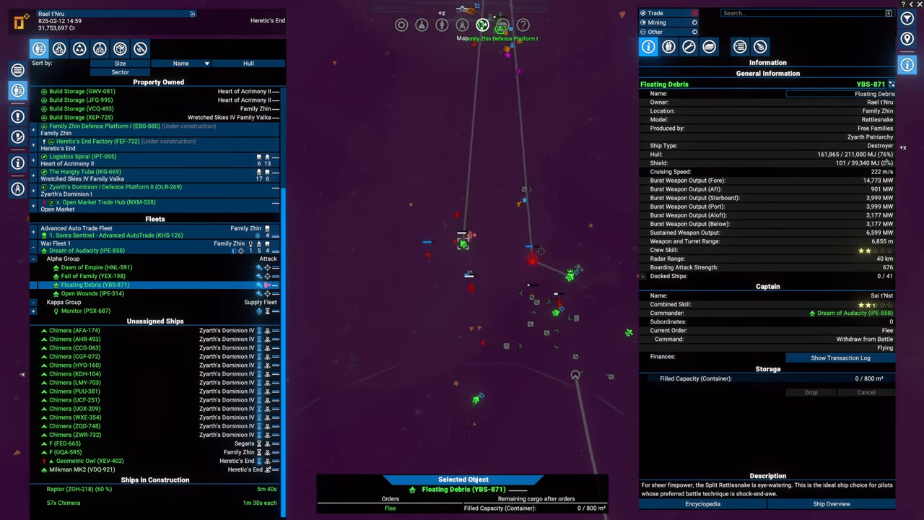
click(739, 46)
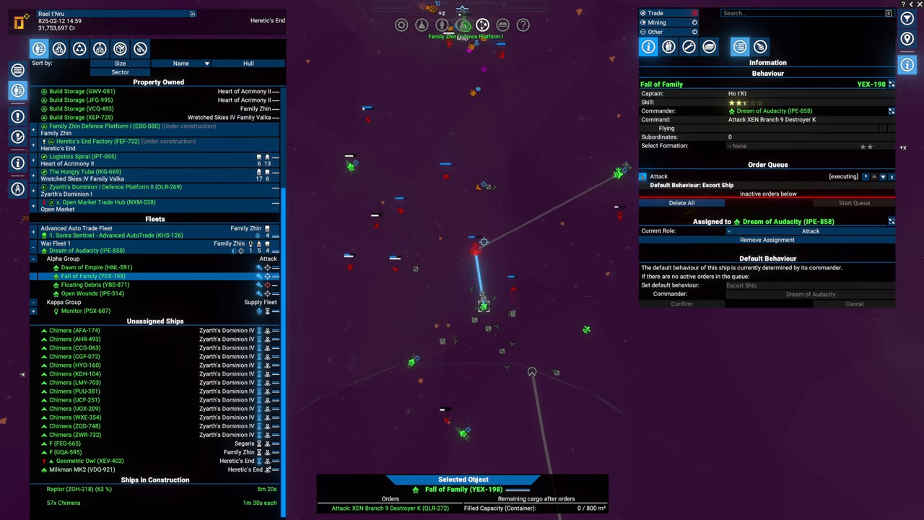
click(659, 176)
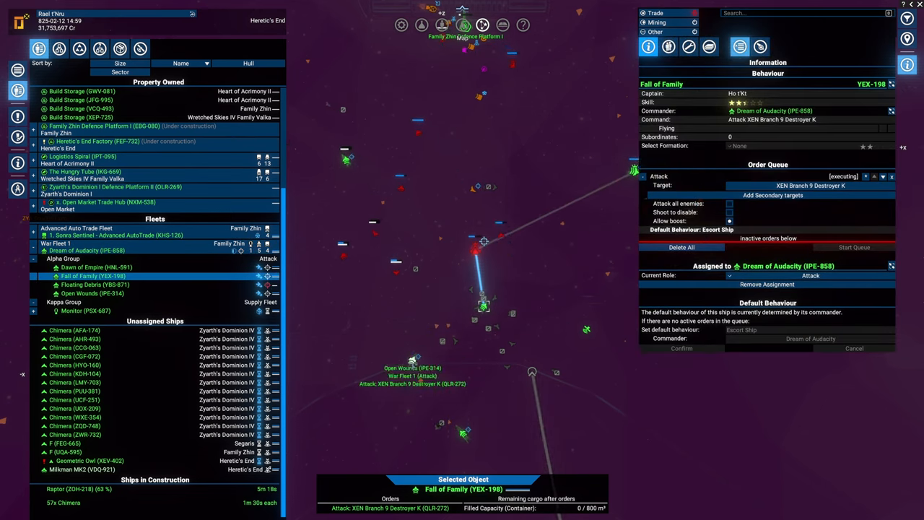
click(93, 293)
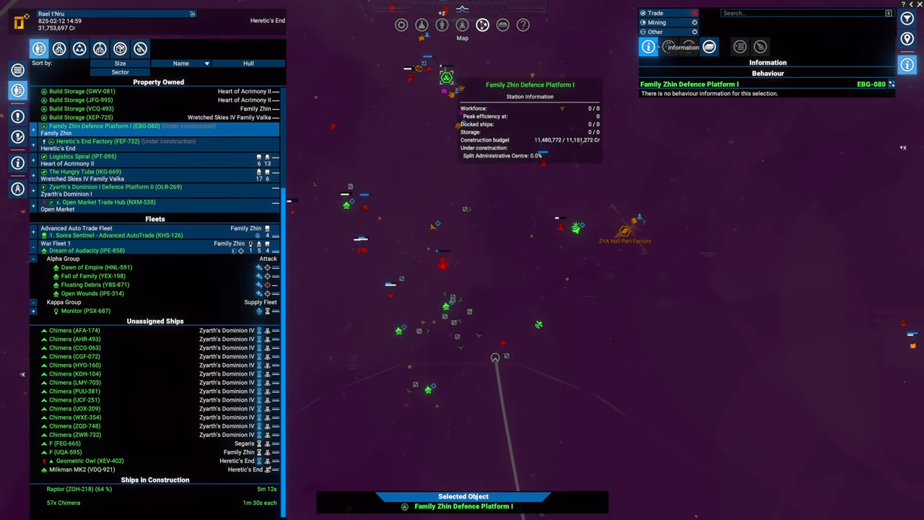
- View Family Zhin Defence Platform I's information, check Fall of Family, and return to build storage
click(648, 47)
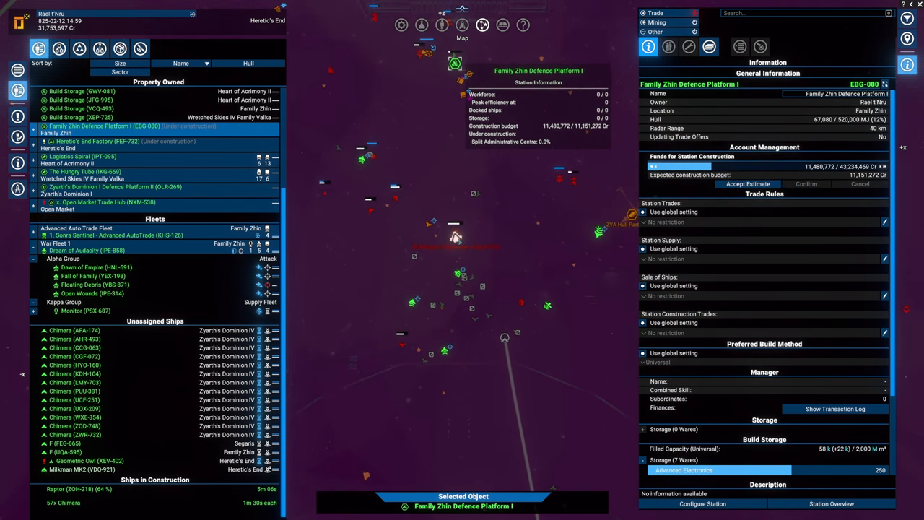
click(89, 285)
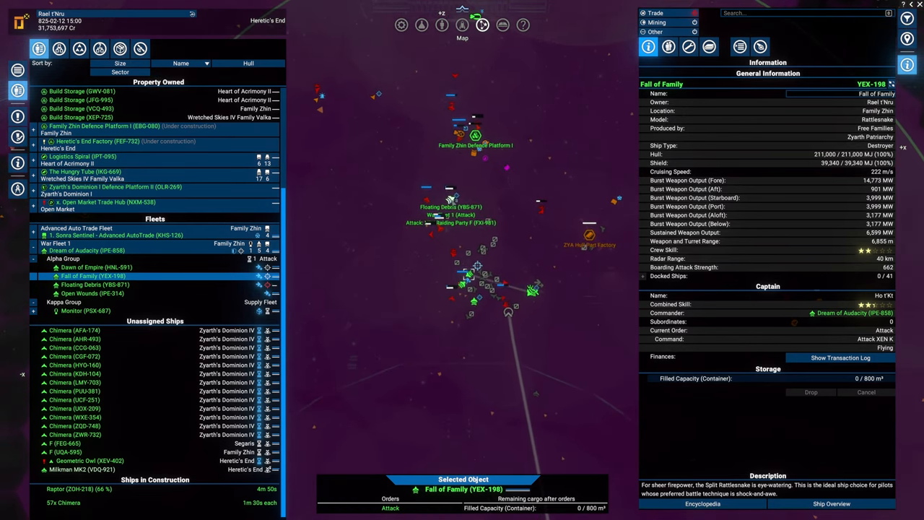
click(94, 285)
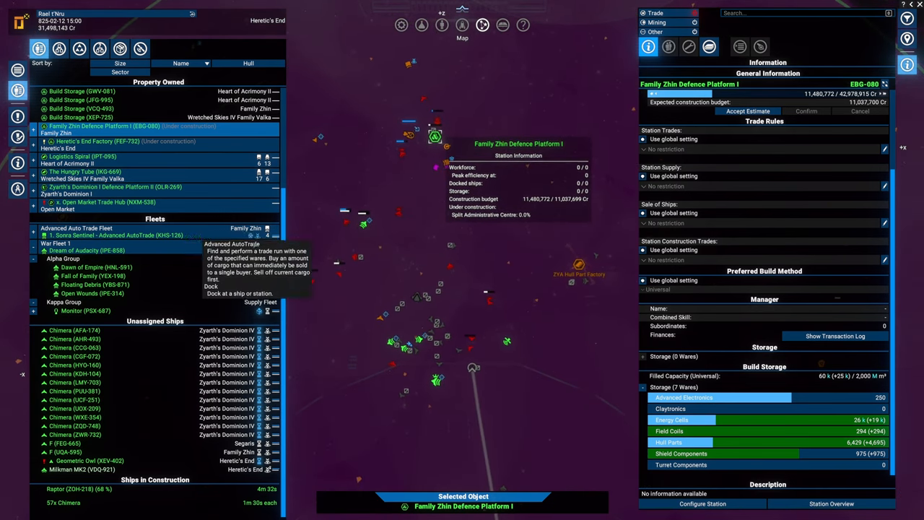
click(85, 250)
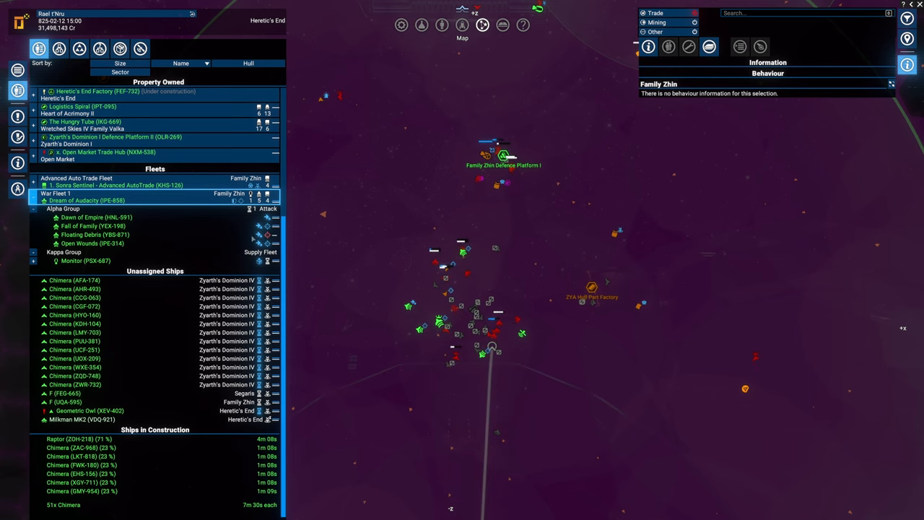
- View the platform's build storage, then Floating Debris's attack on XEN Raiding Party PE
click(94, 235)
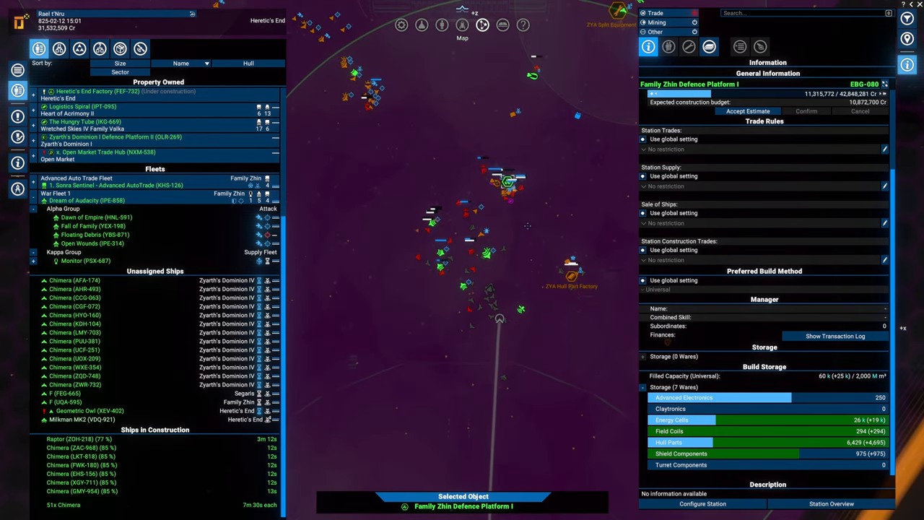
click(94, 234)
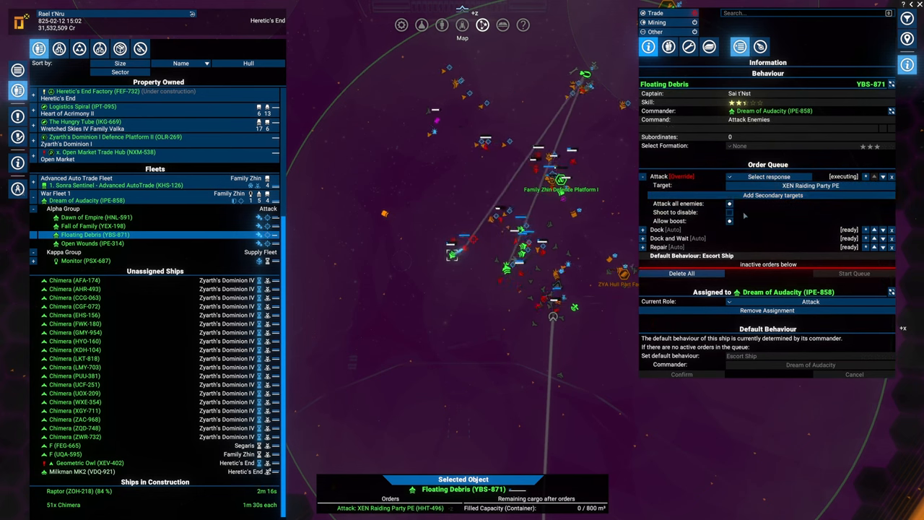
- Read Fall of Family, Dawn of Empire and Open Wounds attack targets, then select the Argon Defence Platform
click(94, 226)
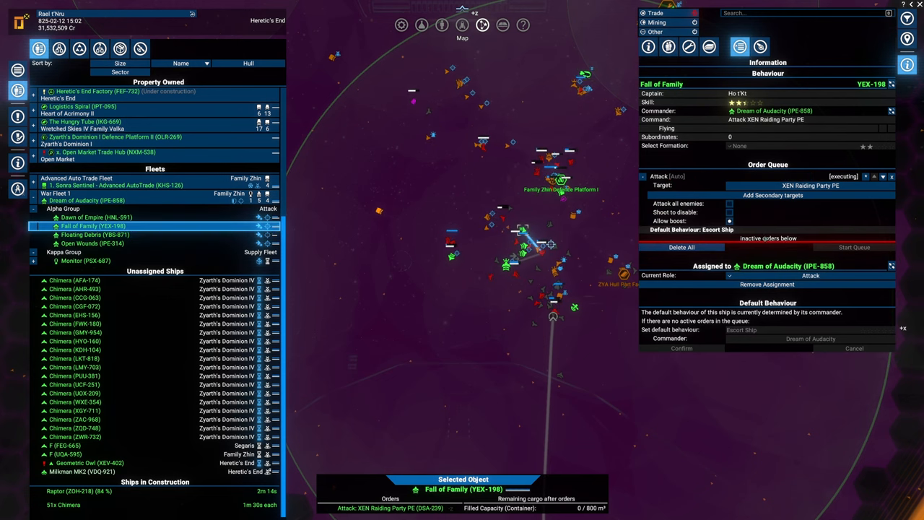
click(94, 218)
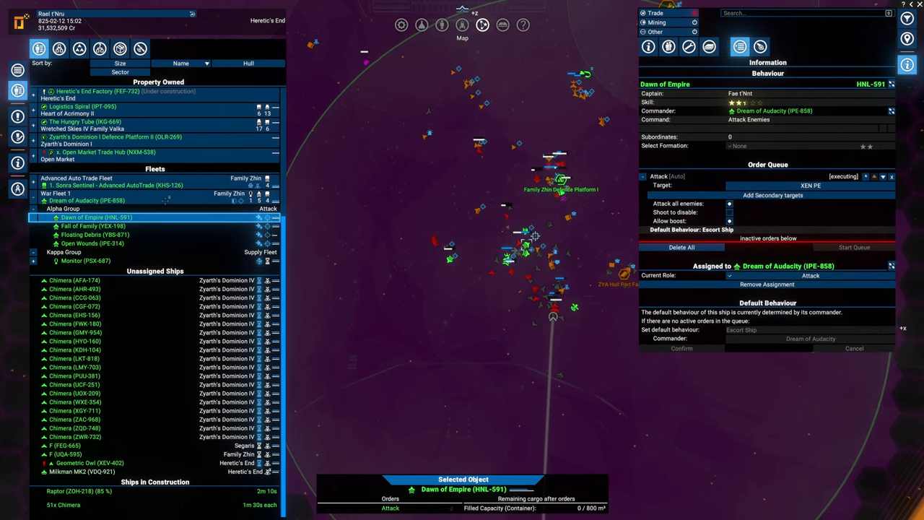
click(92, 243)
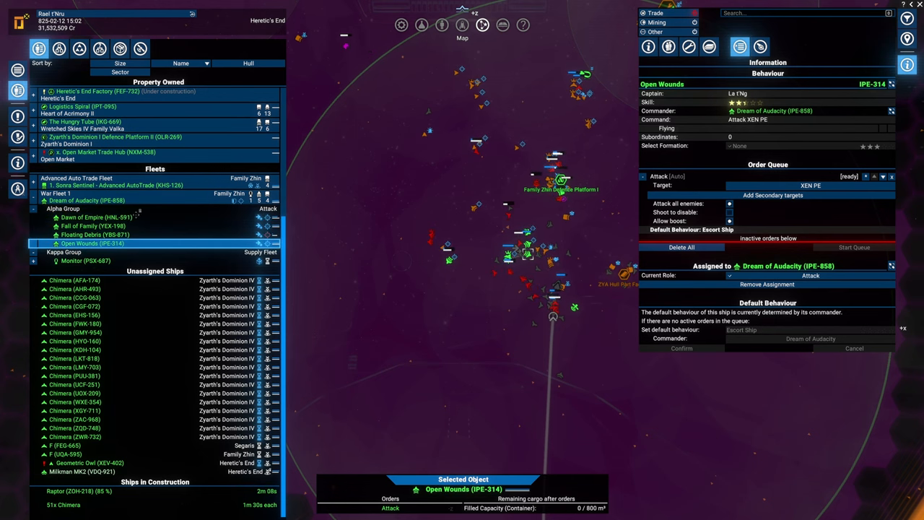
click(85, 200)
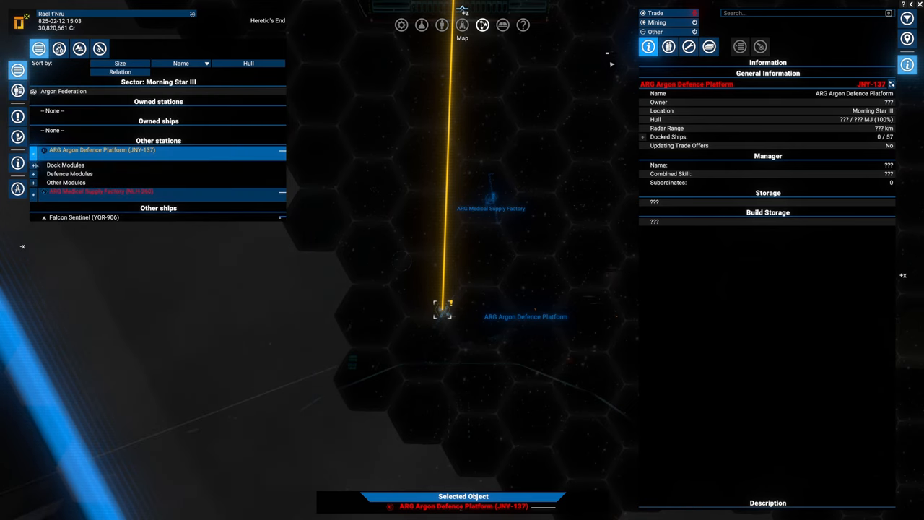
- Expand the ARG Argon Defence Platform's Defence Modules list
click(34, 174)
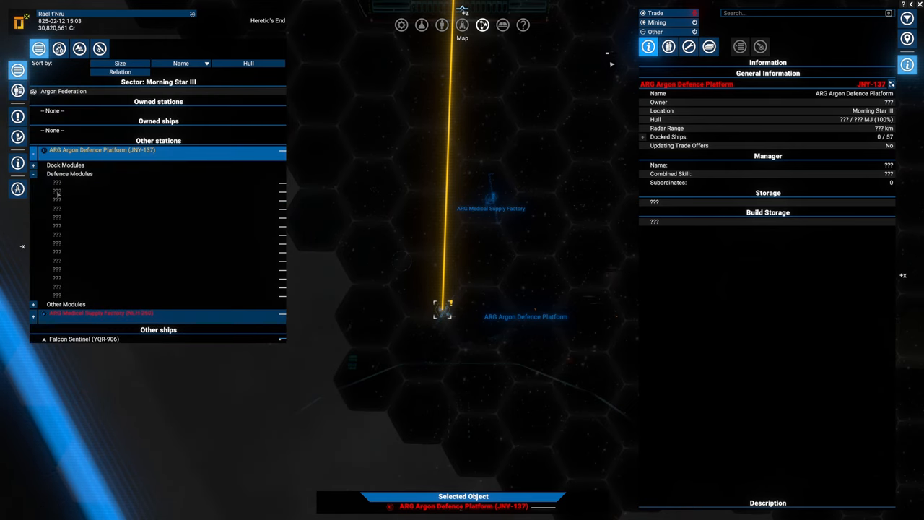
mouse_move(57, 275)
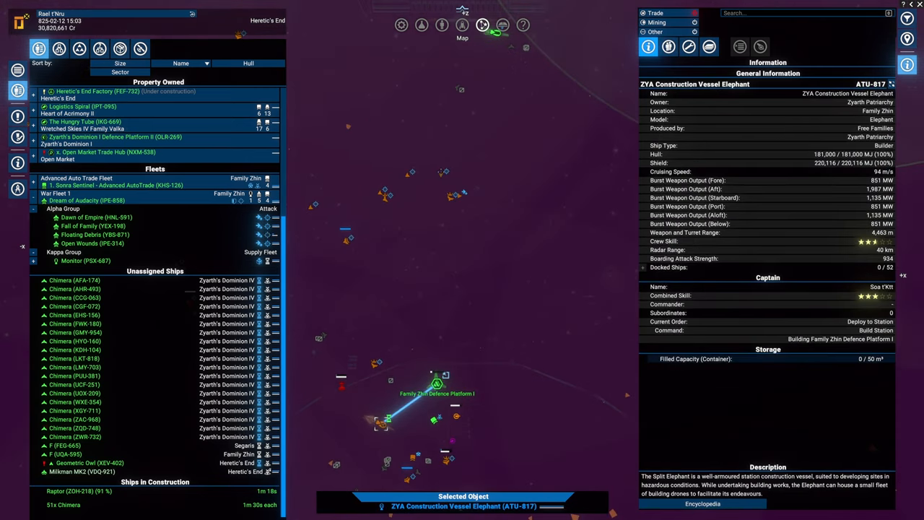
- Select The Hungry Tube station on the map to view its details
click(85, 261)
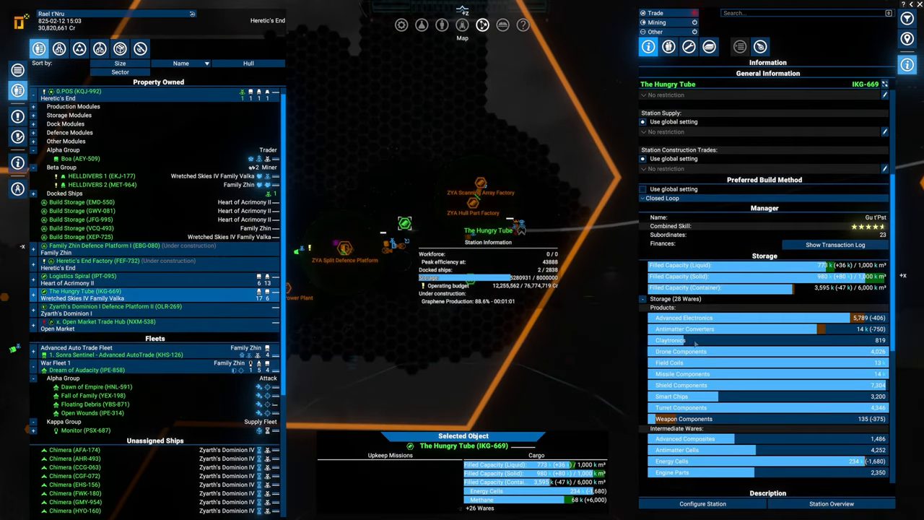
- Scroll The Hungry Tube's information panel down toward its storage levels
scroll(down, 3)
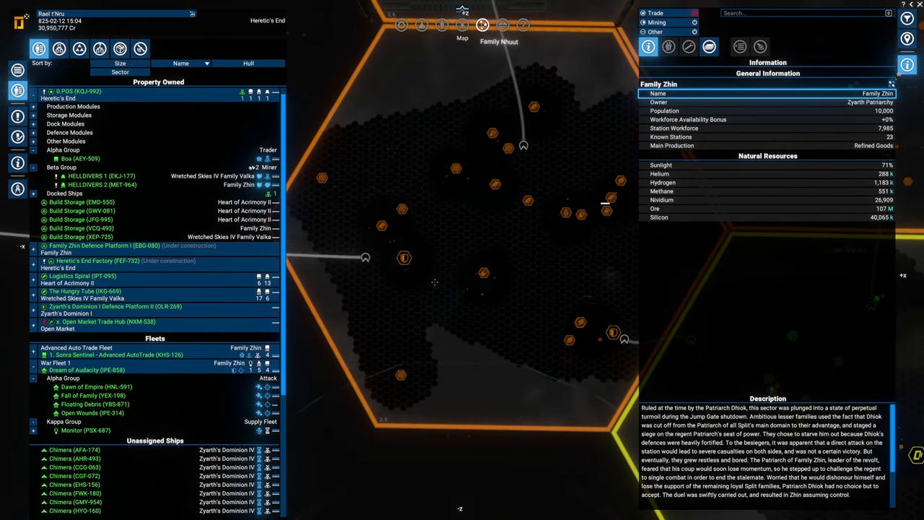
mouse_move(298, 380)
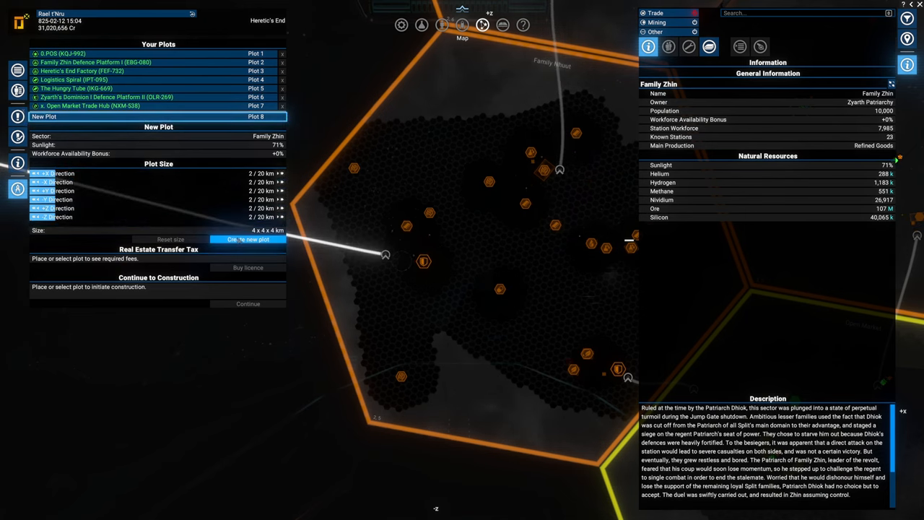
- Create a Factory plot in Family Nhuut, buy its licence, and start station construction
click(505, 251)
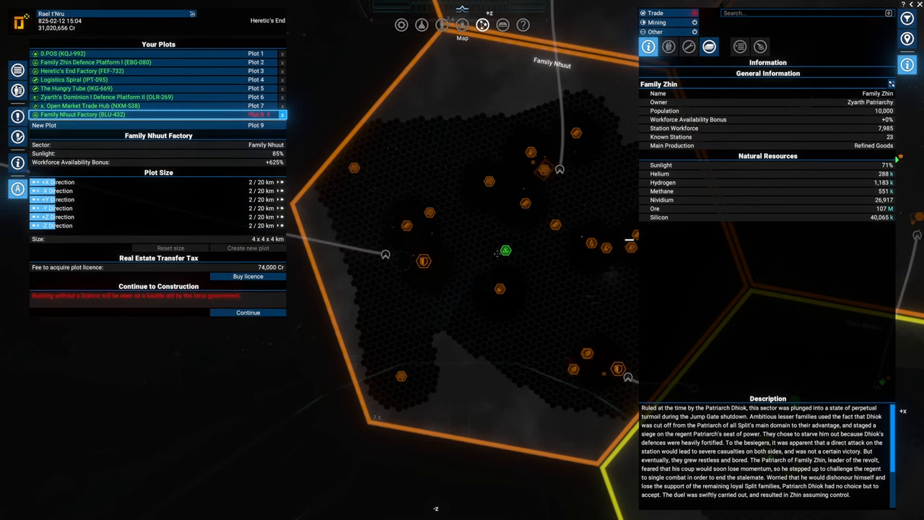
click(248, 276)
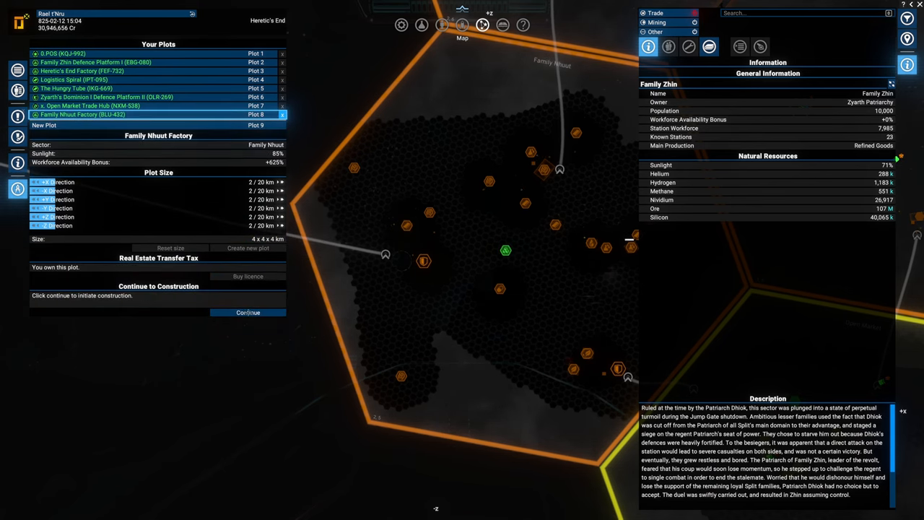
click(247, 312)
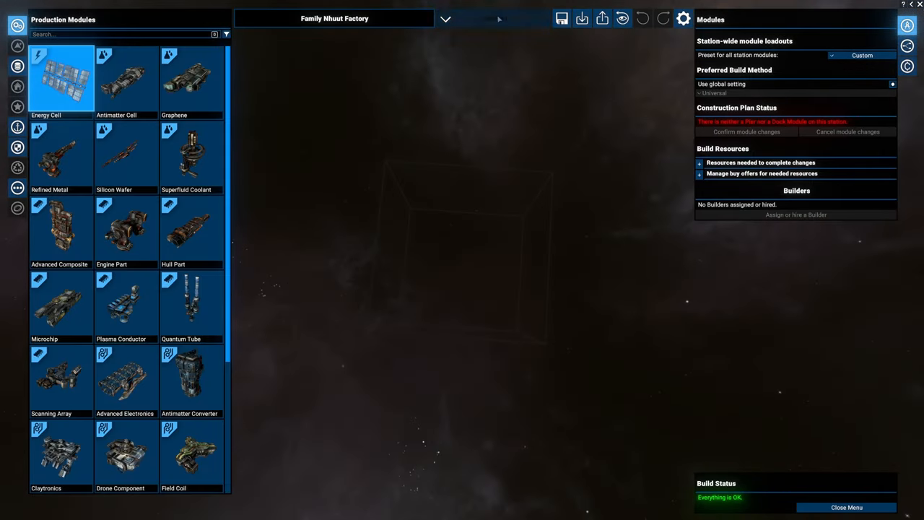
- Confirm the module changes for the loaded 378-module Family Nhuut Factory plan
click(493, 18)
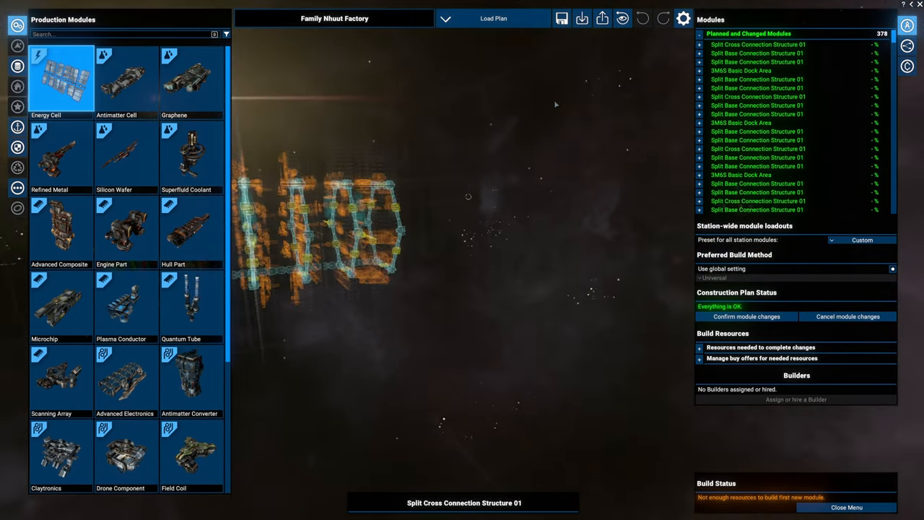
click(746, 317)
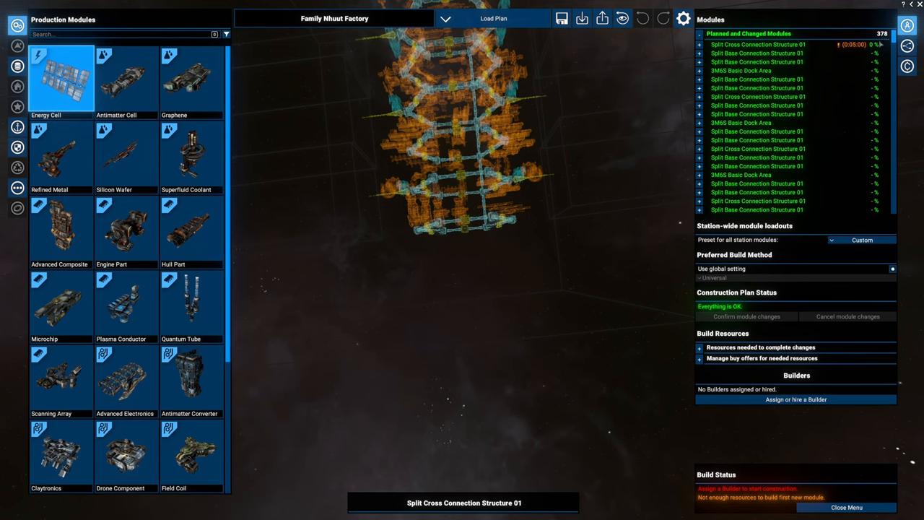
mouse_move(896, 230)
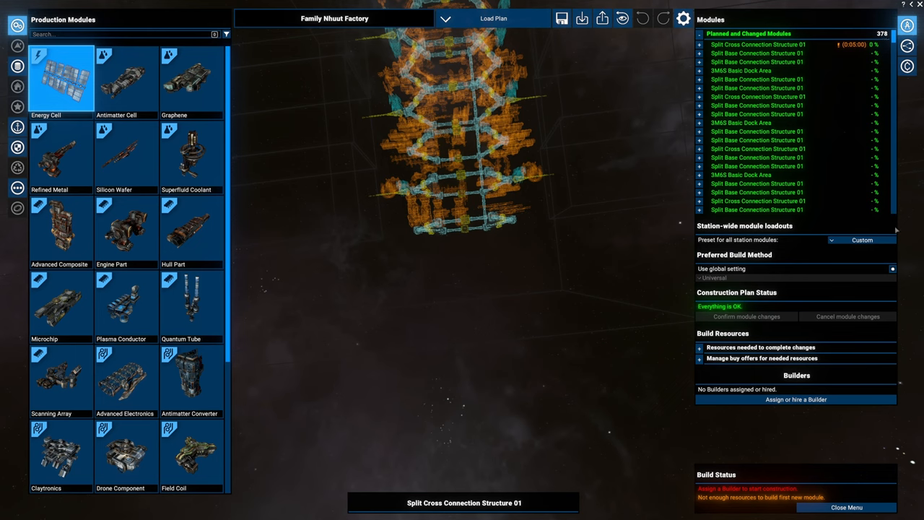
- Expand buy offers and needed resources: 78,629 Claytronics, 157,155 Energy Cells, 287,747 Hull Parts
scroll(down, 3)
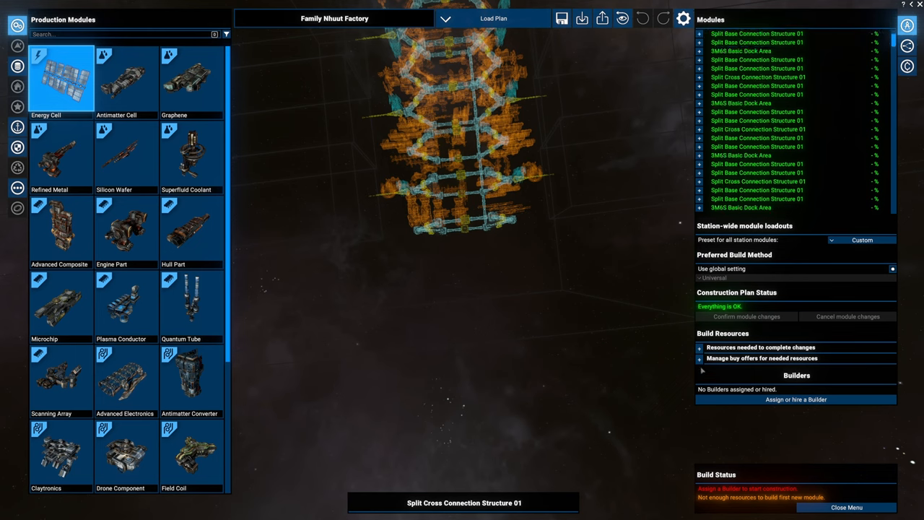
click(760, 358)
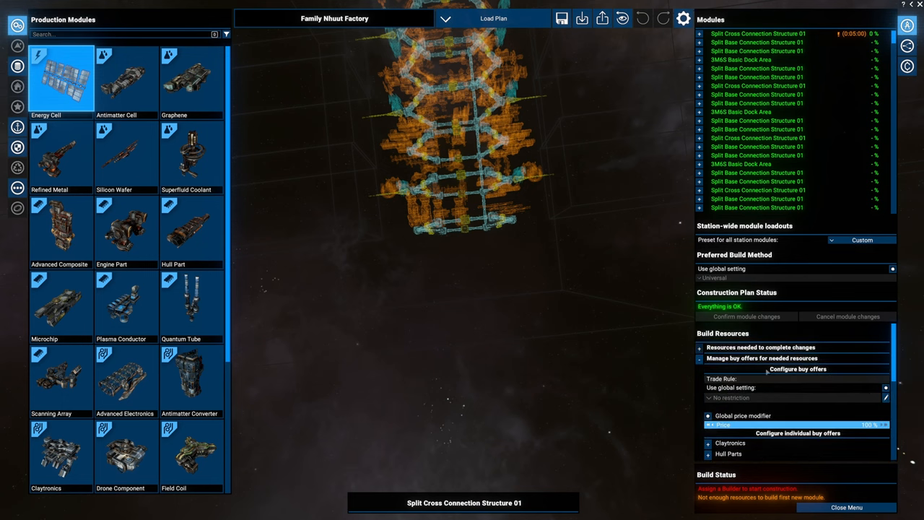
click(700, 347)
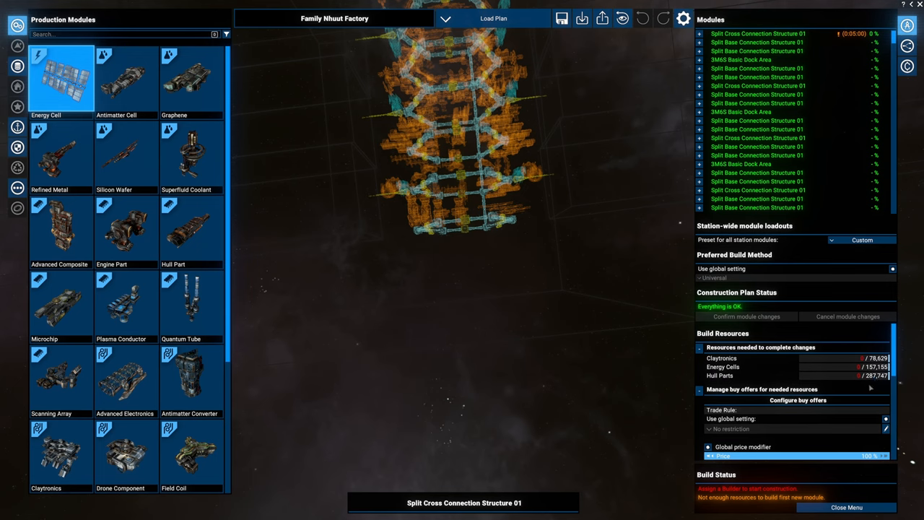
mouse_move(870, 384)
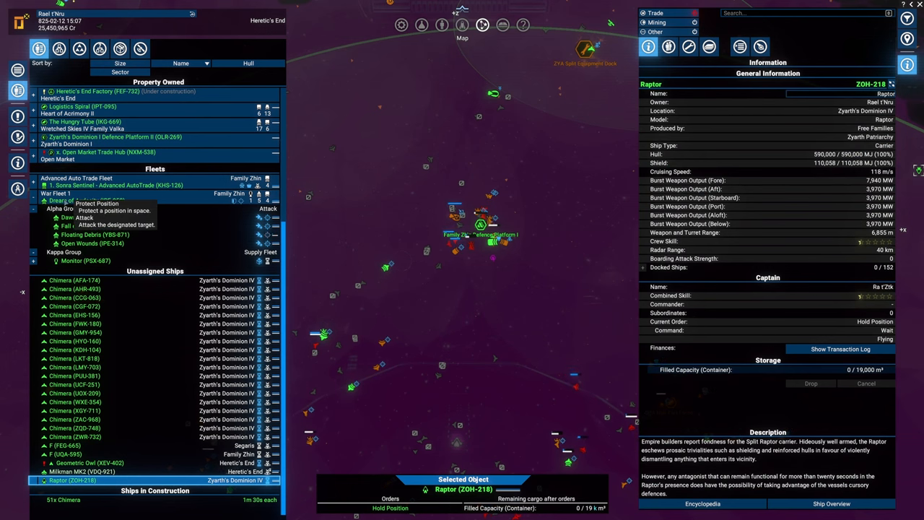
- Assign 19 Chimeras to the Raptor as interception wing, then check Floating Debris and Open Wounds
right_click(480, 225)
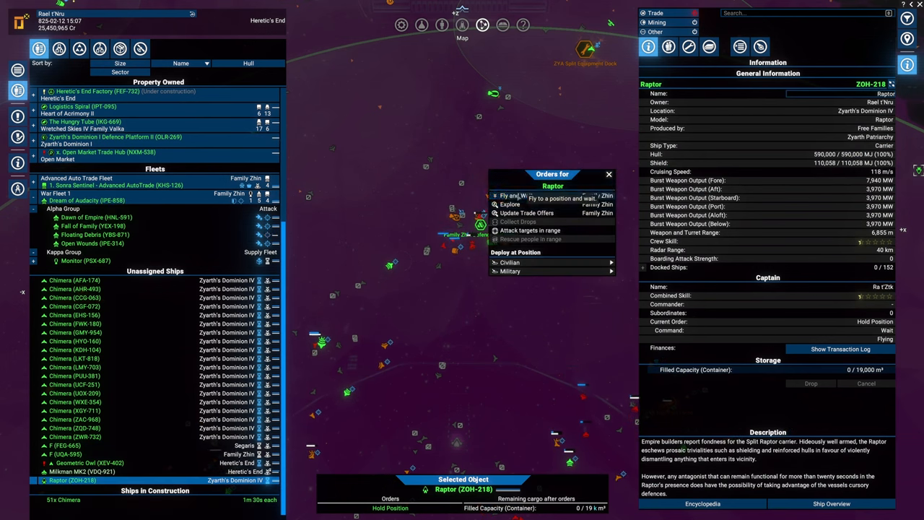
click(514, 195)
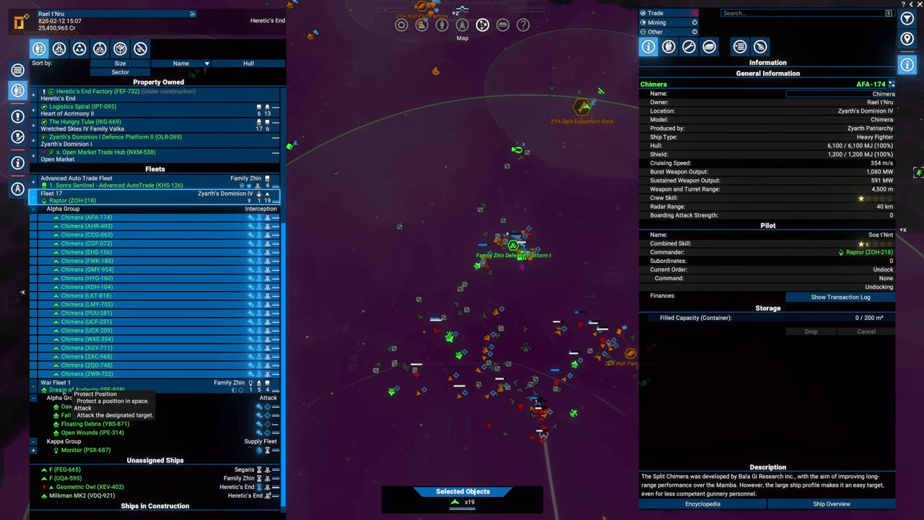
click(94, 389)
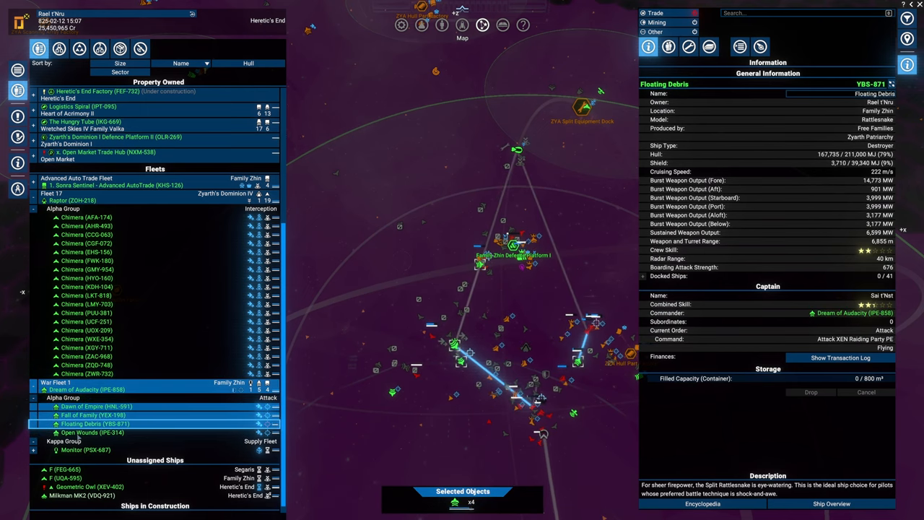
click(93, 432)
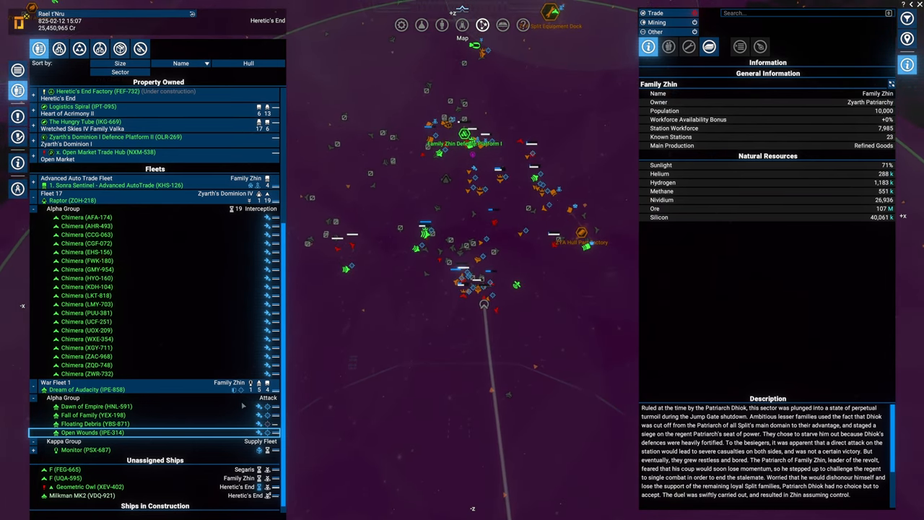
- Select the Floating Debris destroyer and open ship construction at the ZYA Split Wharf
click(94, 423)
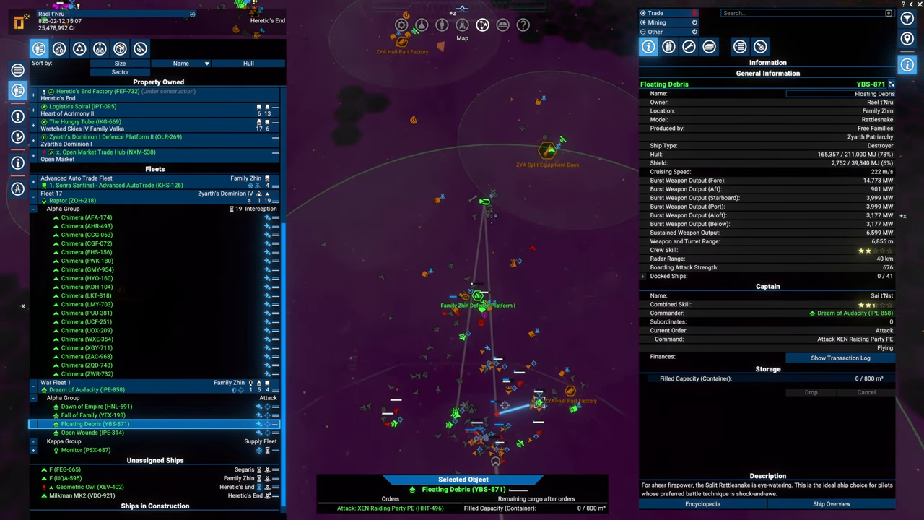
click(739, 47)
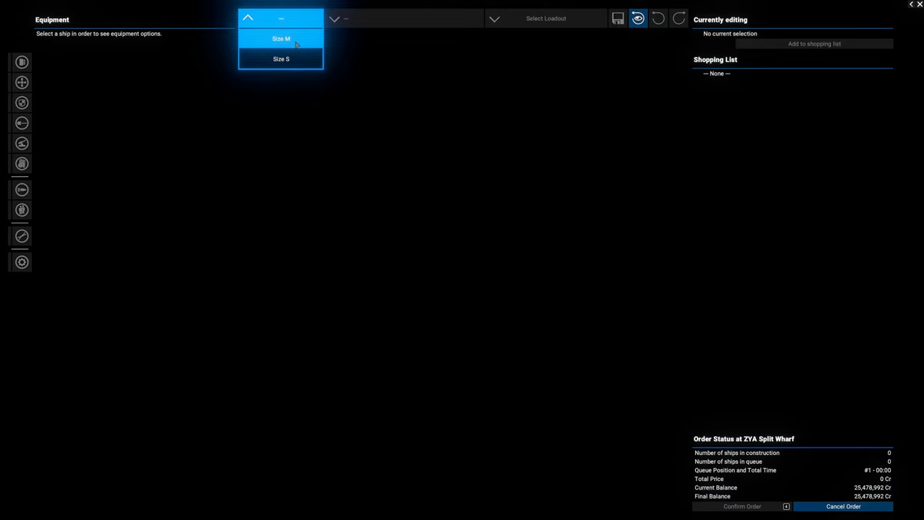
- Limit the wharf order to Size S ships and open the small-ship model dropdown
click(280, 58)
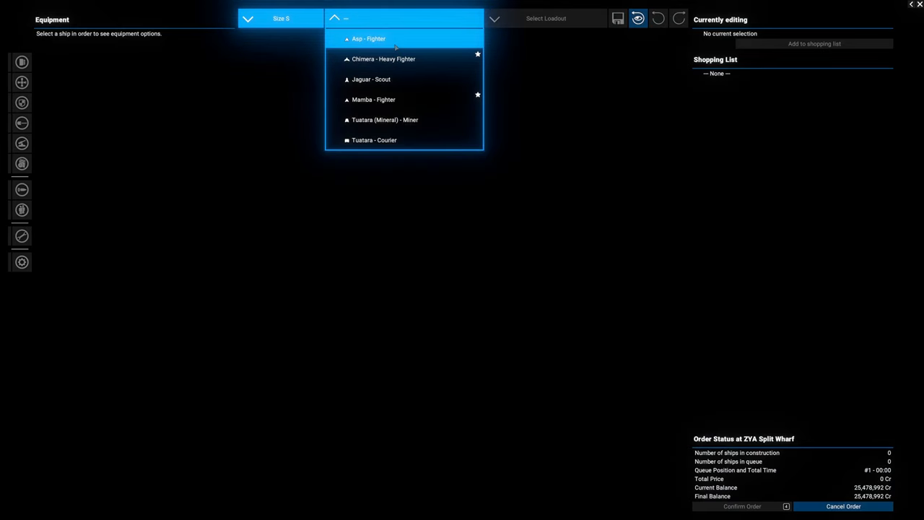
click(383, 59)
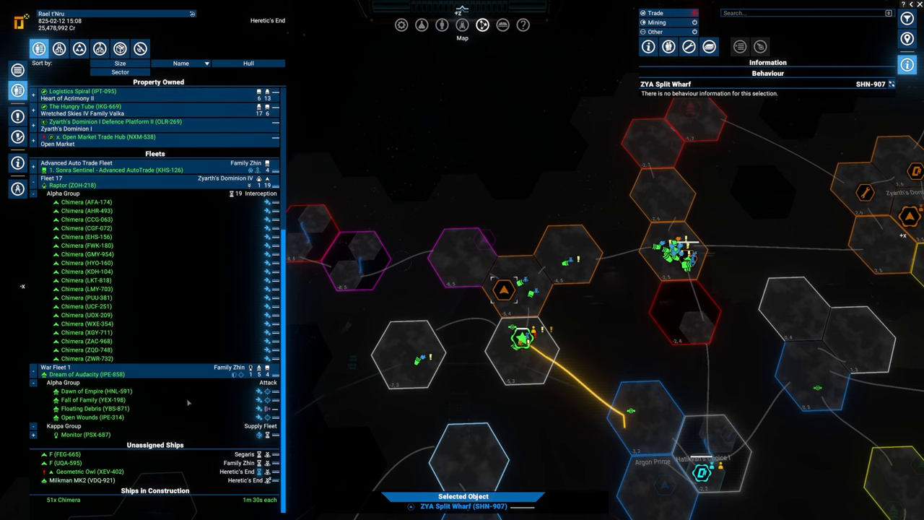
- Order the Raptor to Fly and Wait near Family Nhuut and recall its 25 fighters
click(92, 418)
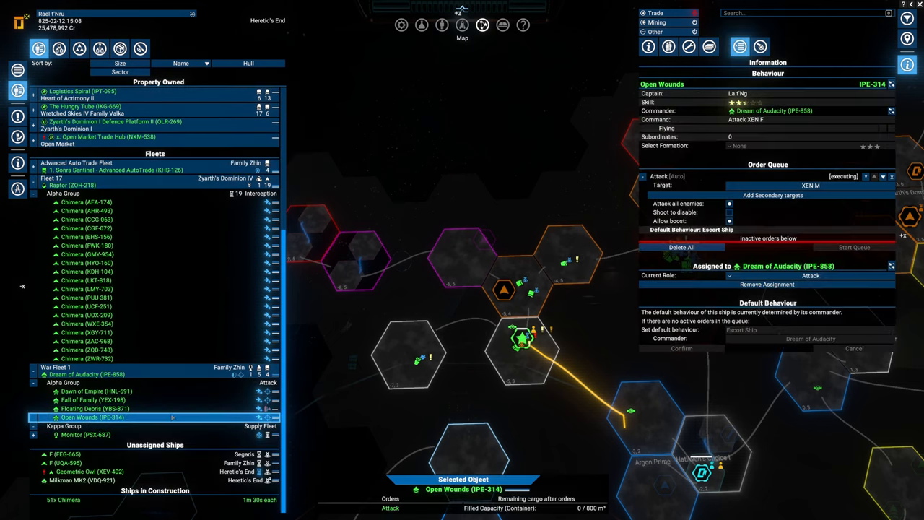
click(94, 408)
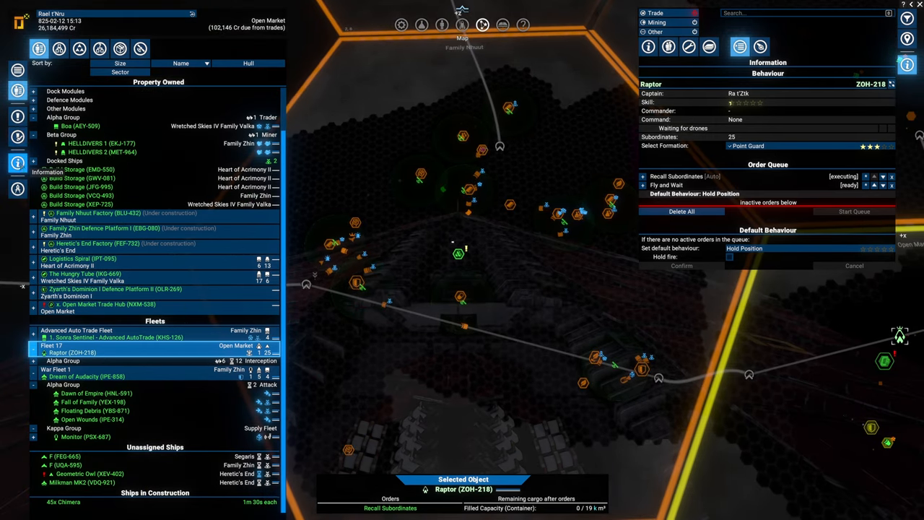
- Browse Seizing Argon Territory and Infiltrating Split Politics, then open the Paving the Way briefing
click(17, 137)
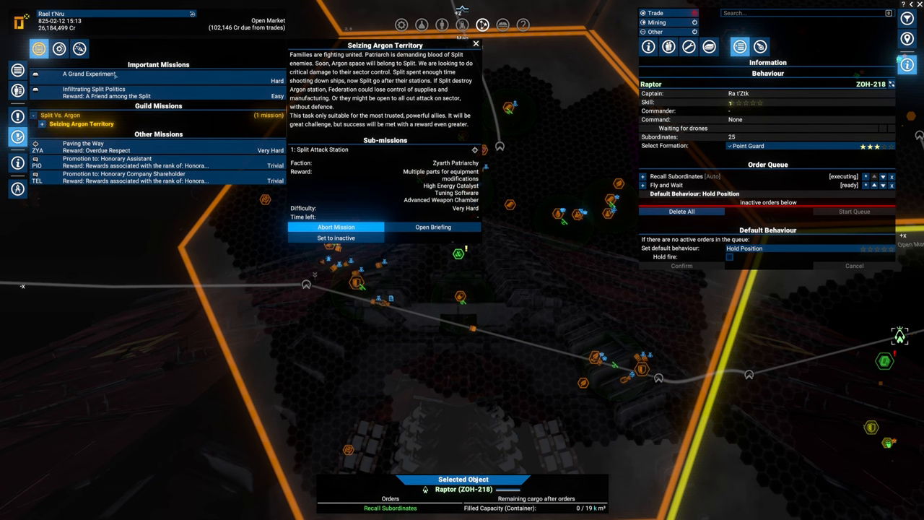
click(93, 88)
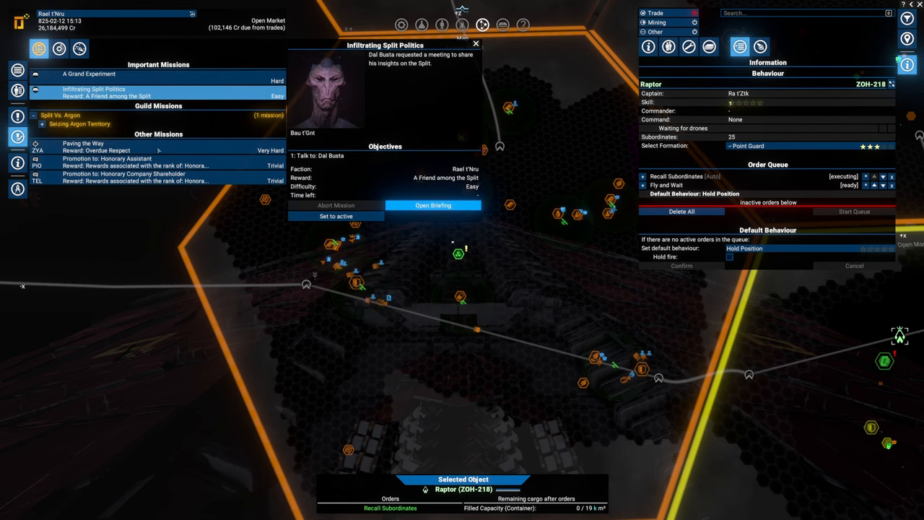
click(83, 143)
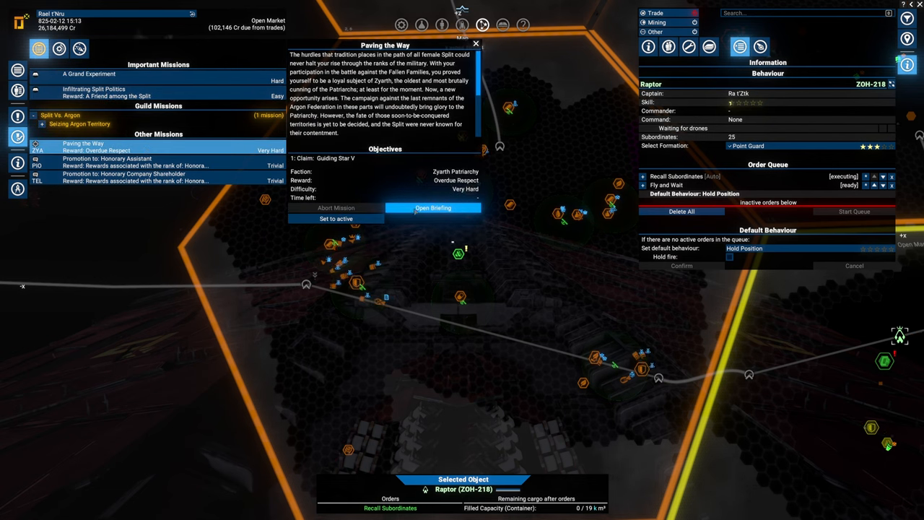
click(433, 208)
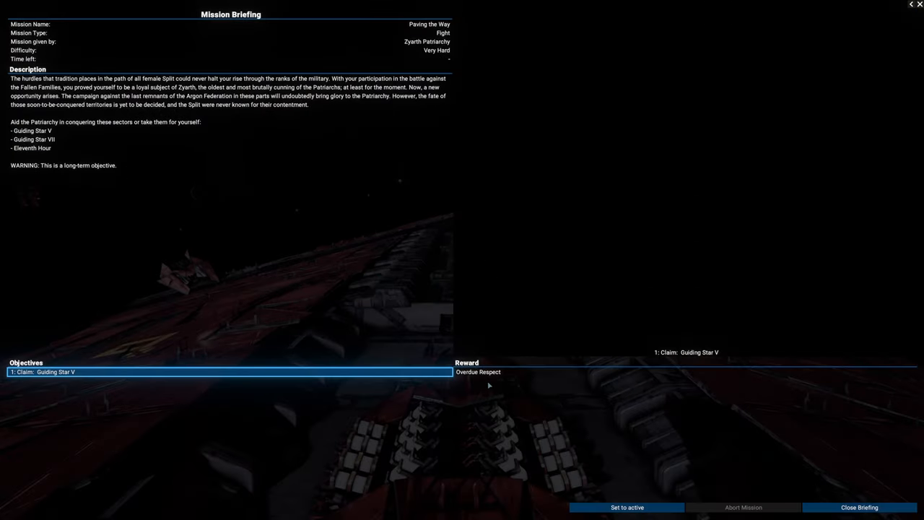
mouse_move(457, 382)
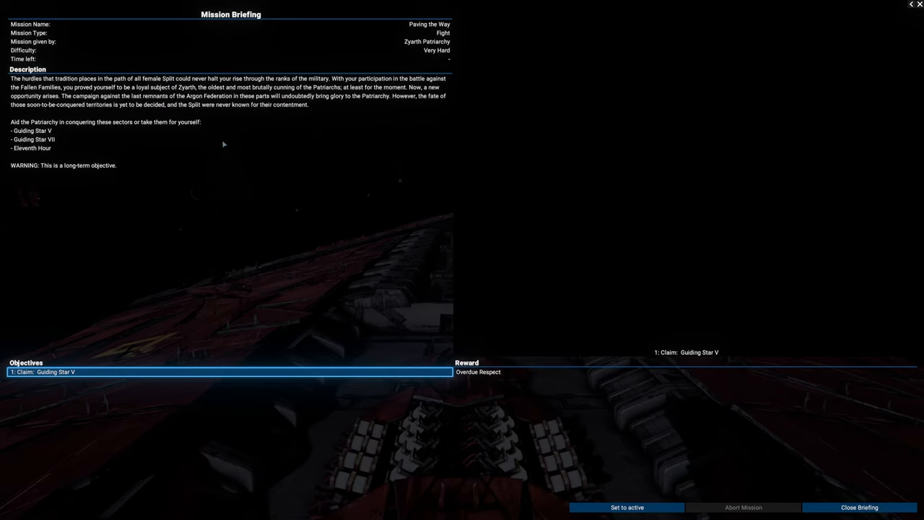
- Close the Paving the Way briefing to get back to the current missions list
click(859, 506)
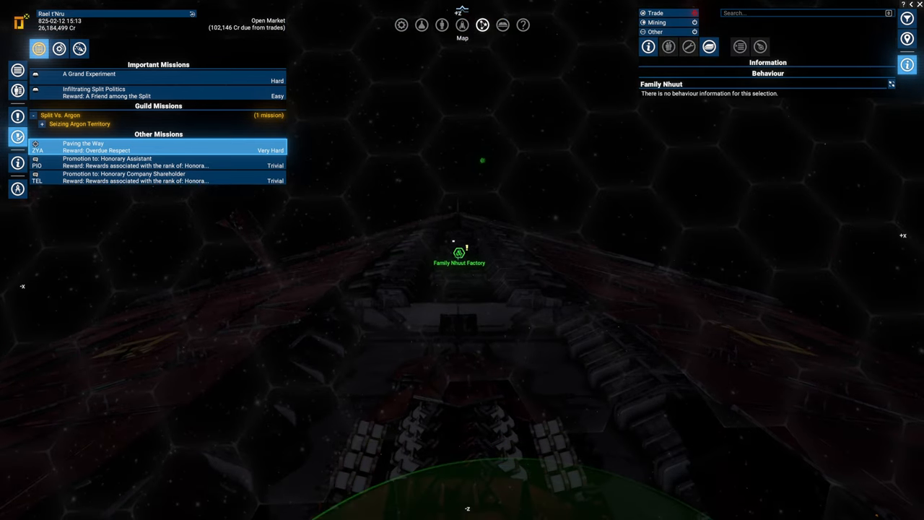
- Check the Family Nhuut Factory, close the map, and take command of Raptor ZOH-218
click(459, 252)
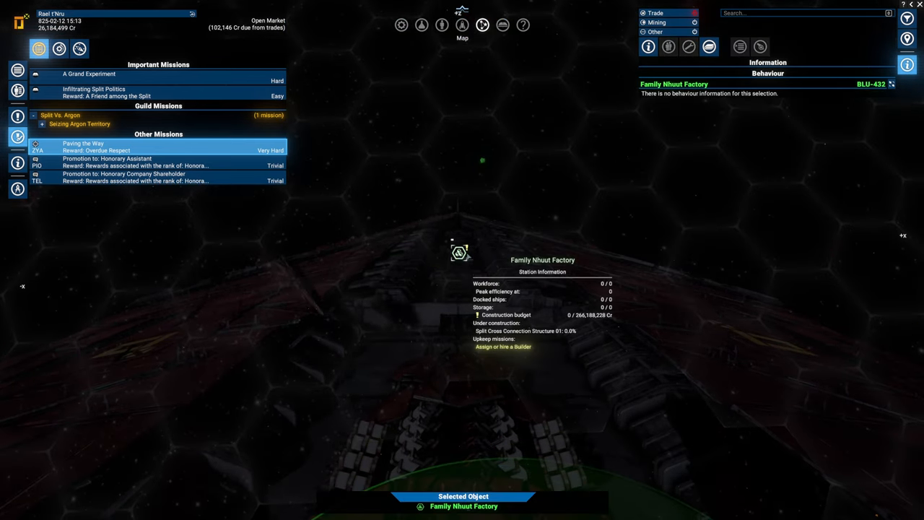
click(648, 46)
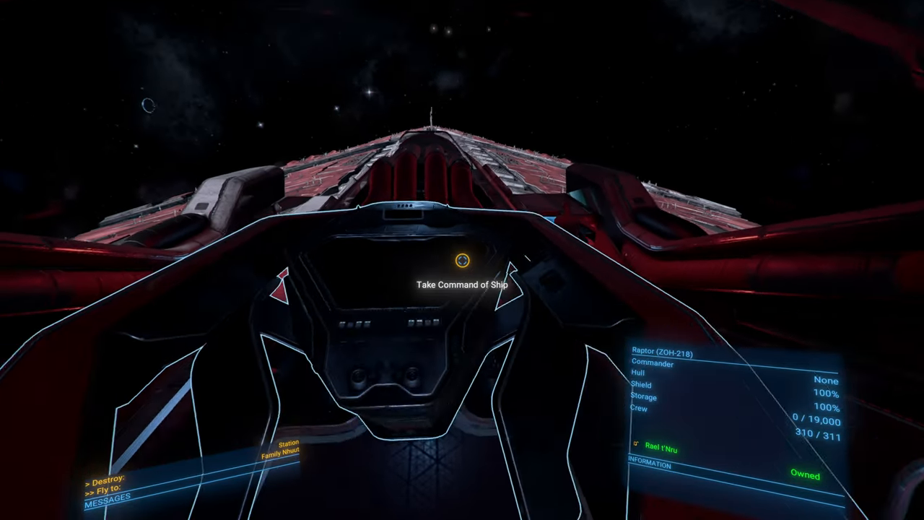
click(462, 284)
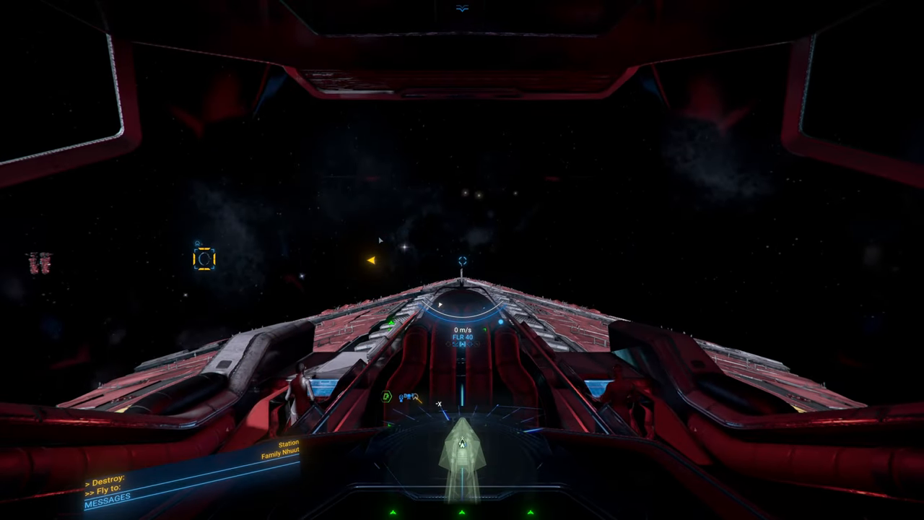